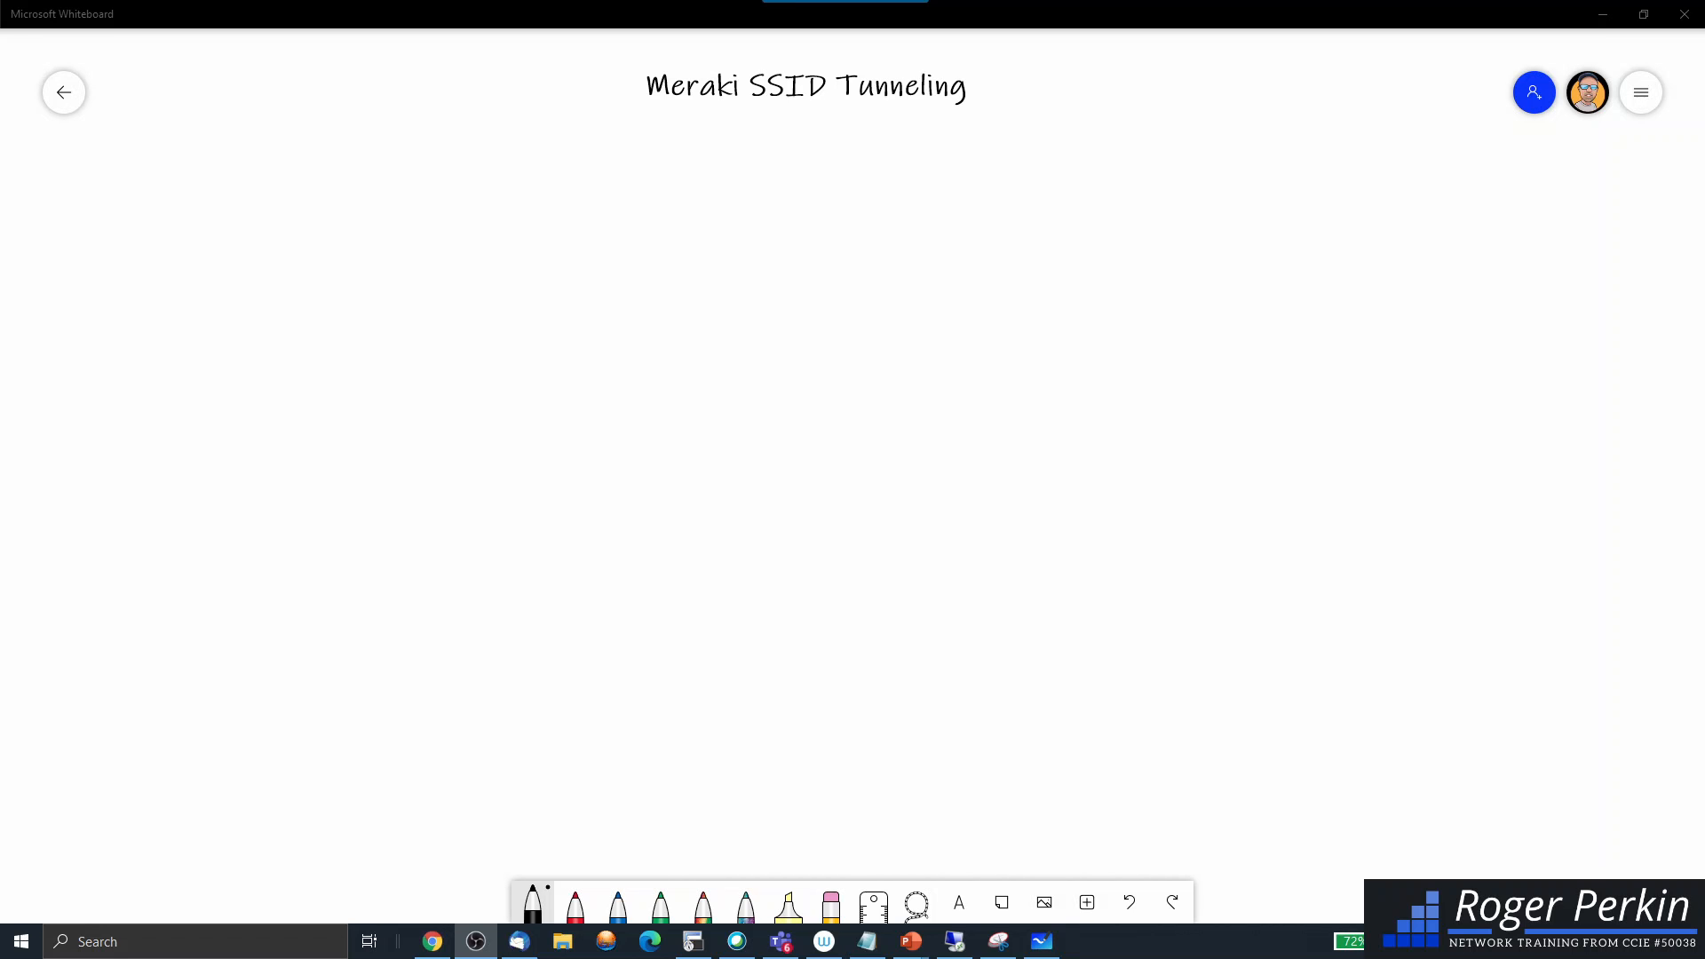
pyautogui.moveTo(841, 261)
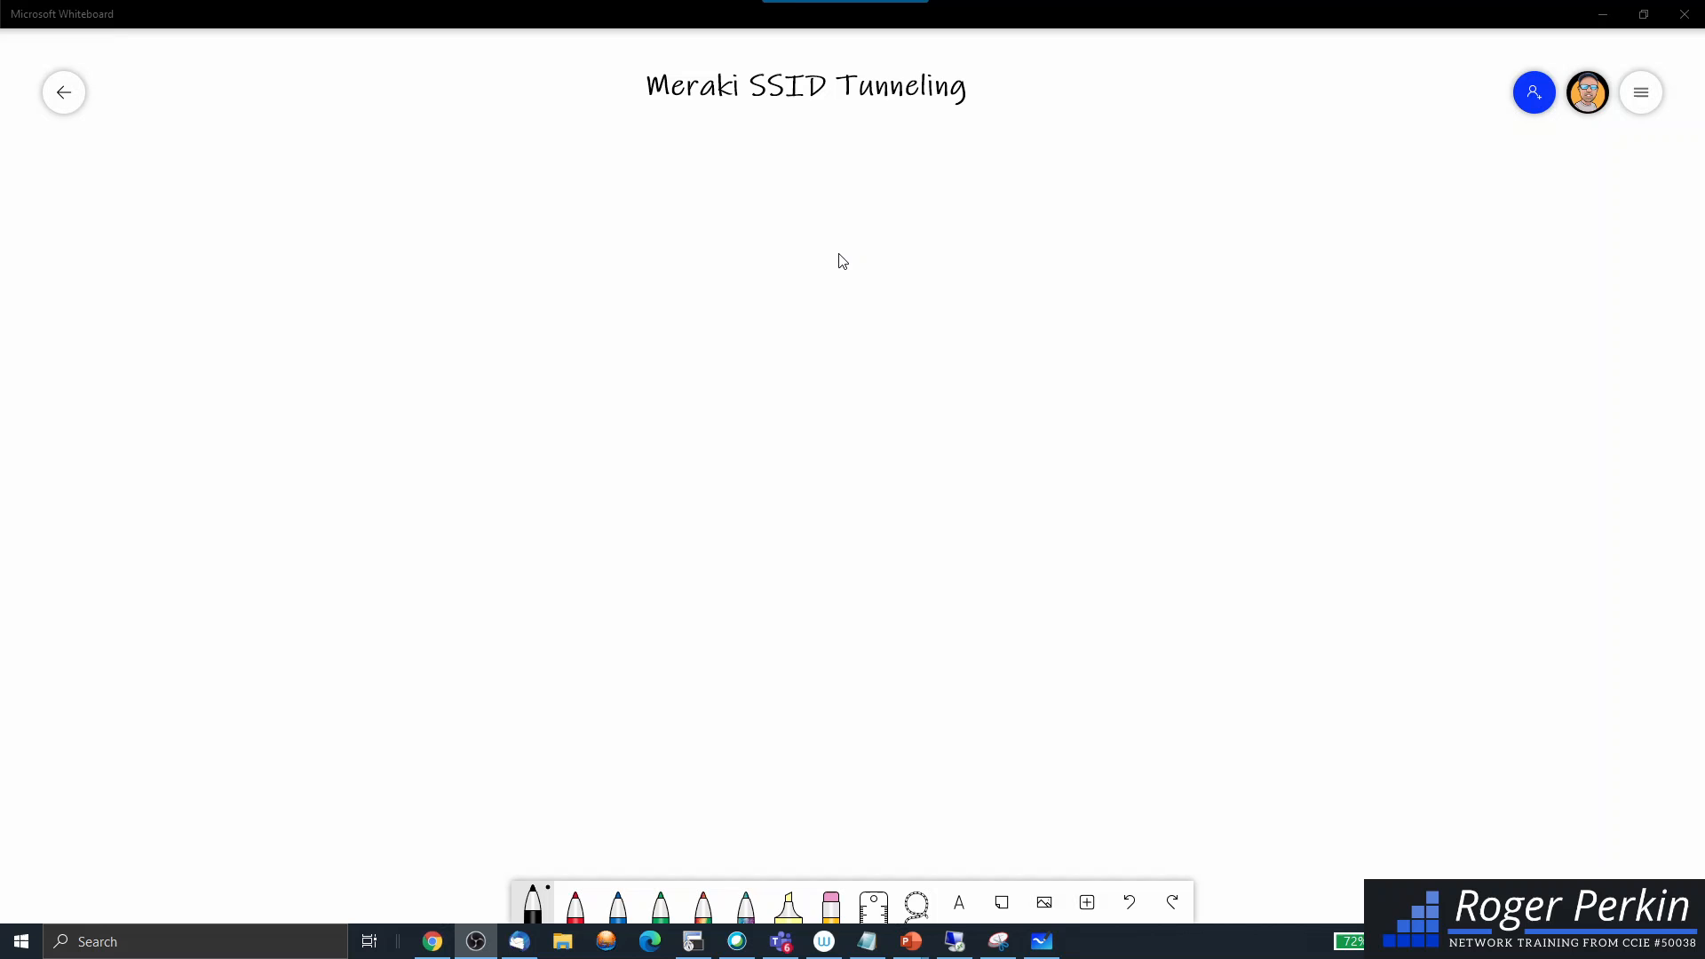
pyautogui.moveTo(843, 260)
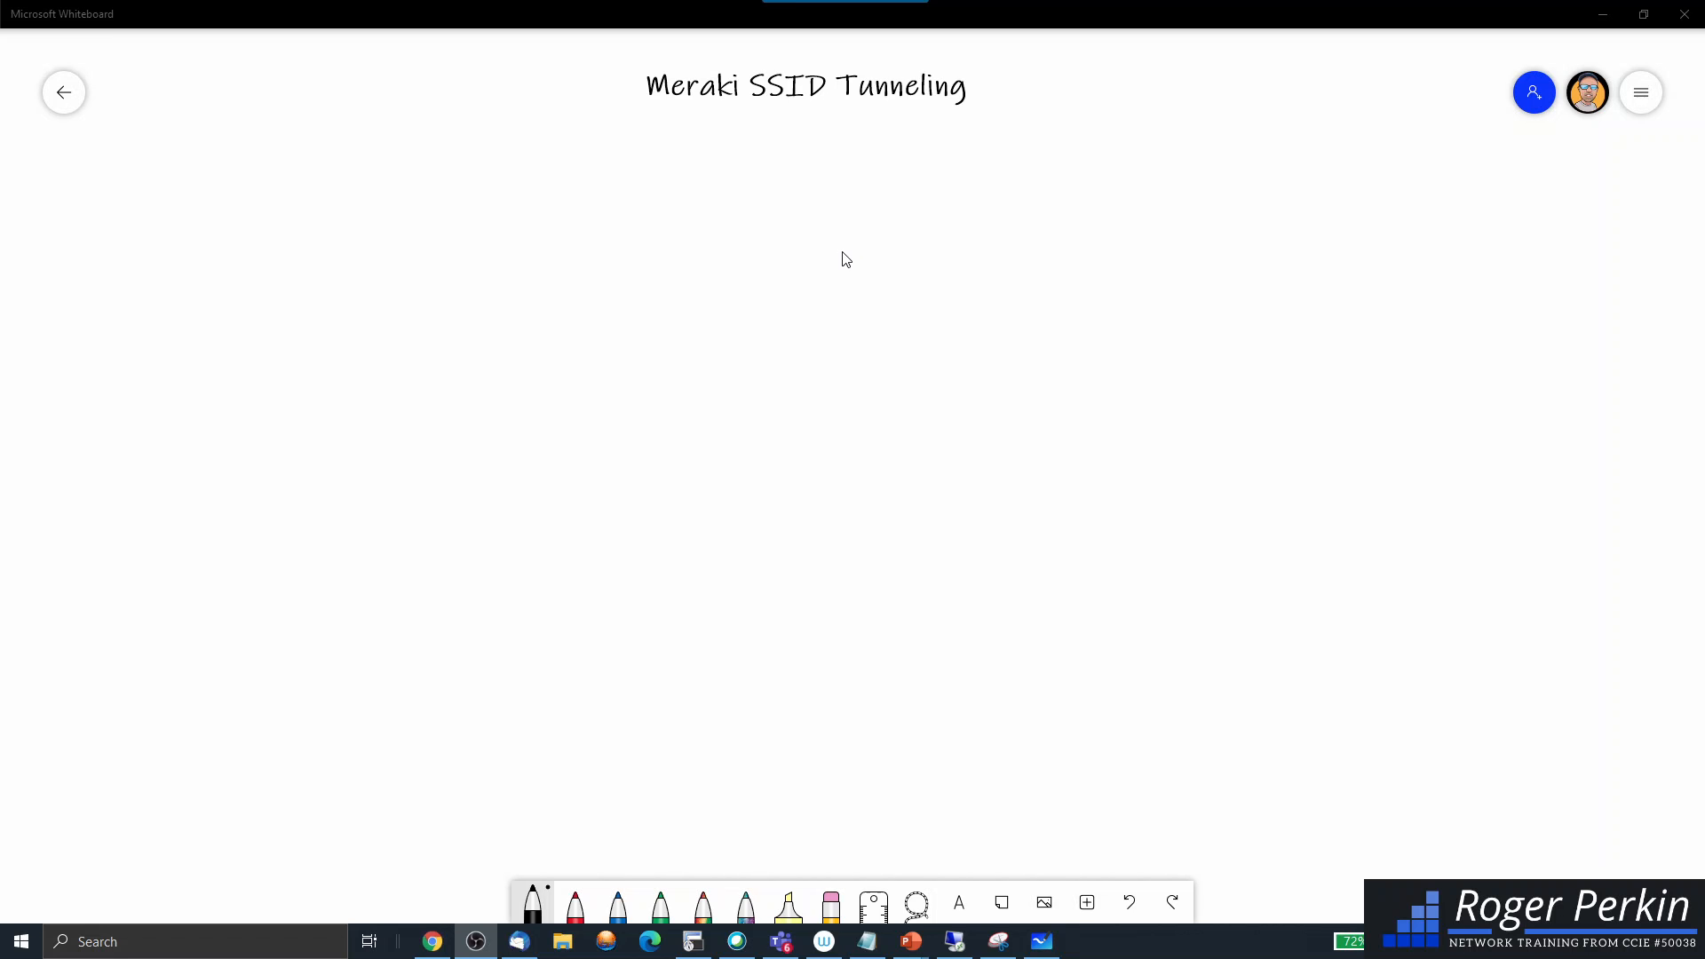
pyautogui.moveTo(803, 252)
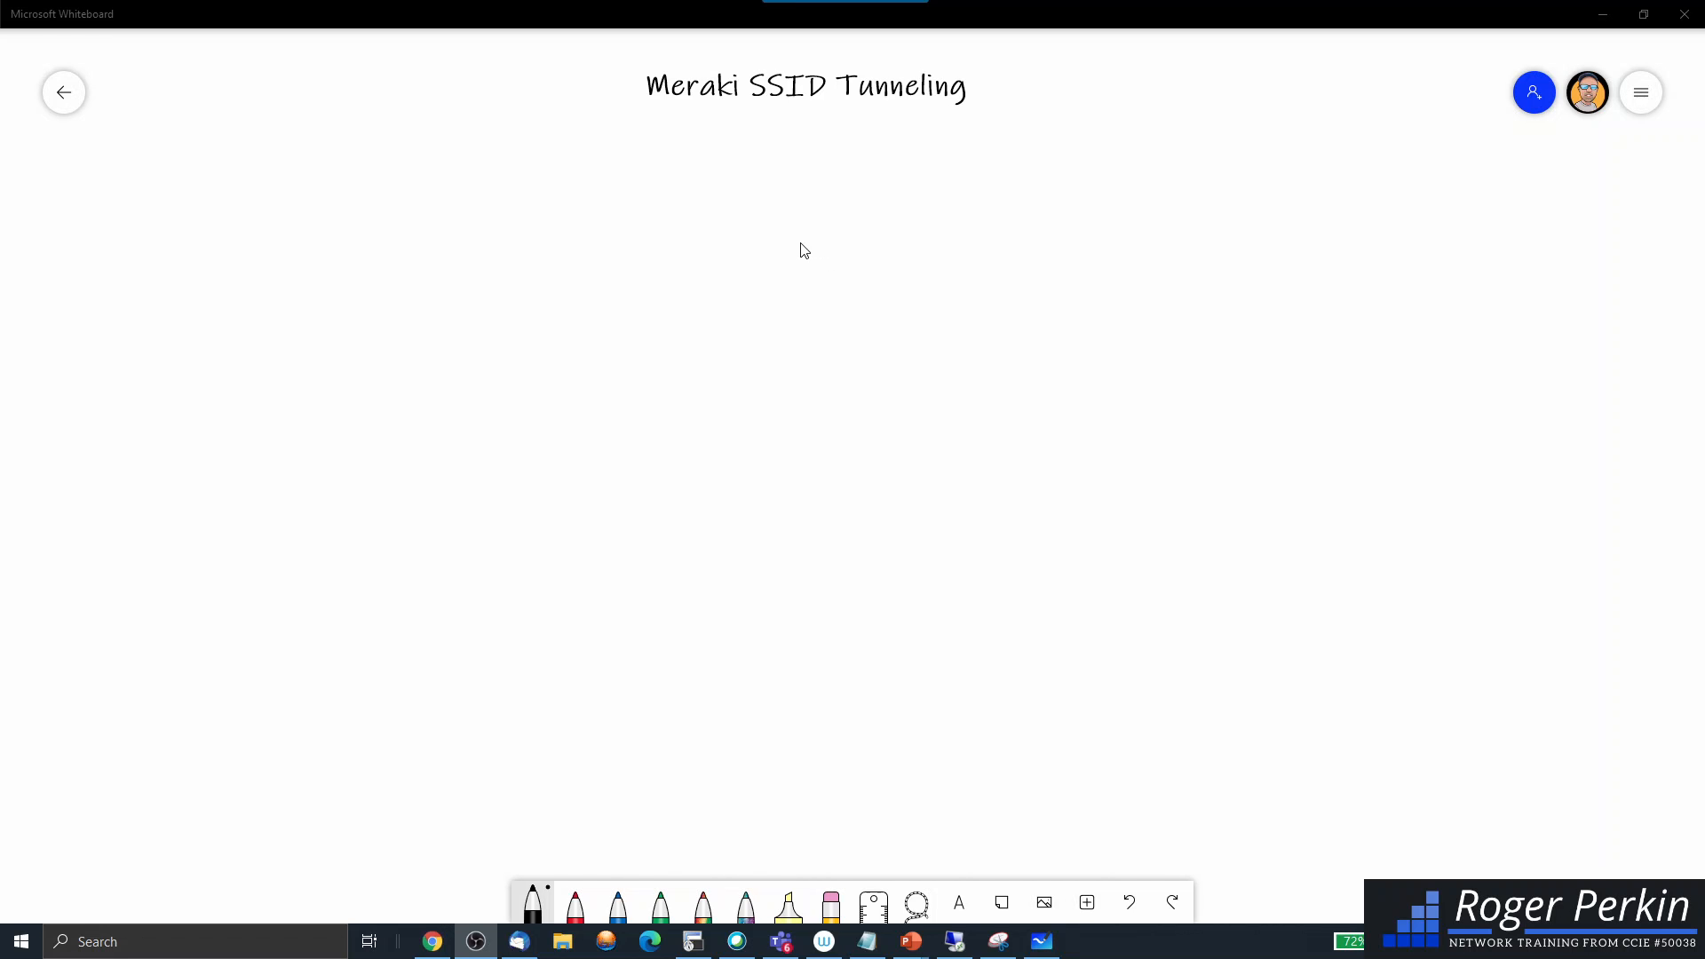
pyautogui.moveTo(577, 374)
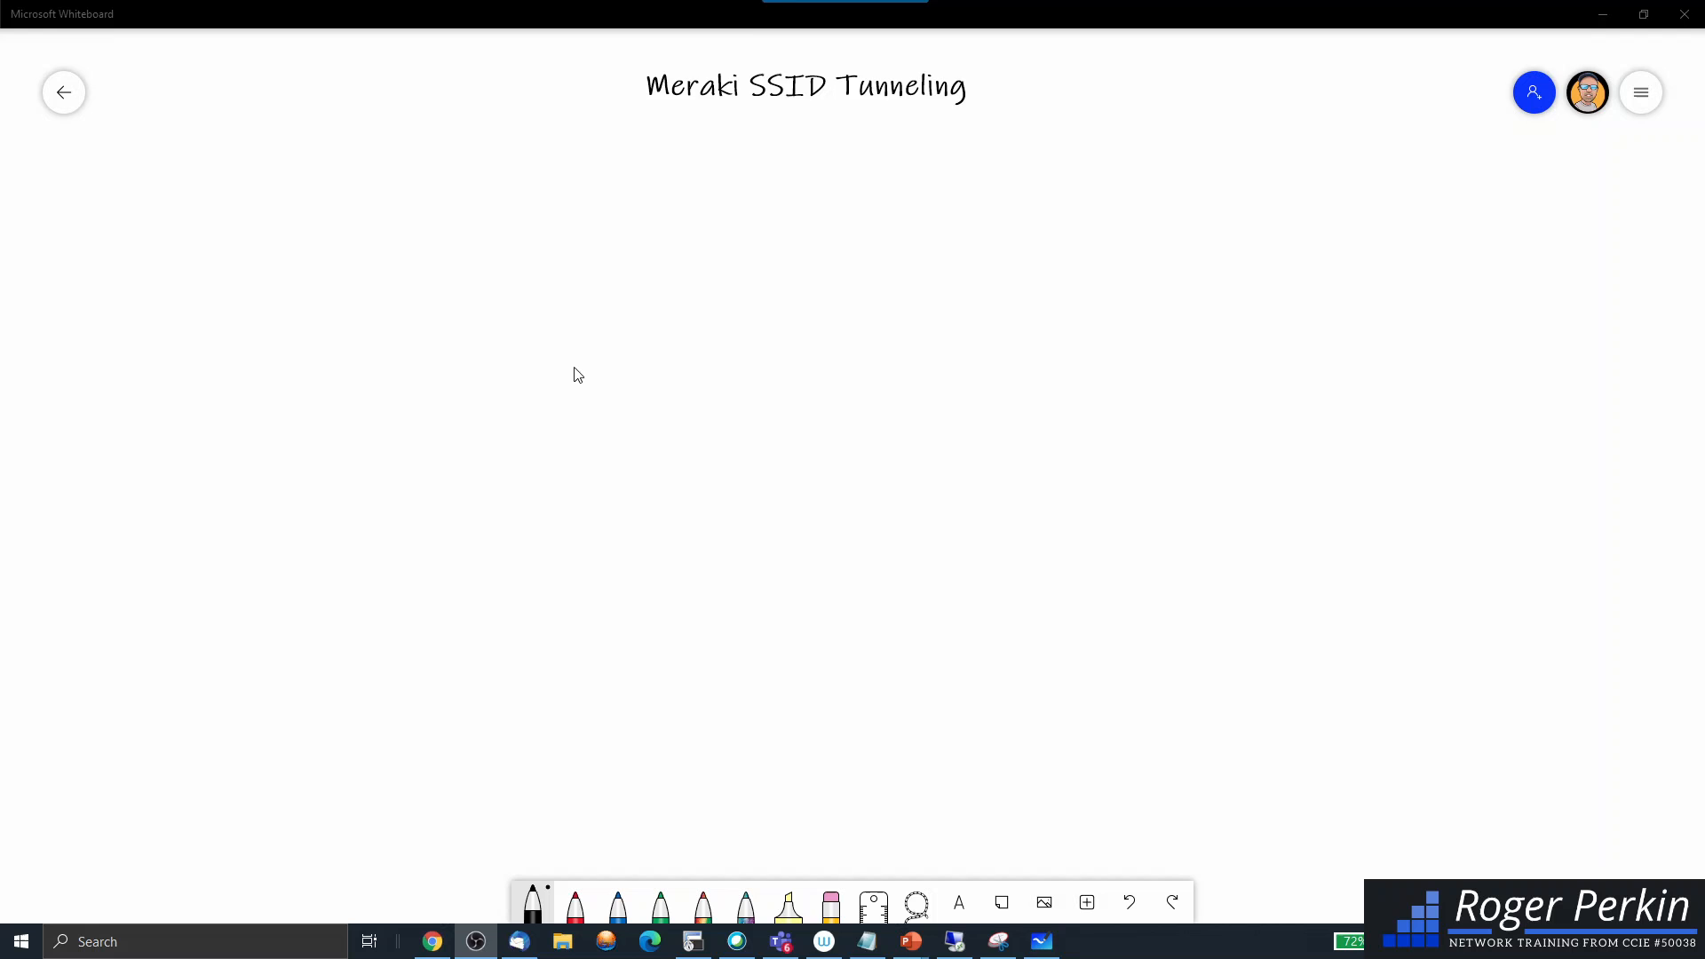
# Draw a WLC with three labelled APs, an uplink, and an ANCHOR WLC to the right
pyautogui.moveTo(522, 348); pyautogui.dragTo(636, 407)
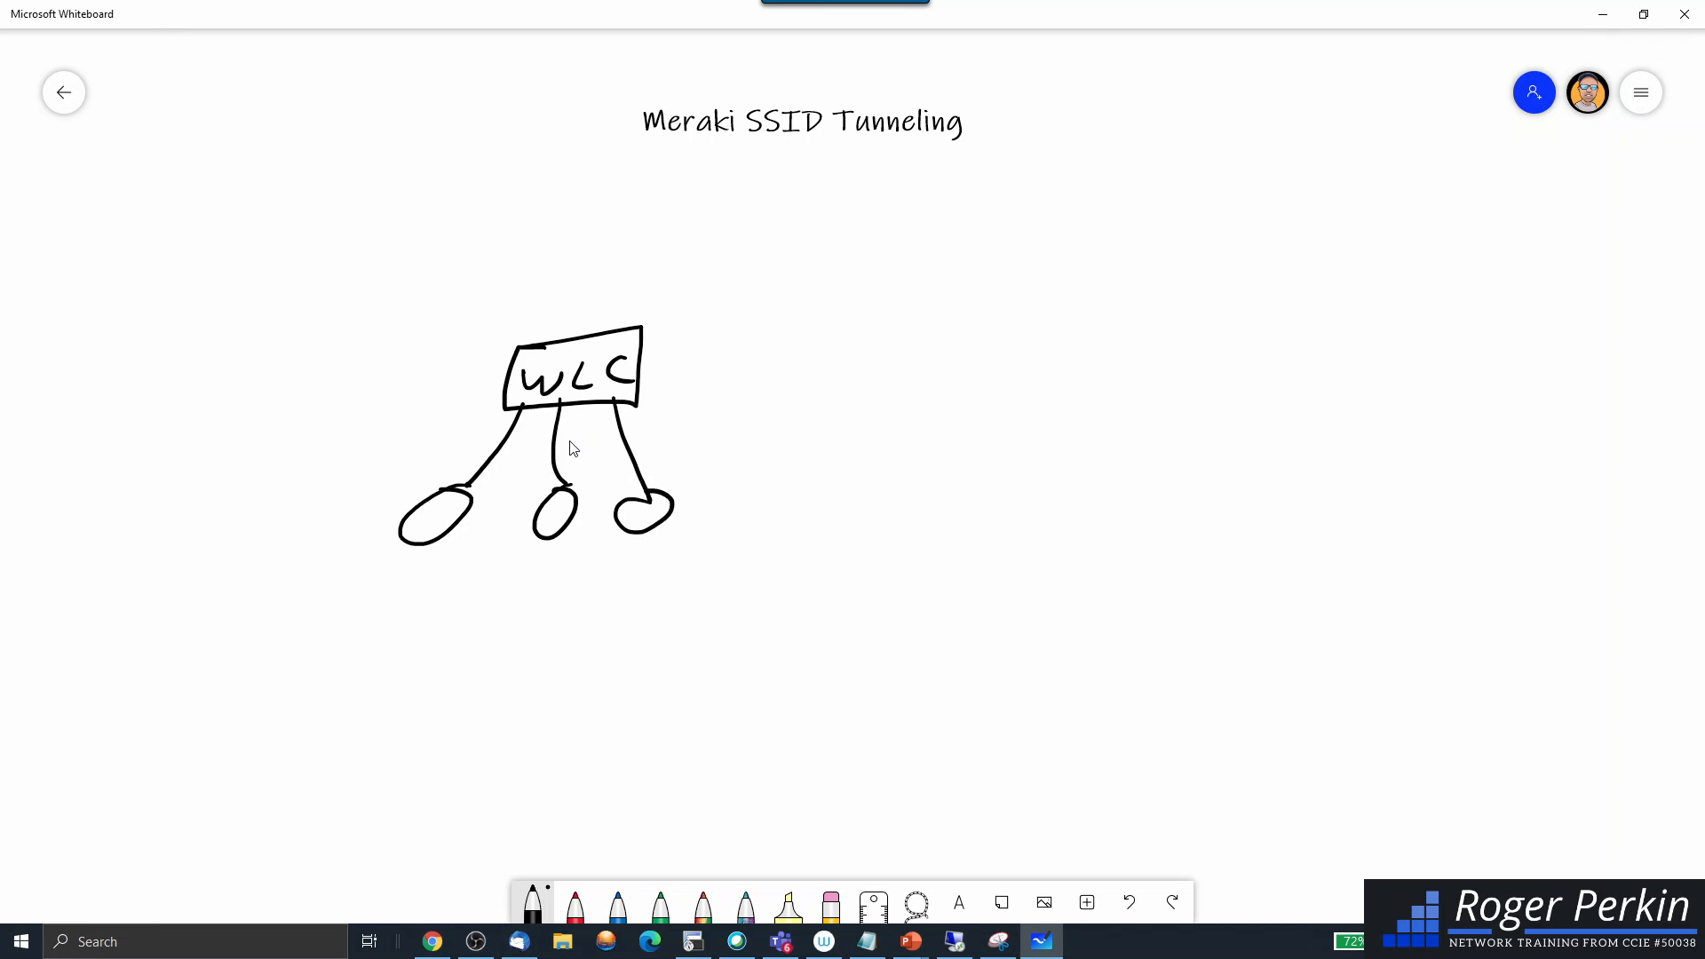
pyautogui.moveTo(400, 582); pyautogui.dragTo(419, 554)
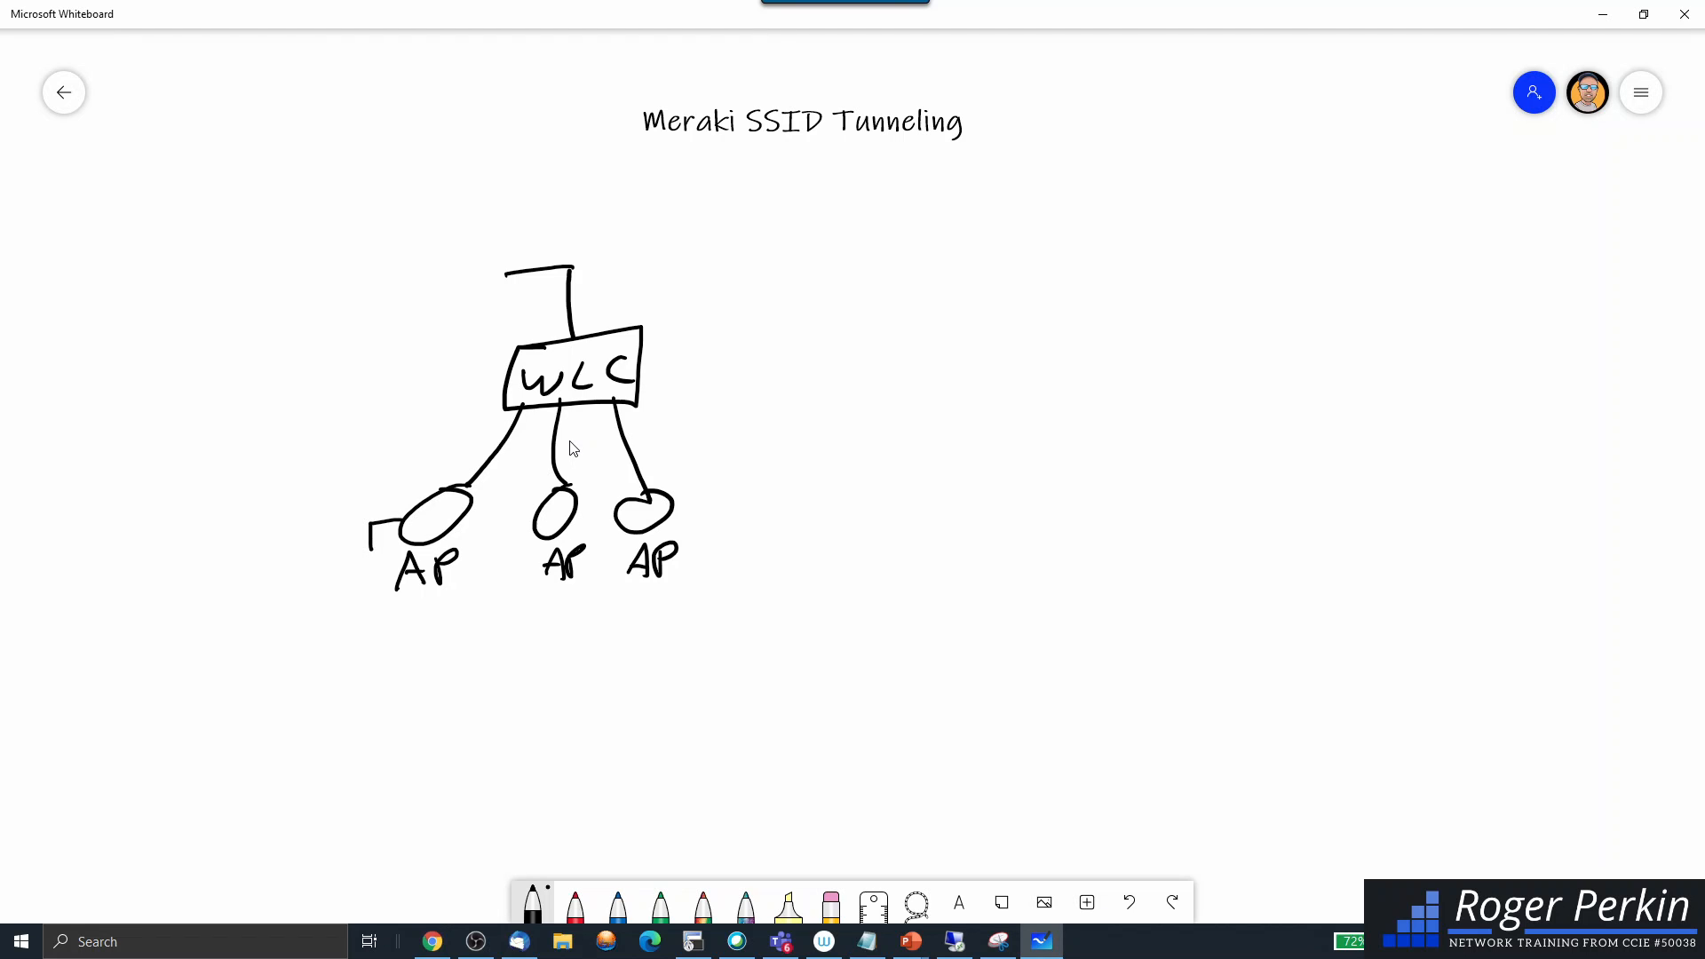
pyautogui.moveTo(992, 237); pyautogui.dragTo(984, 287)
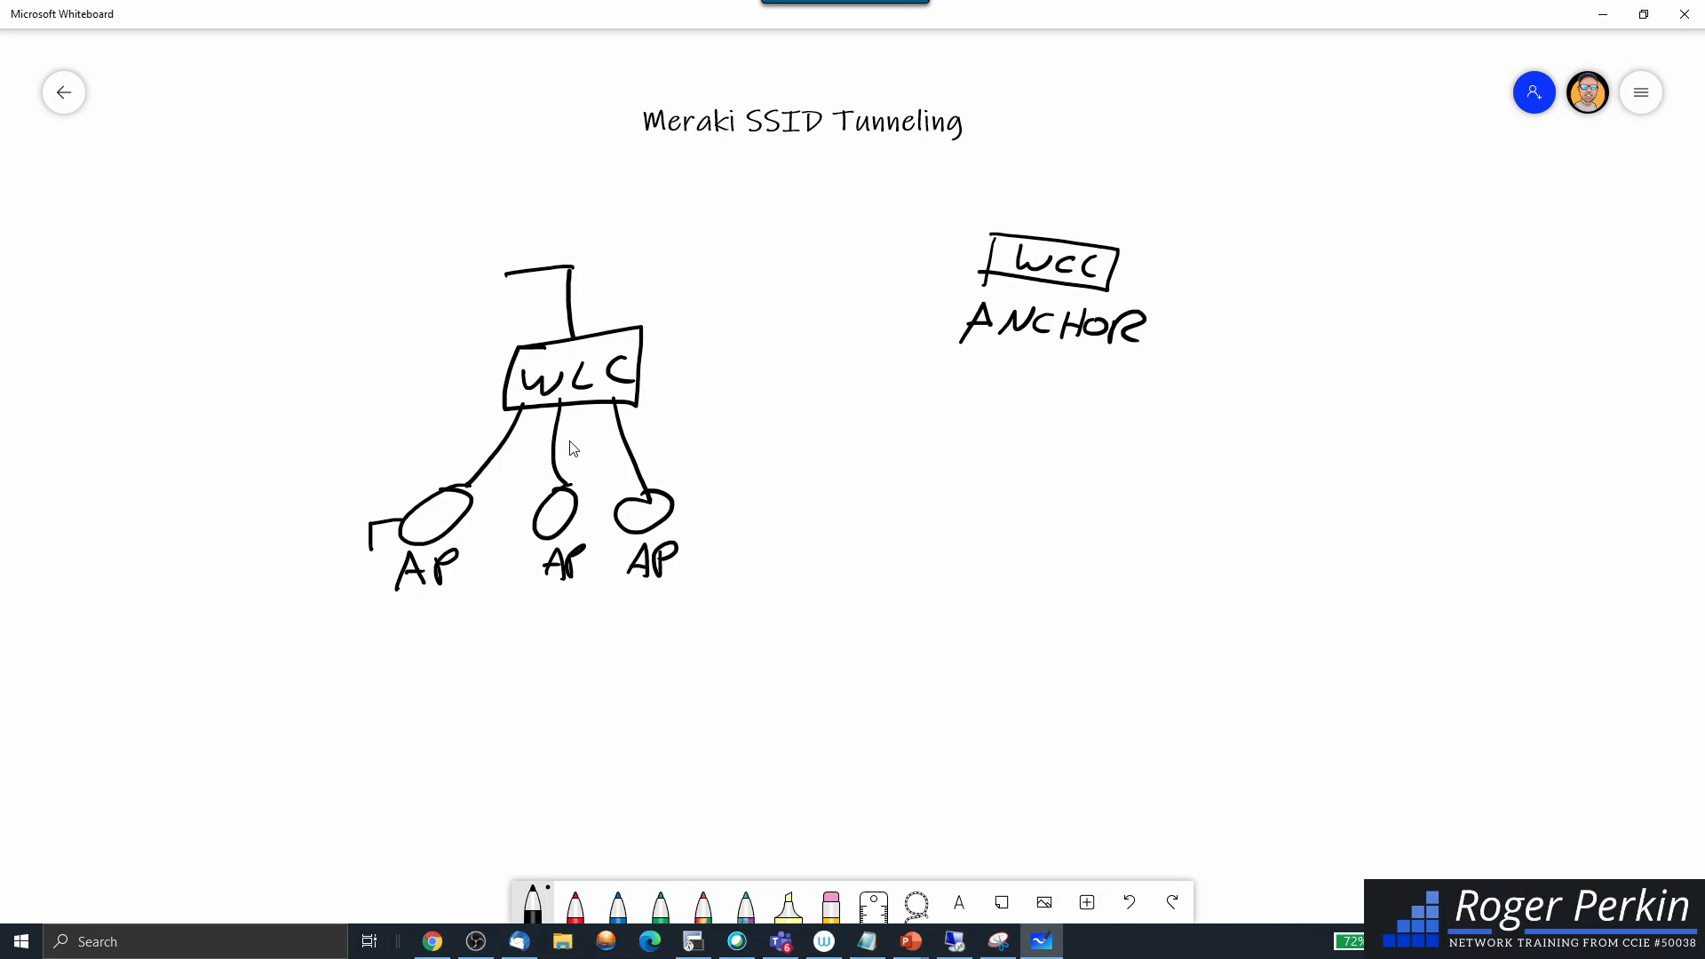
# Link the WLC through an FW circle to the DMZ anchor and trace the tunnel in red
pyautogui.moveTo(641, 348); pyautogui.dragTo(899, 248)
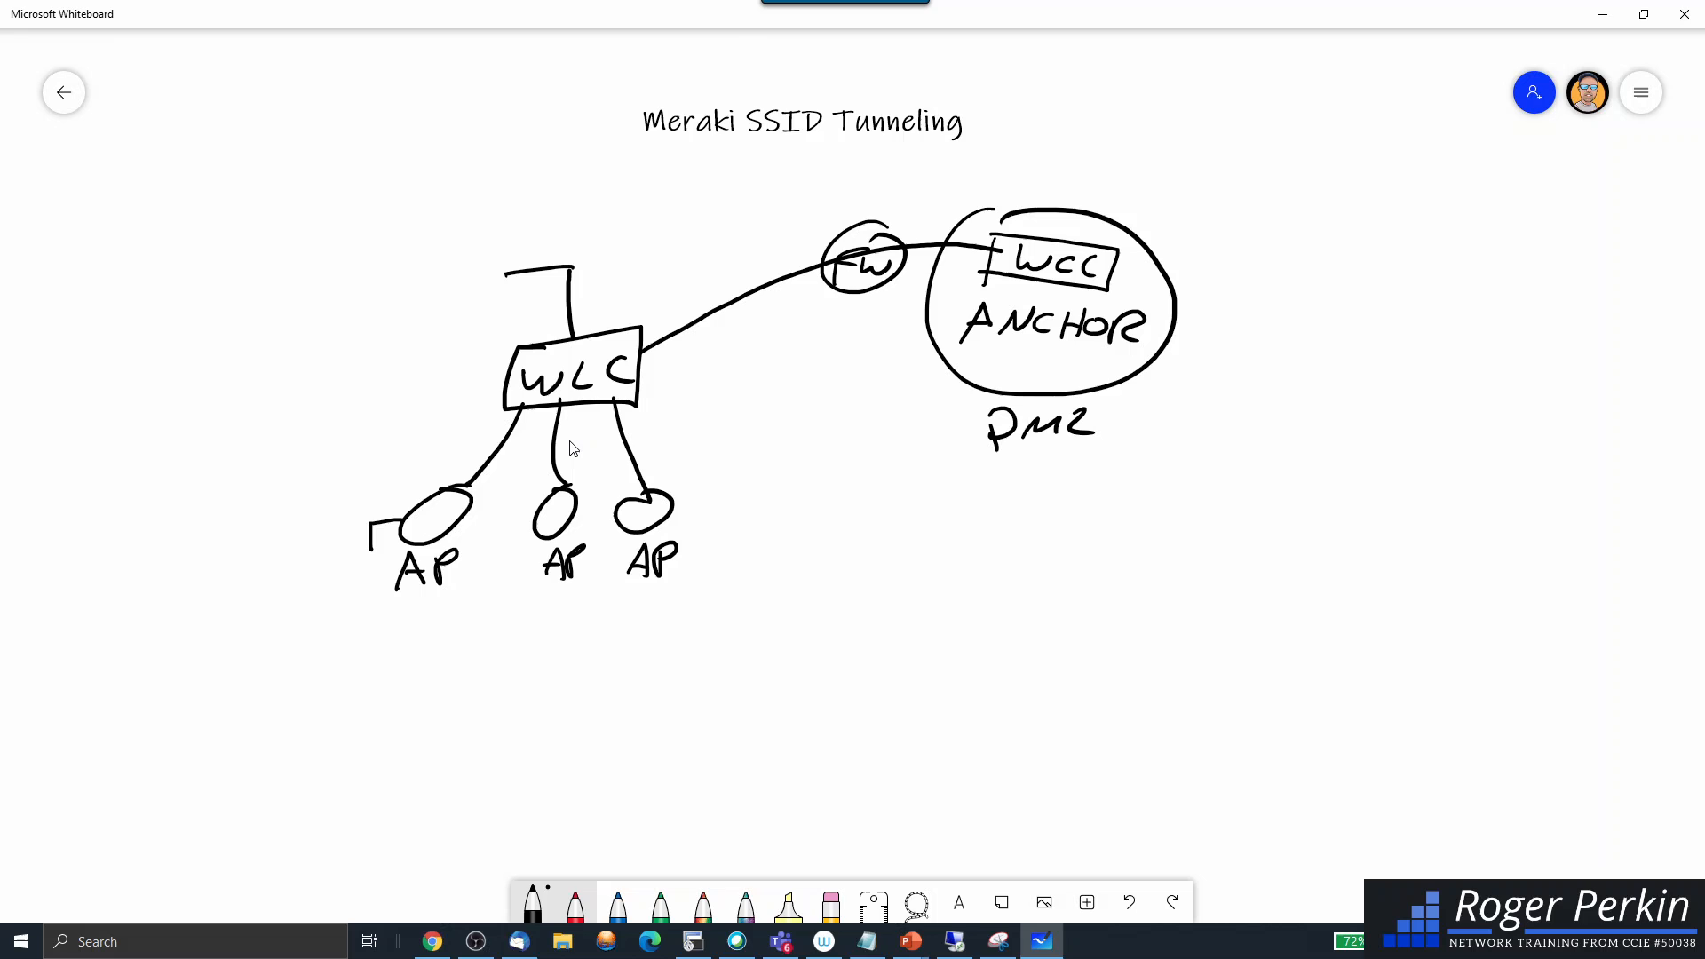
pyautogui.click(574, 902)
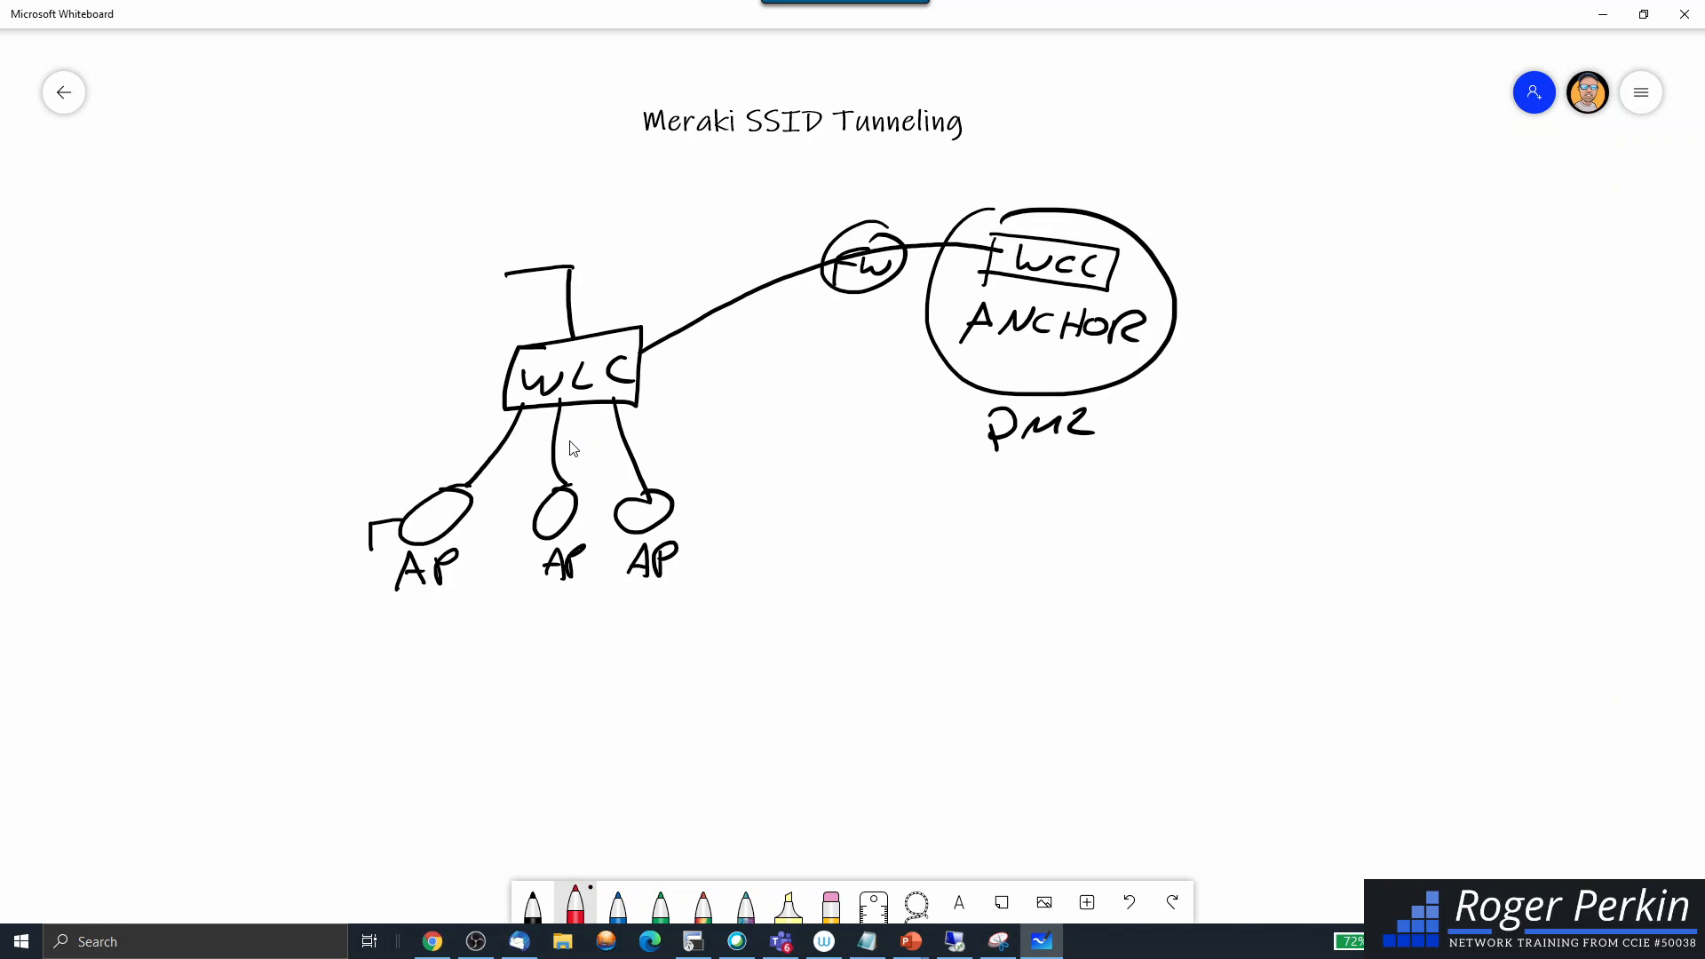
pyautogui.moveTo(592, 364); pyautogui.dragTo(430, 523)
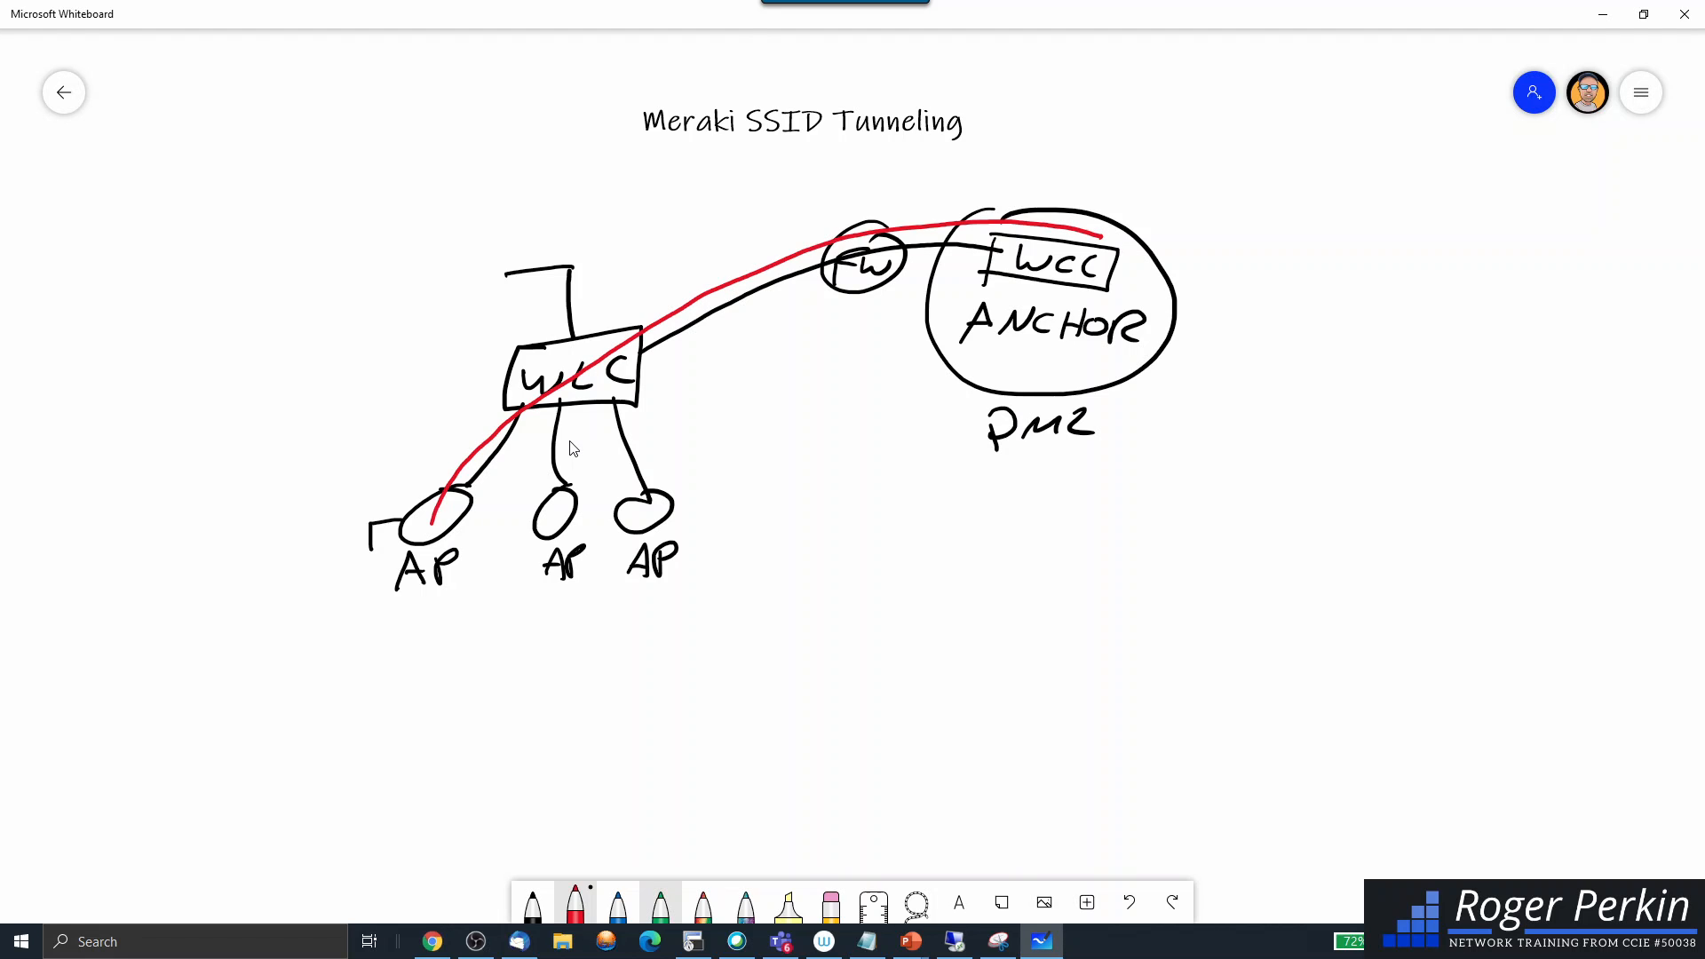
# Draw a green arrow exiting at the firewall, then return to the board gallery
pyautogui.click(659, 902)
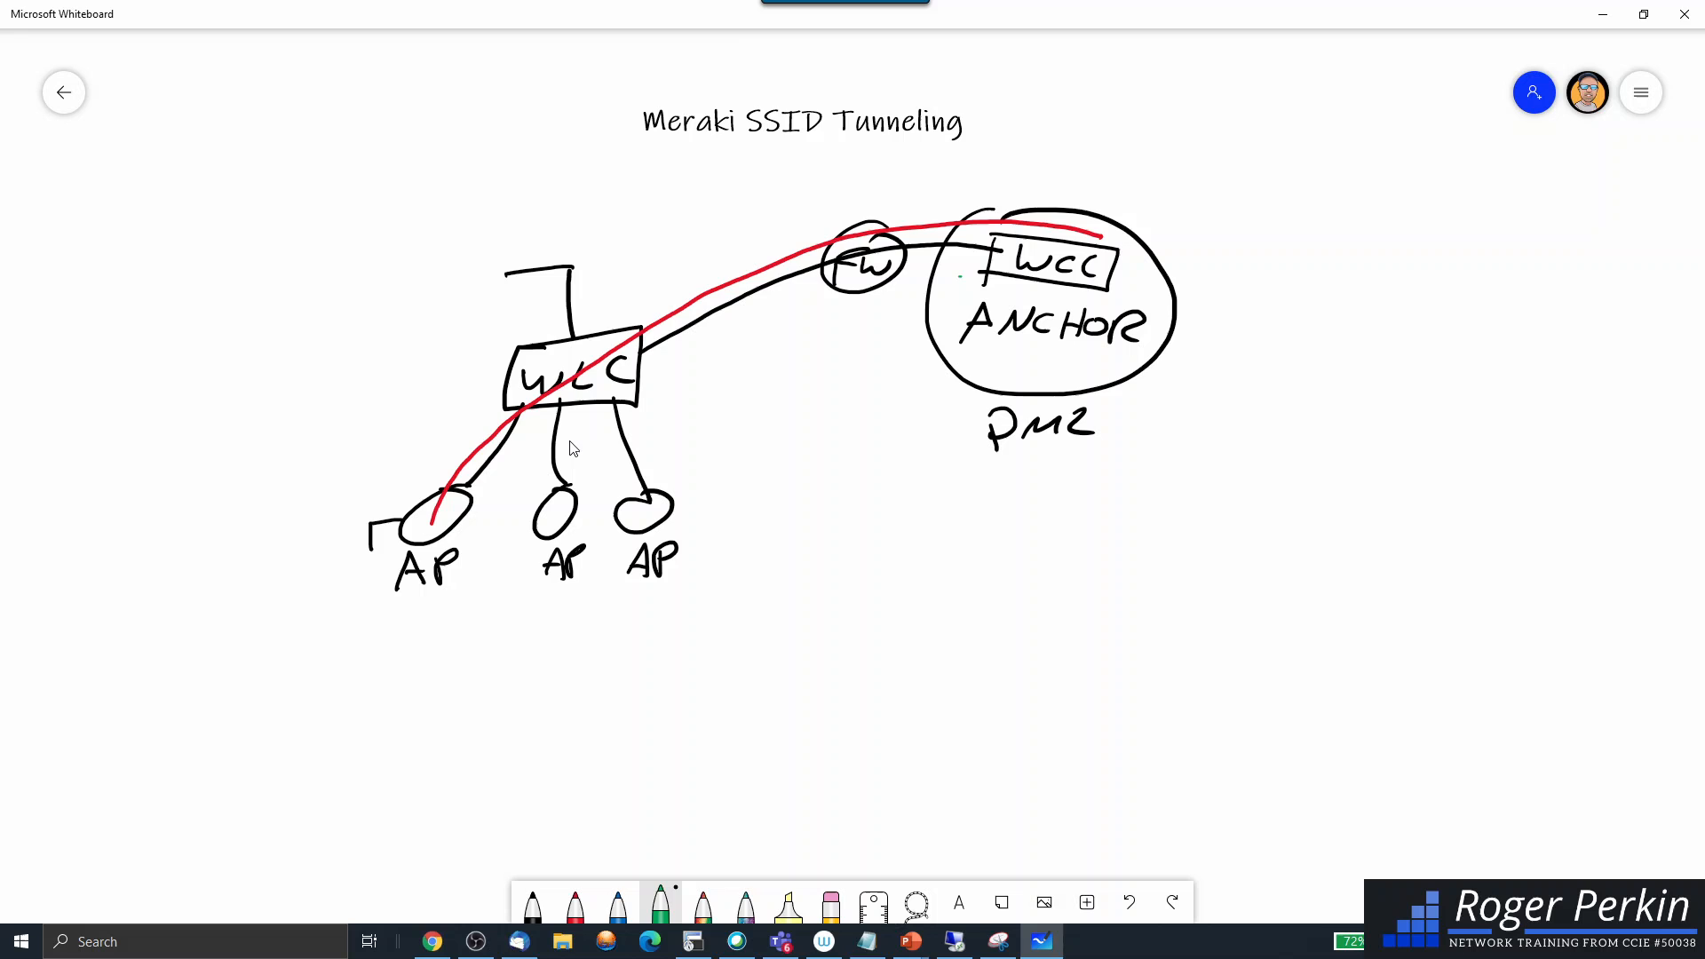
pyautogui.moveTo(957, 272); pyautogui.dragTo(919, 169)
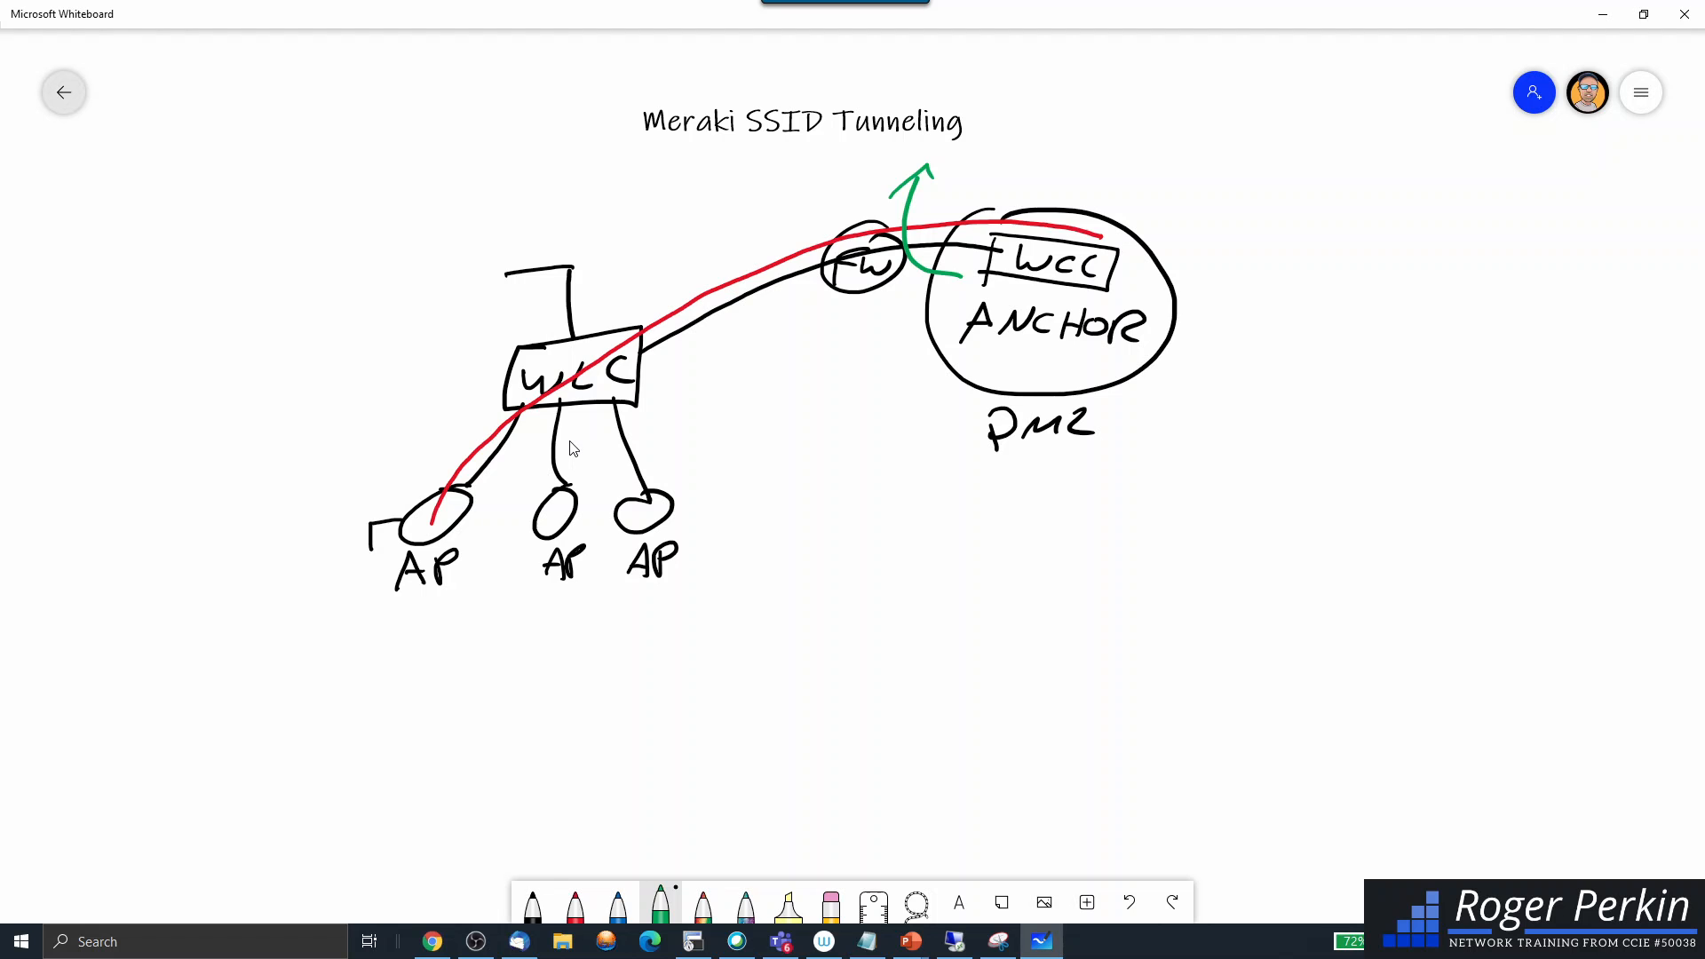
pyautogui.click(62, 92)
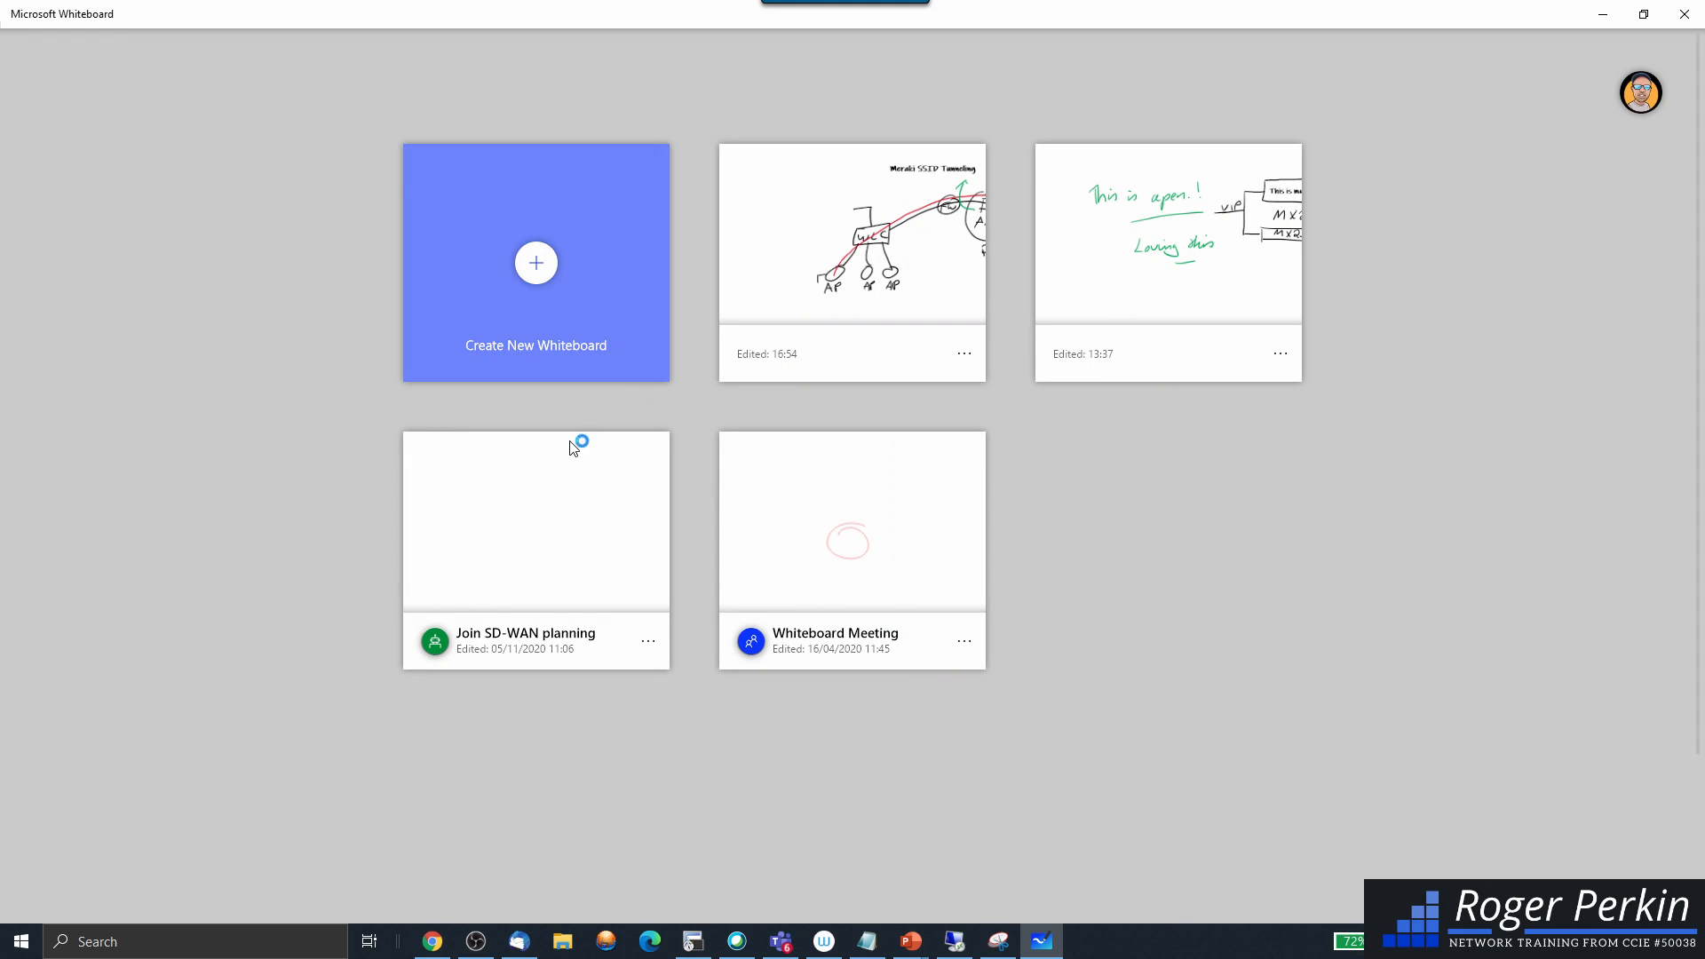
# Create a new blank whiteboard, with the Meraki SSID Tunneling guide open in Chrome
pyautogui.click(535, 262)
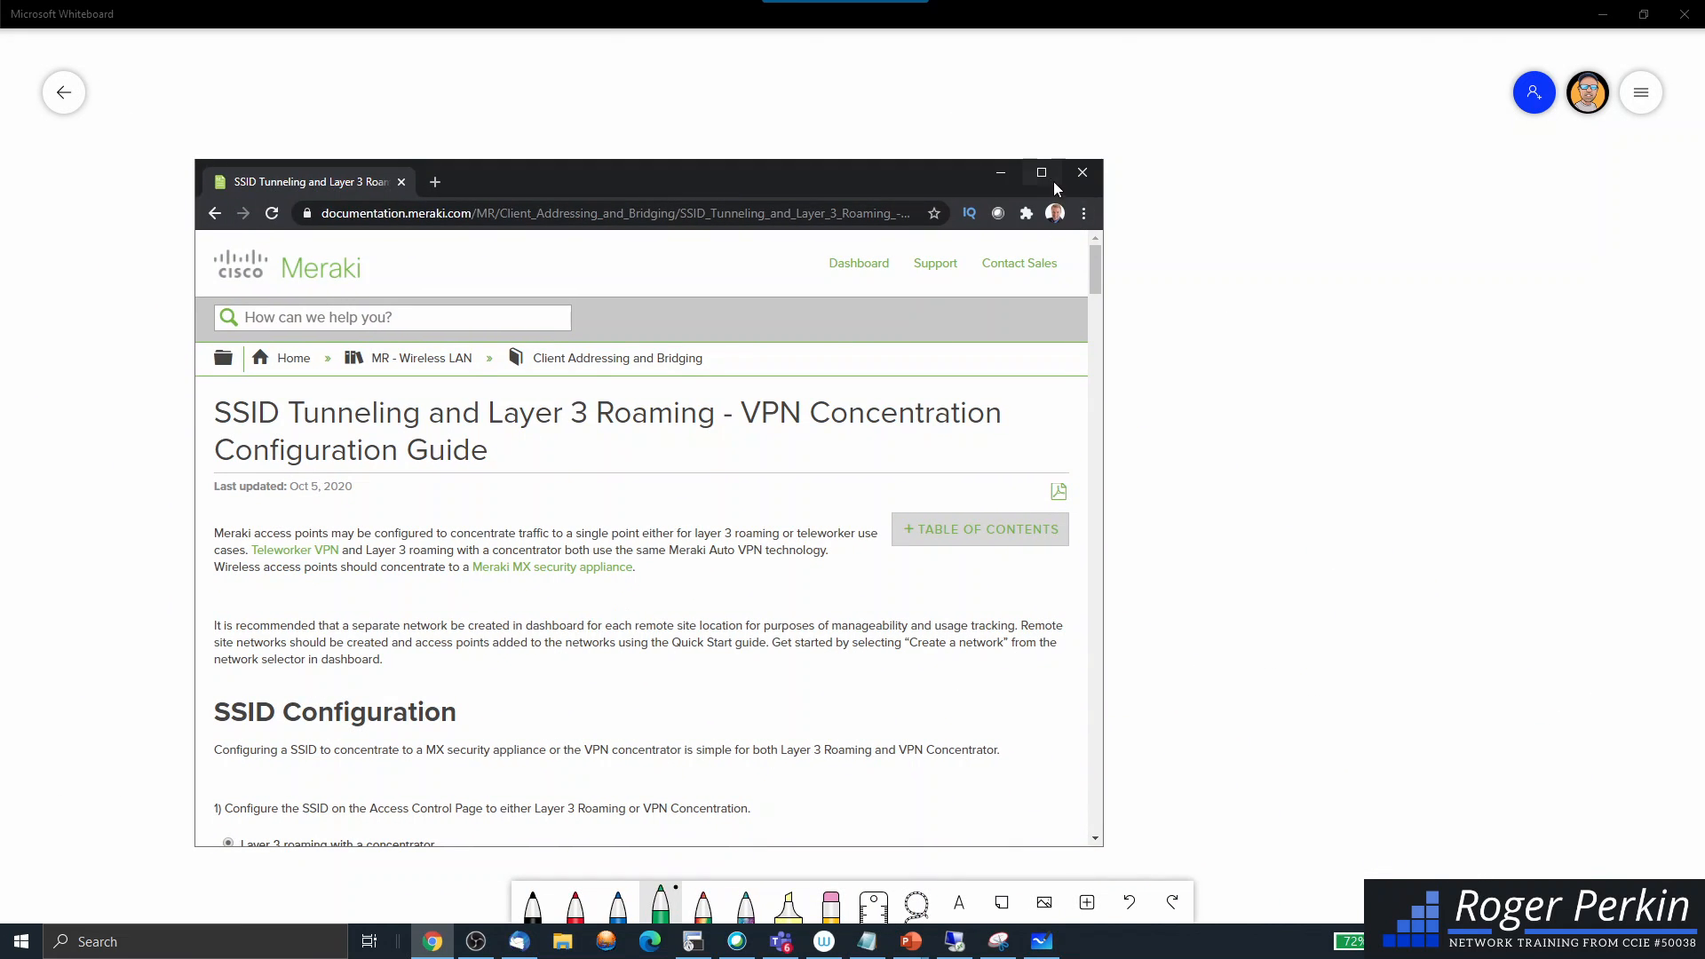
# Maximize the Meraki guide and scroll past SSID Configuration to the RADIUS and tunneling sections
pyautogui.click(1038, 171)
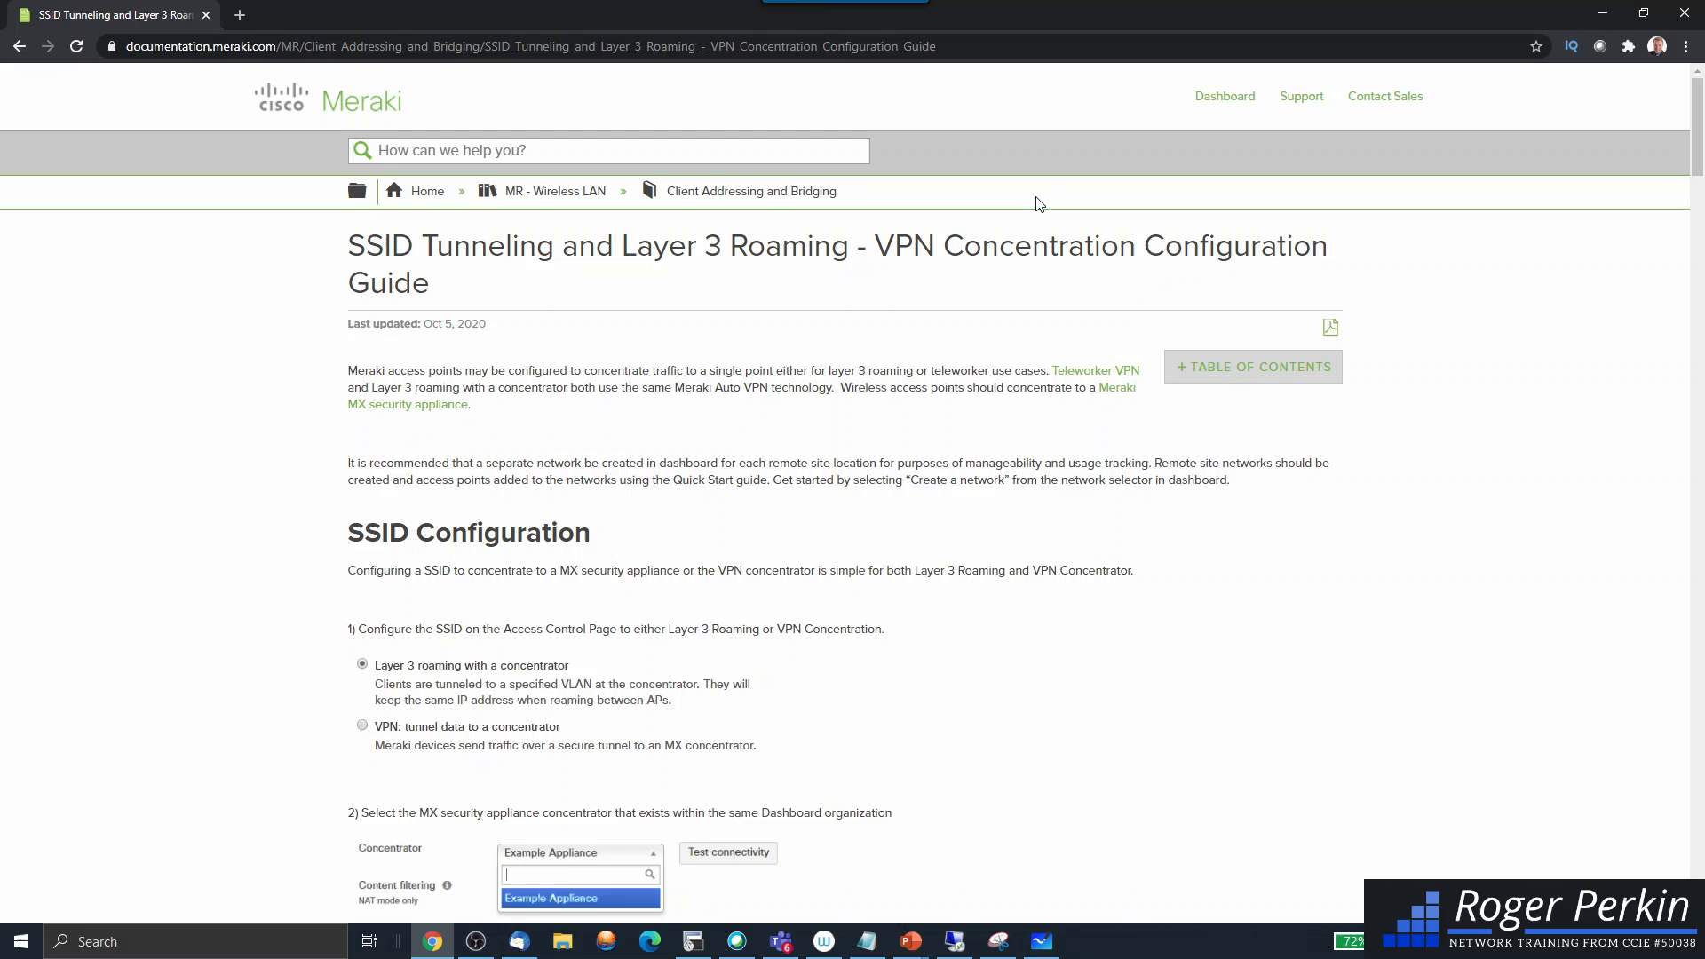
pyautogui.moveTo(723, 368)
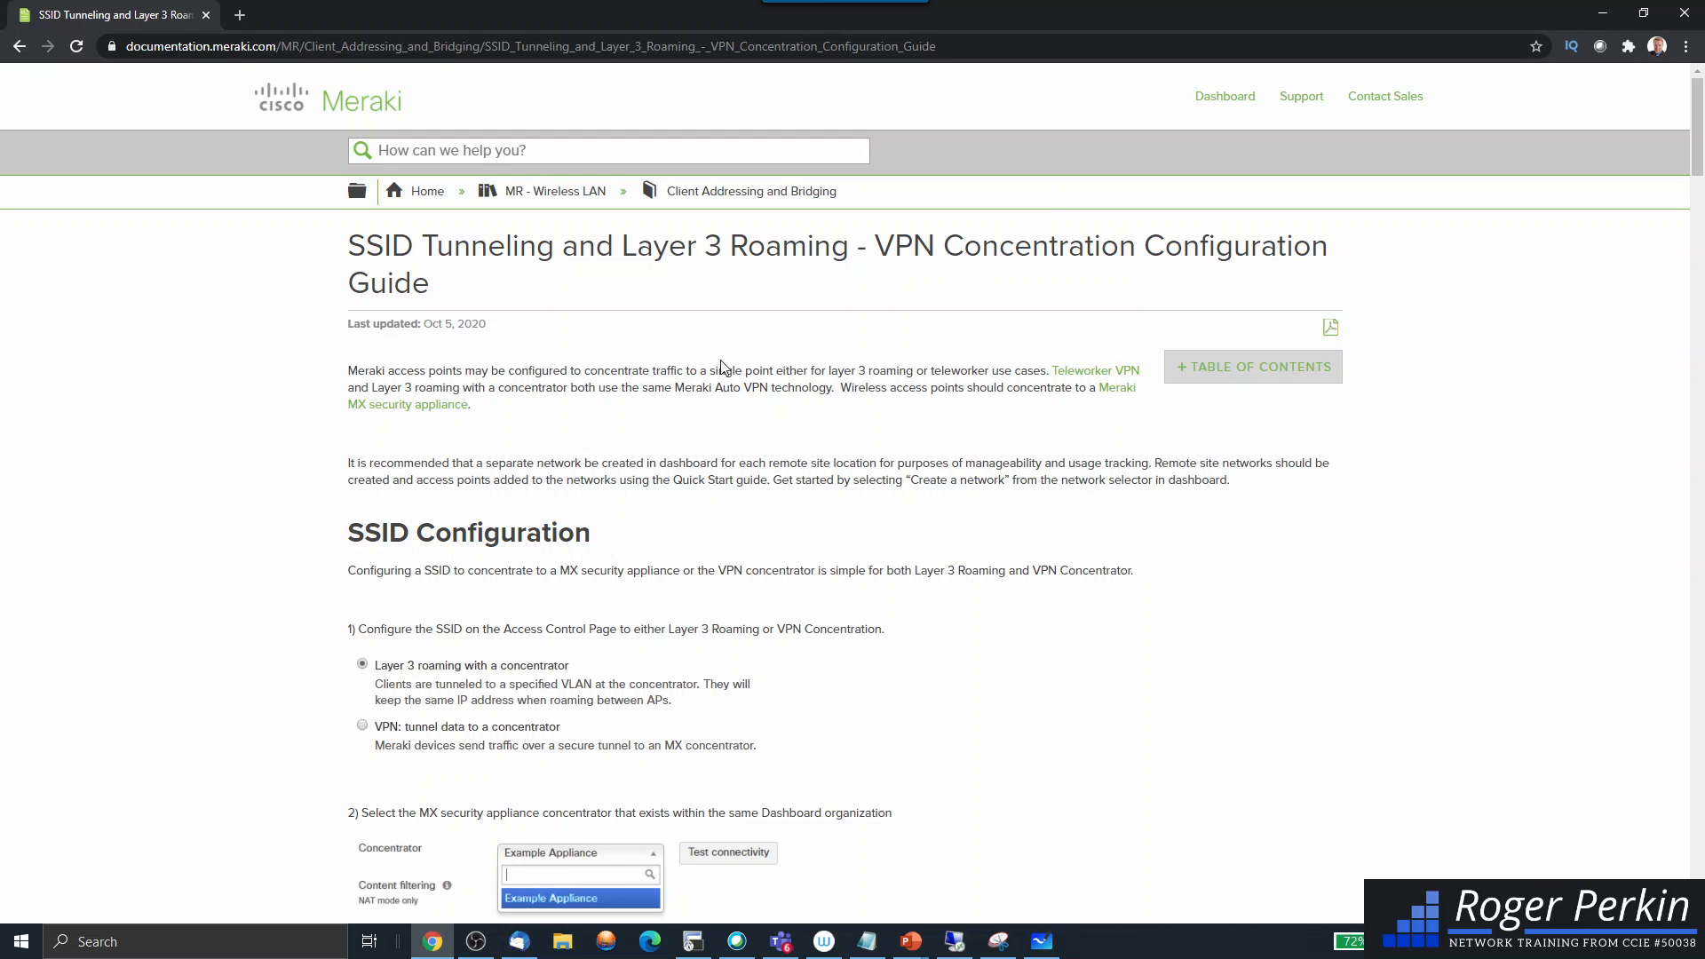
pyautogui.scroll(-3)
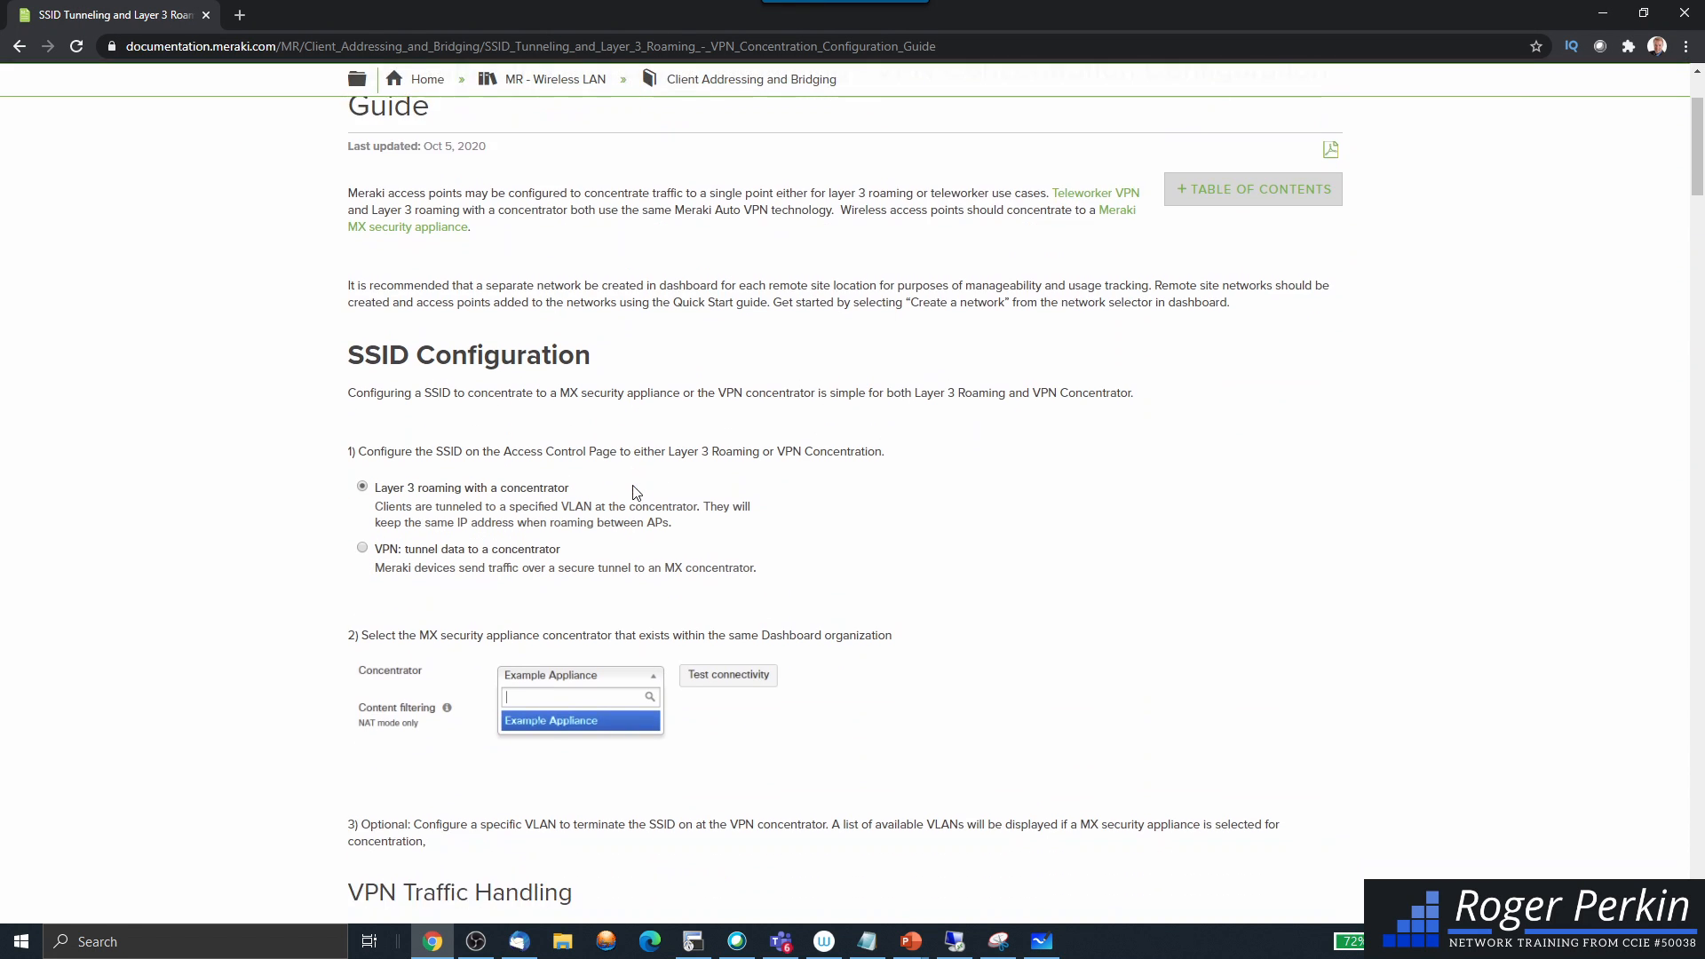
pyautogui.scroll(-3)
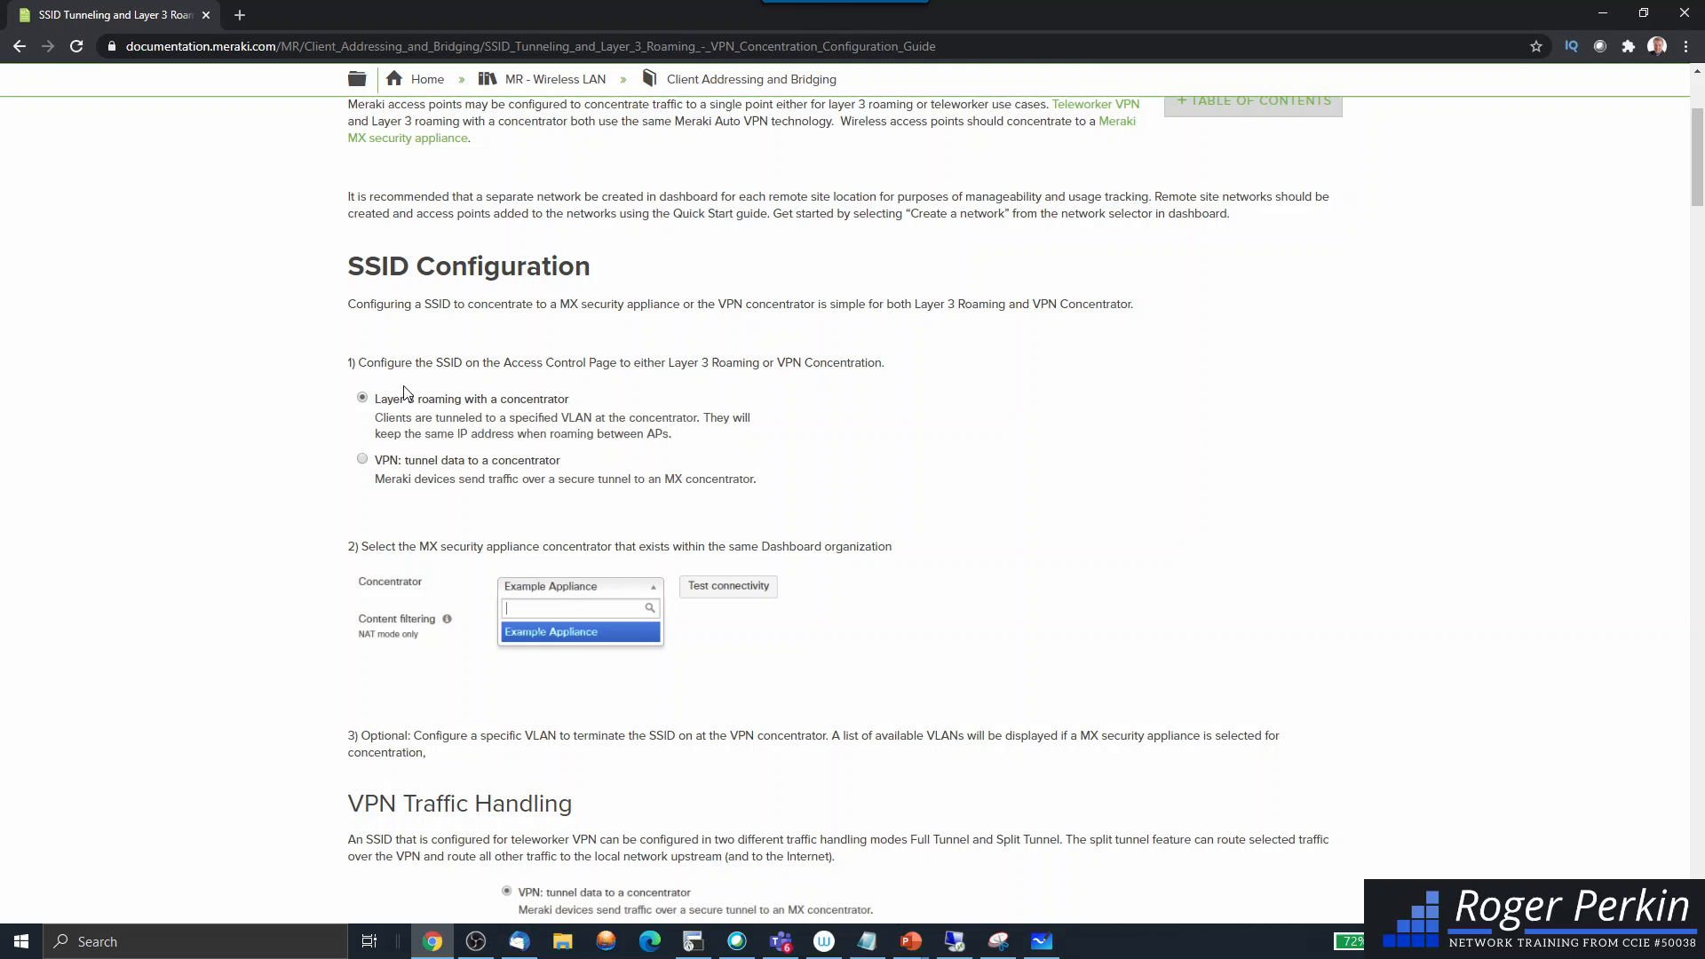
pyautogui.scroll(-3)
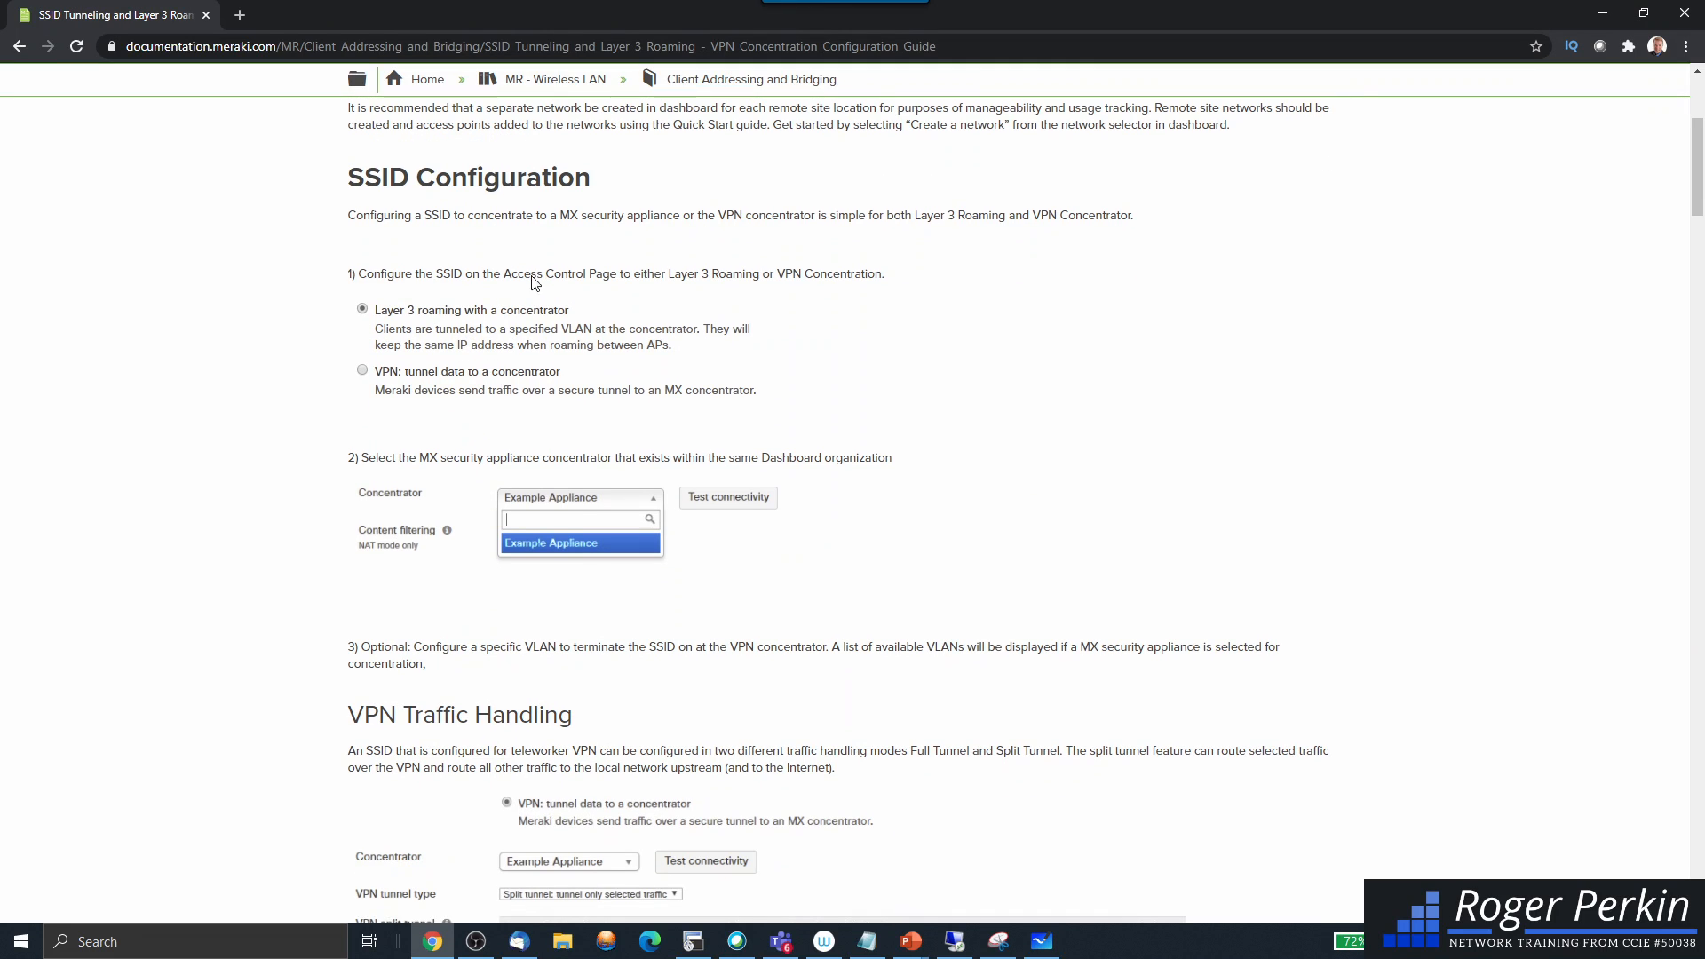
pyautogui.moveTo(683, 234)
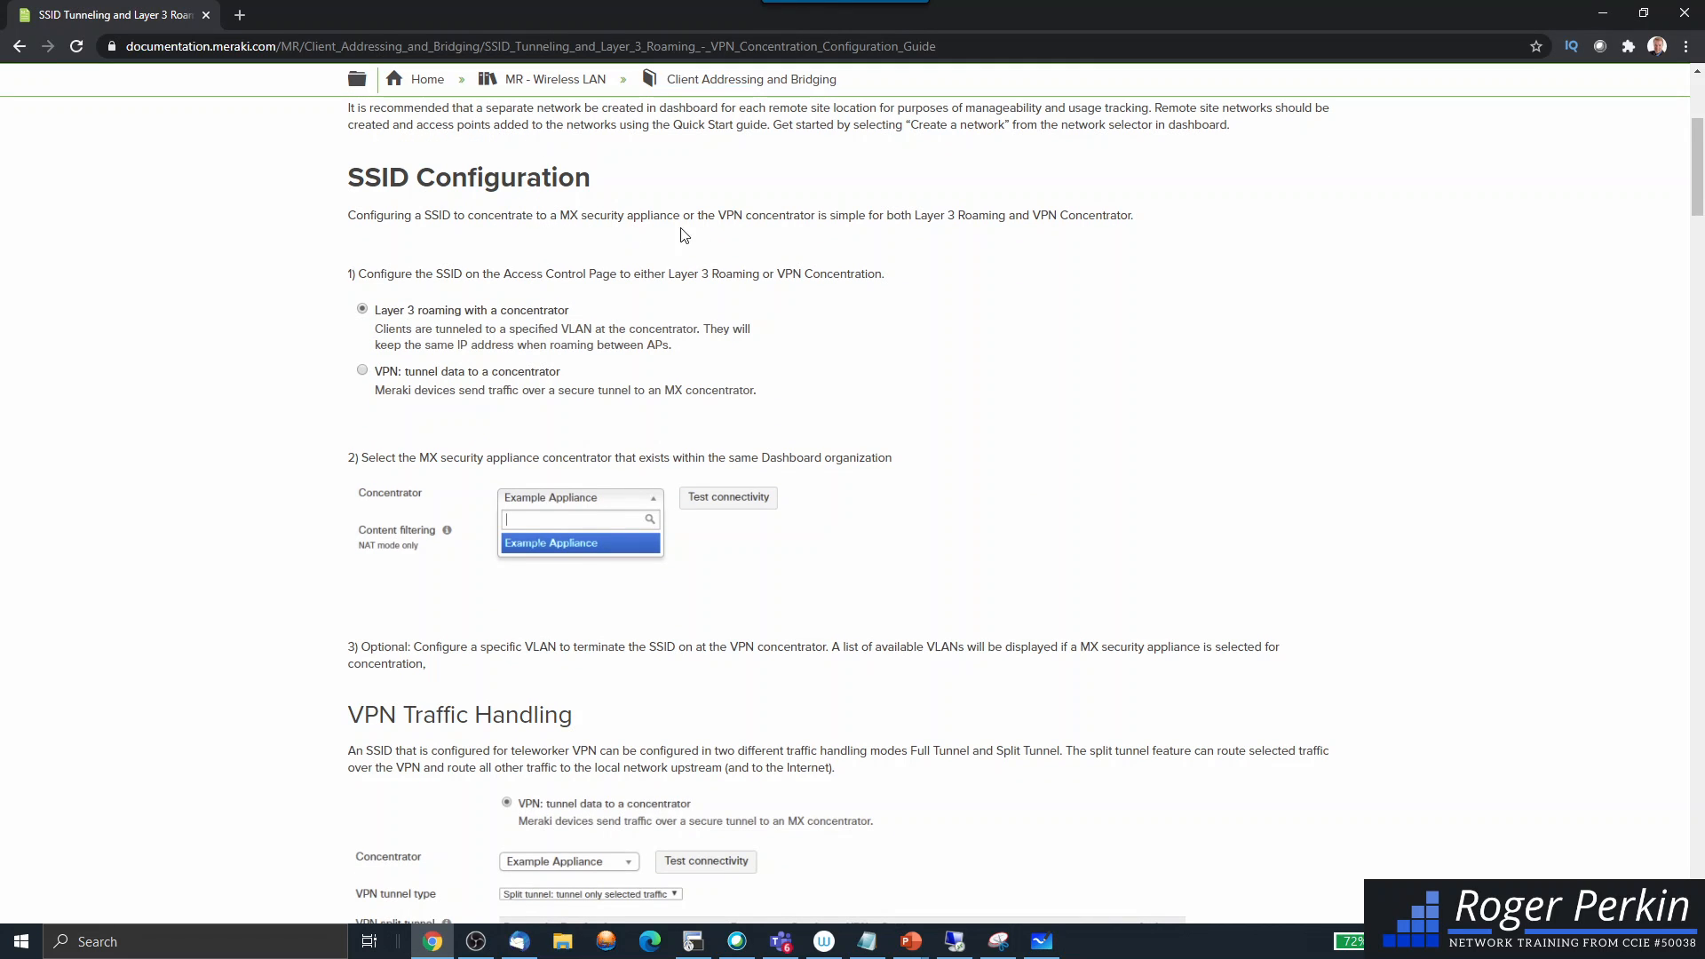
pyautogui.moveTo(798, 271)
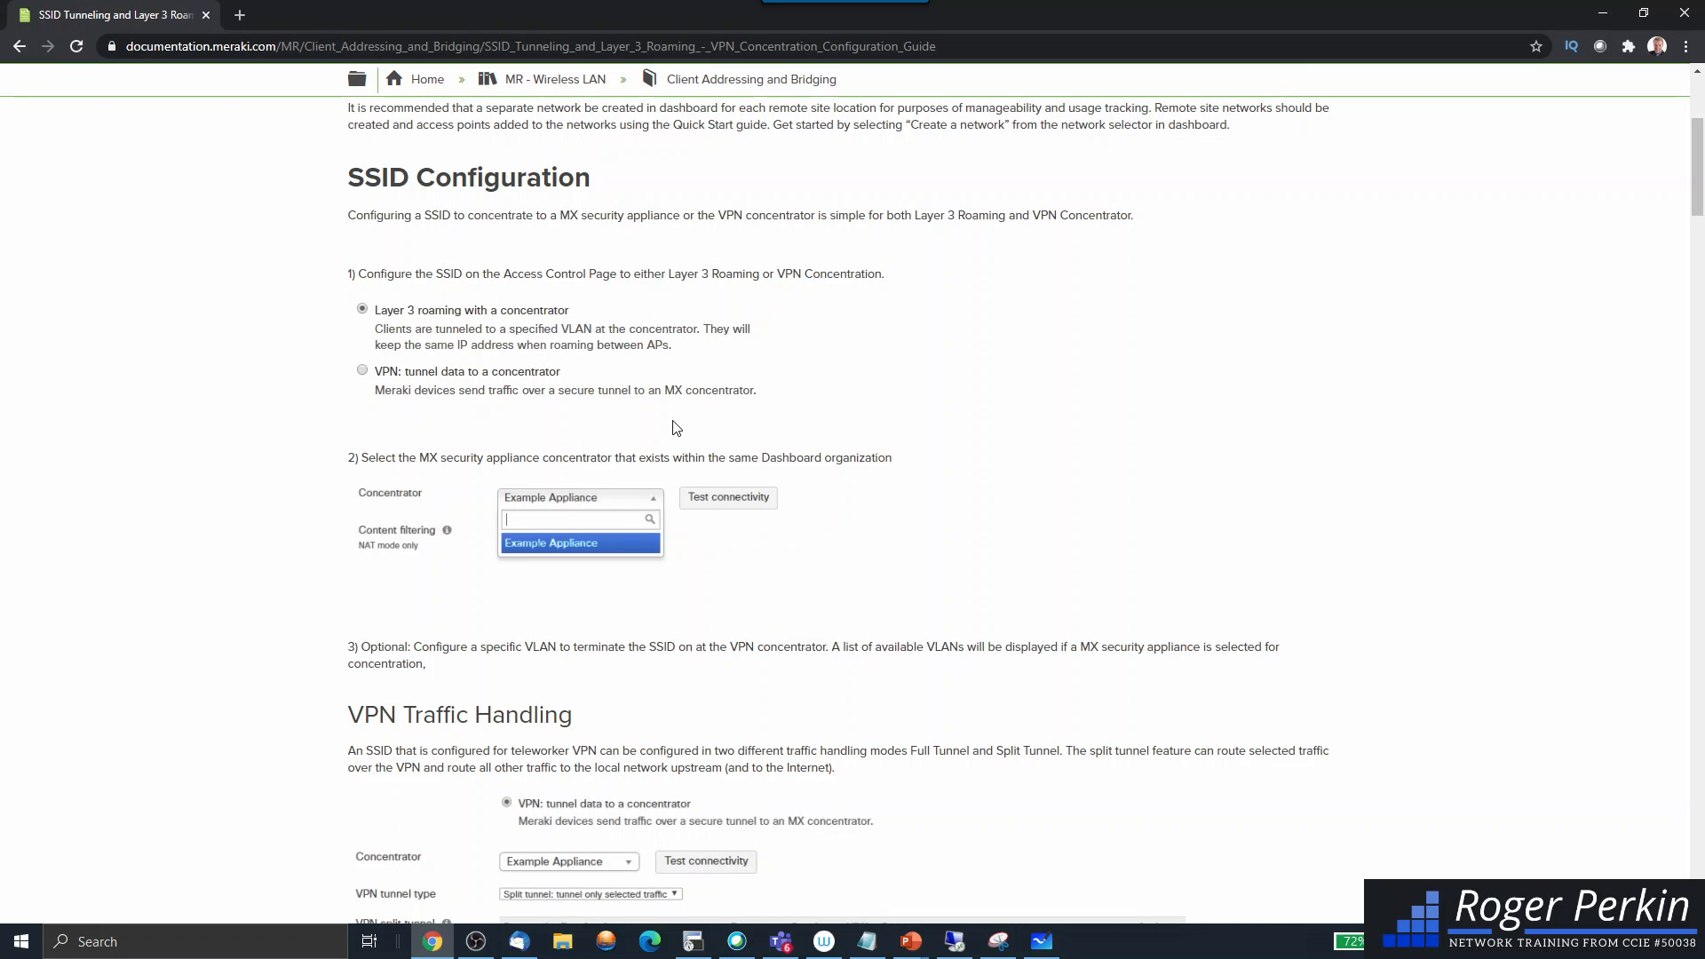
pyautogui.moveTo(640, 459)
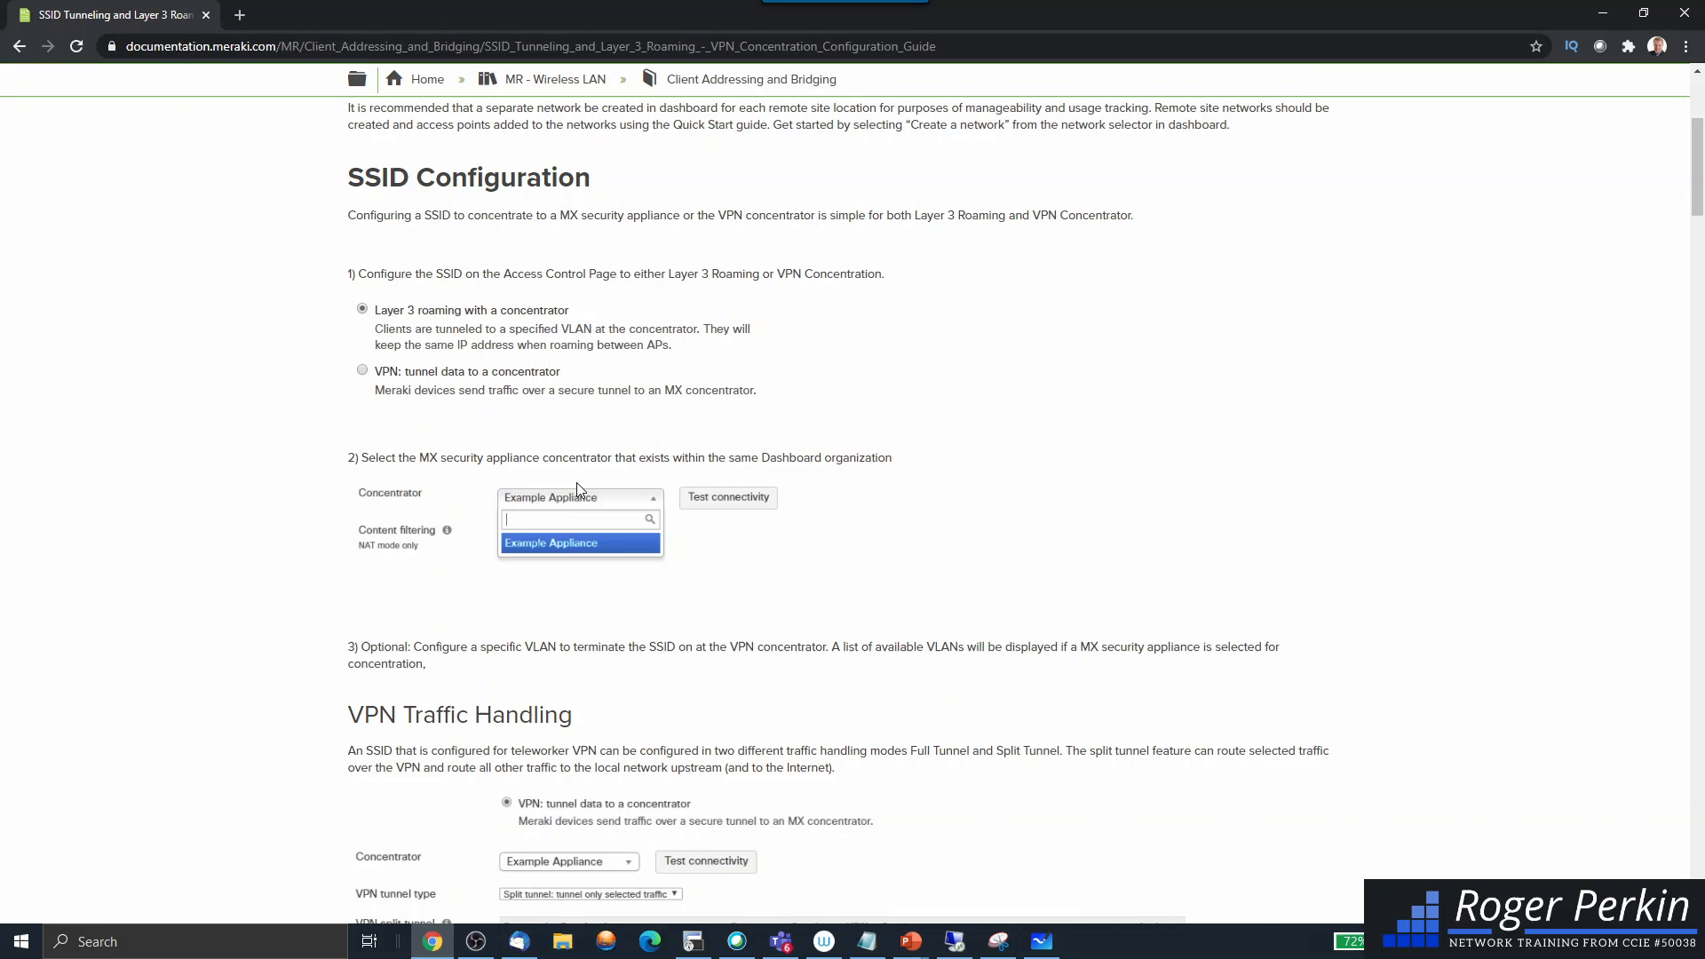
pyautogui.scroll(-3)
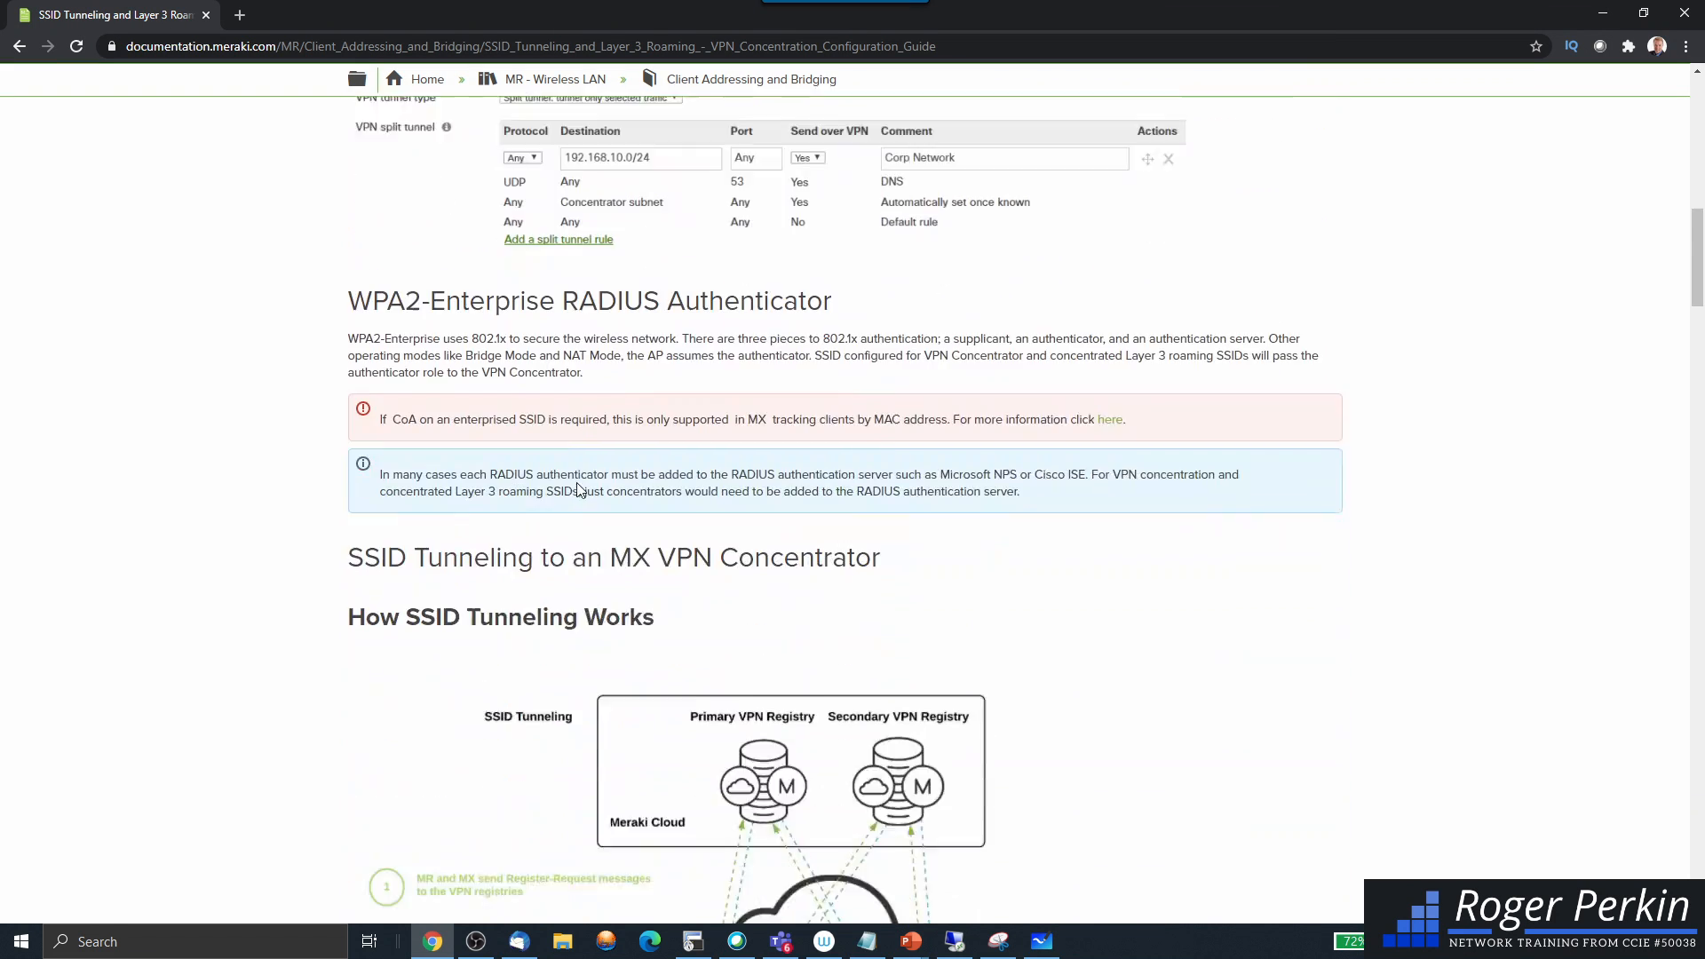
# Scroll to the How SSID Tunneling Works diagram showing MR, MX and VPN registries
pyautogui.scroll(-3)
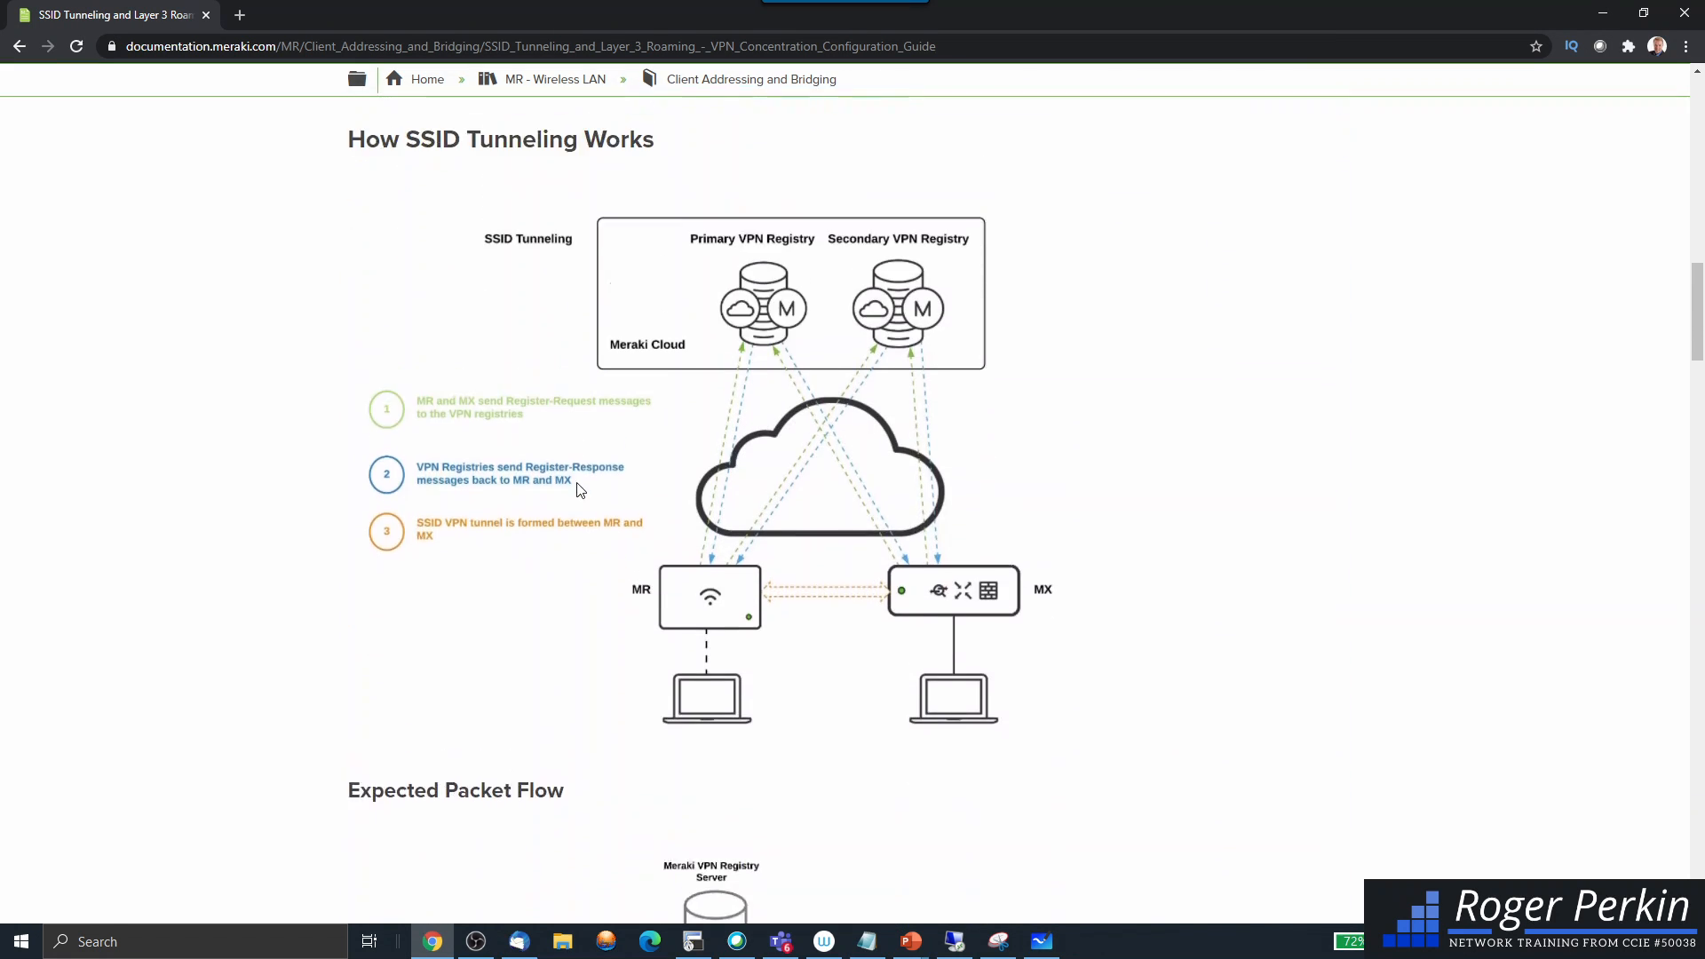
pyautogui.scroll(3)
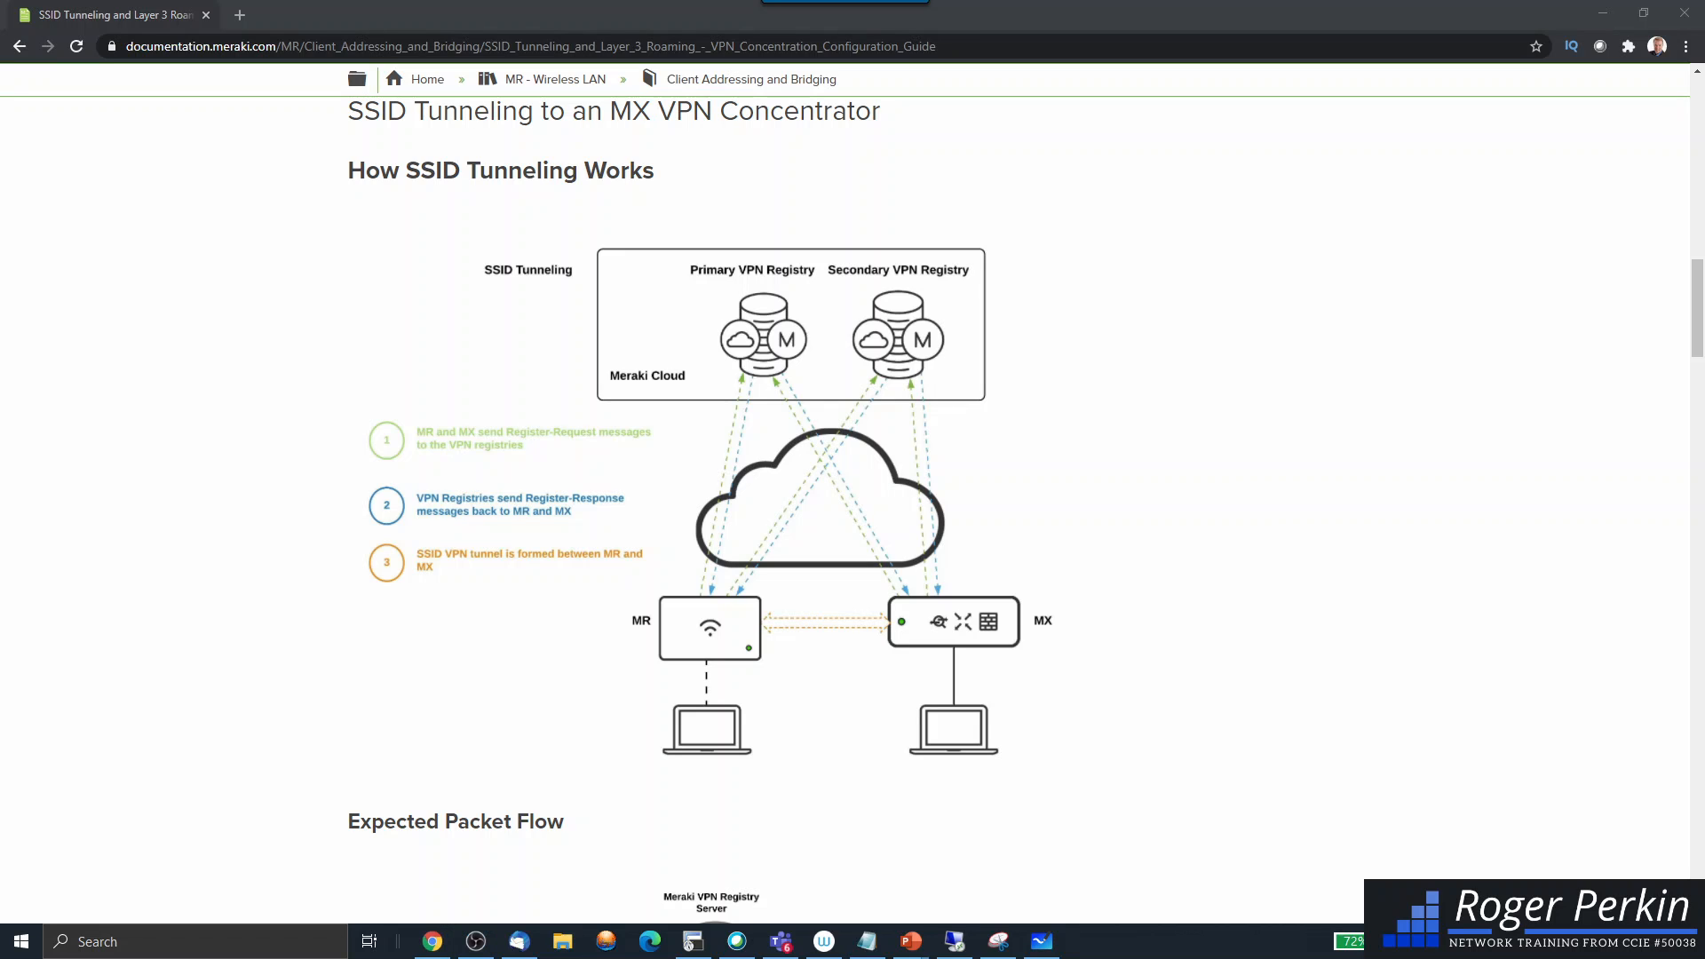
pyautogui.moveTo(677, 644)
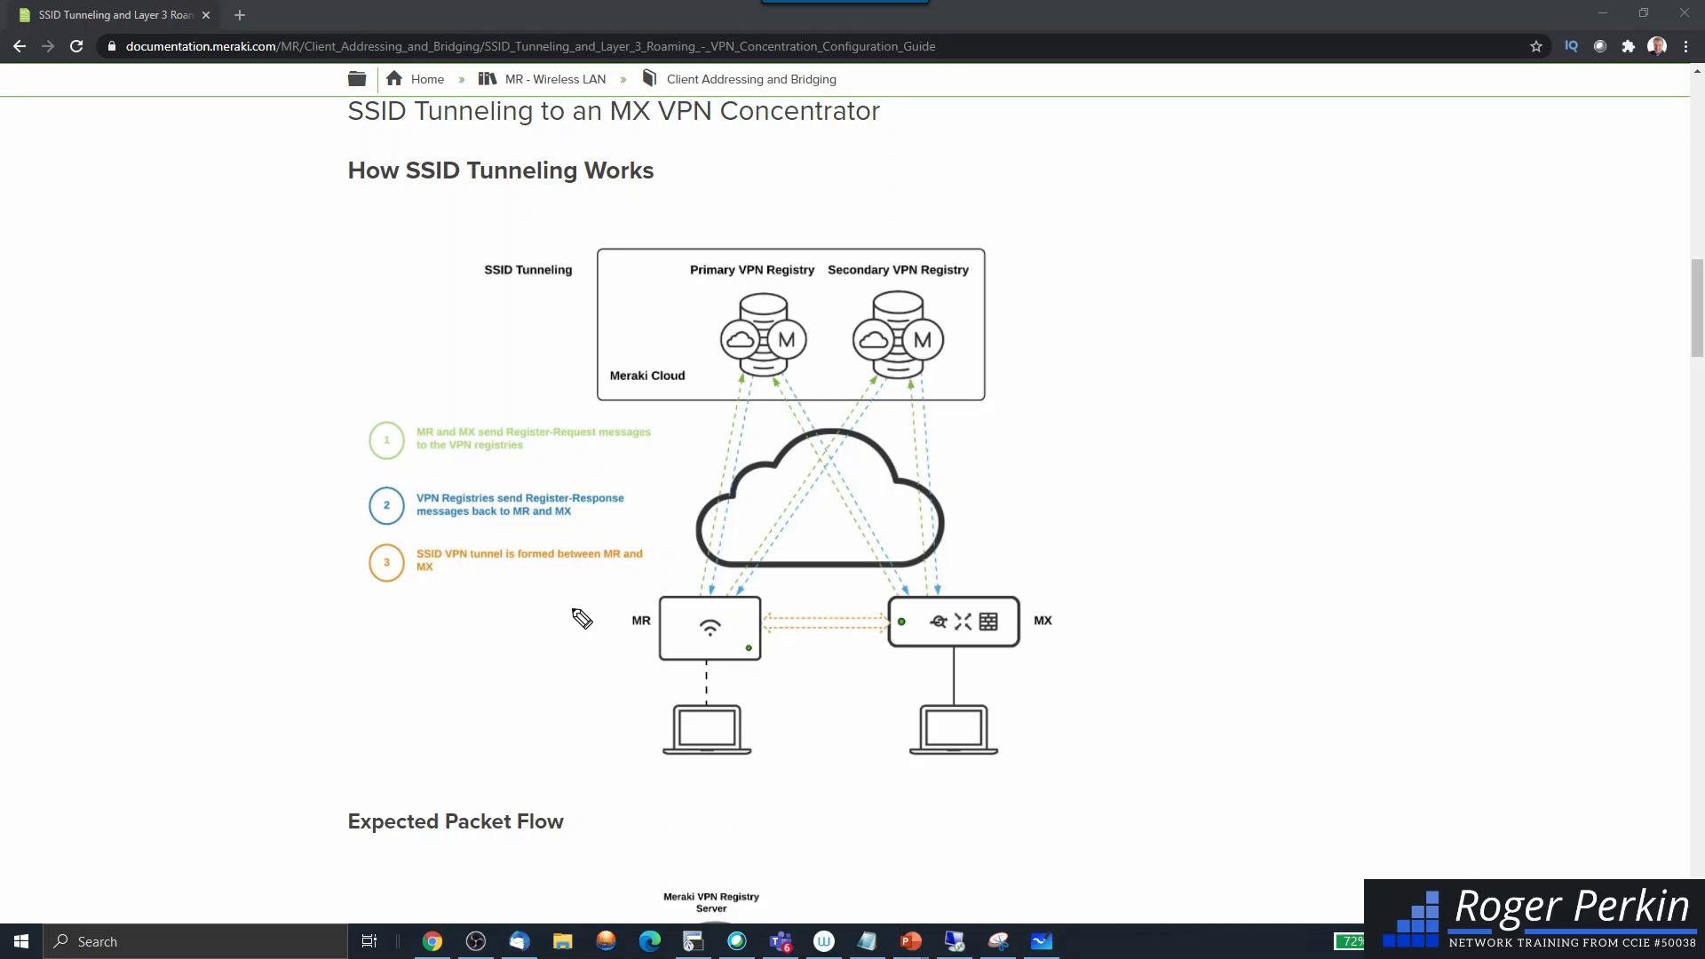
pyautogui.moveTo(524, 388)
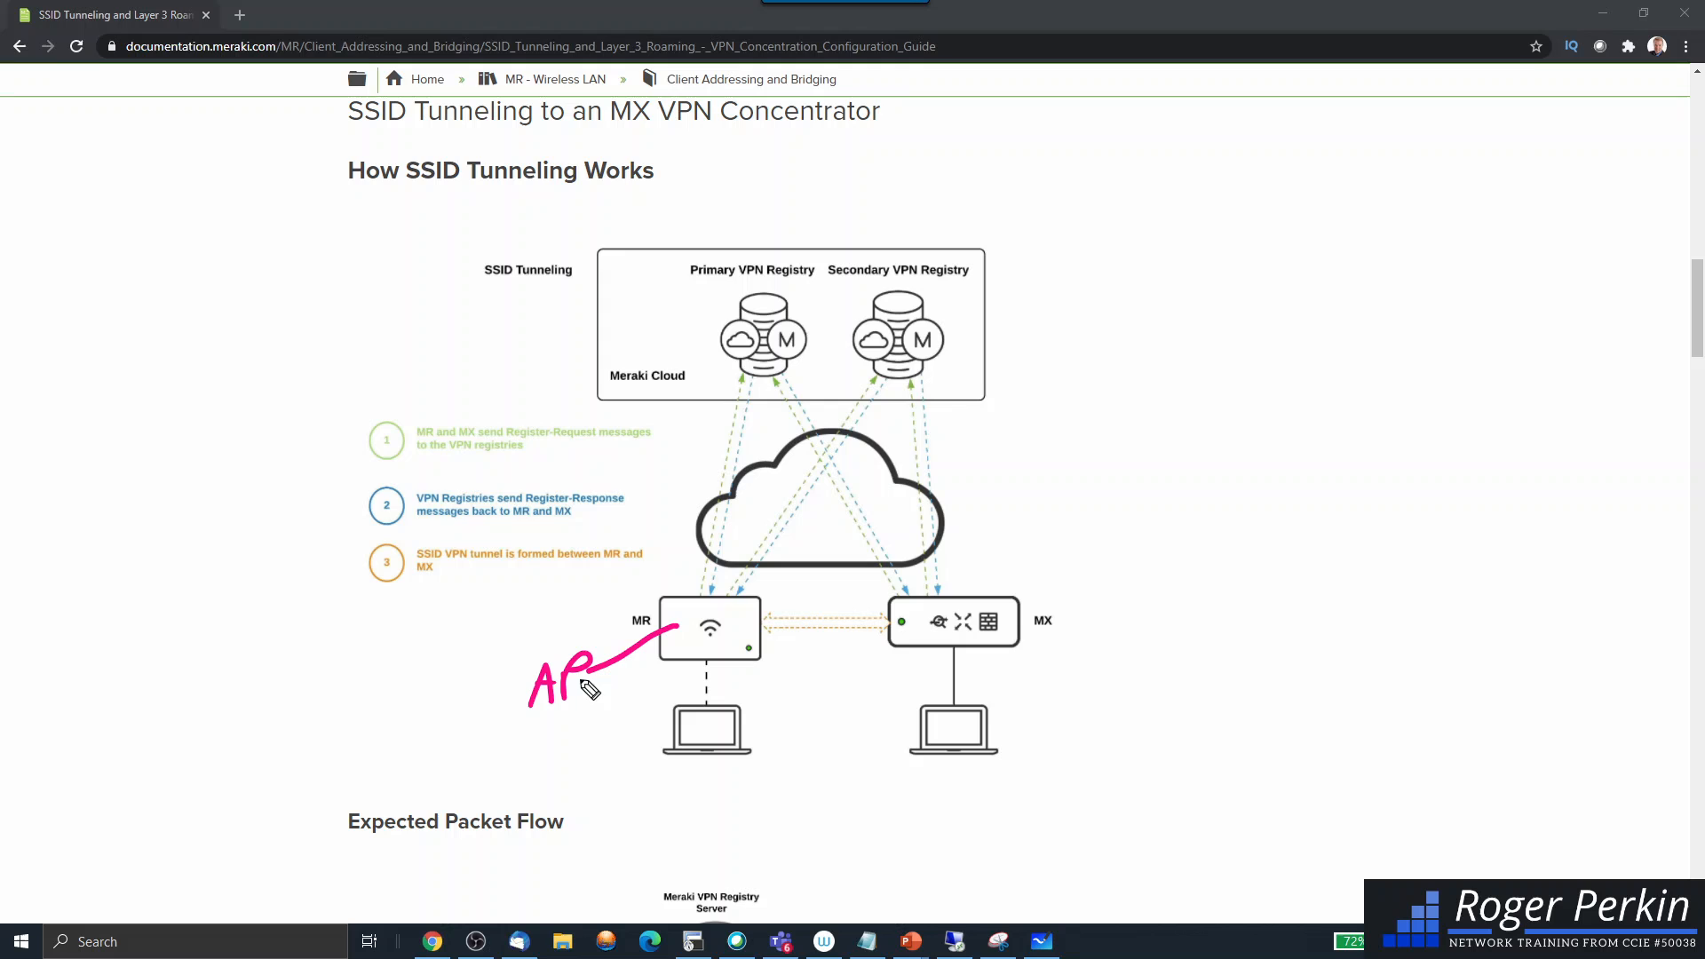
pyautogui.moveTo(1049, 631)
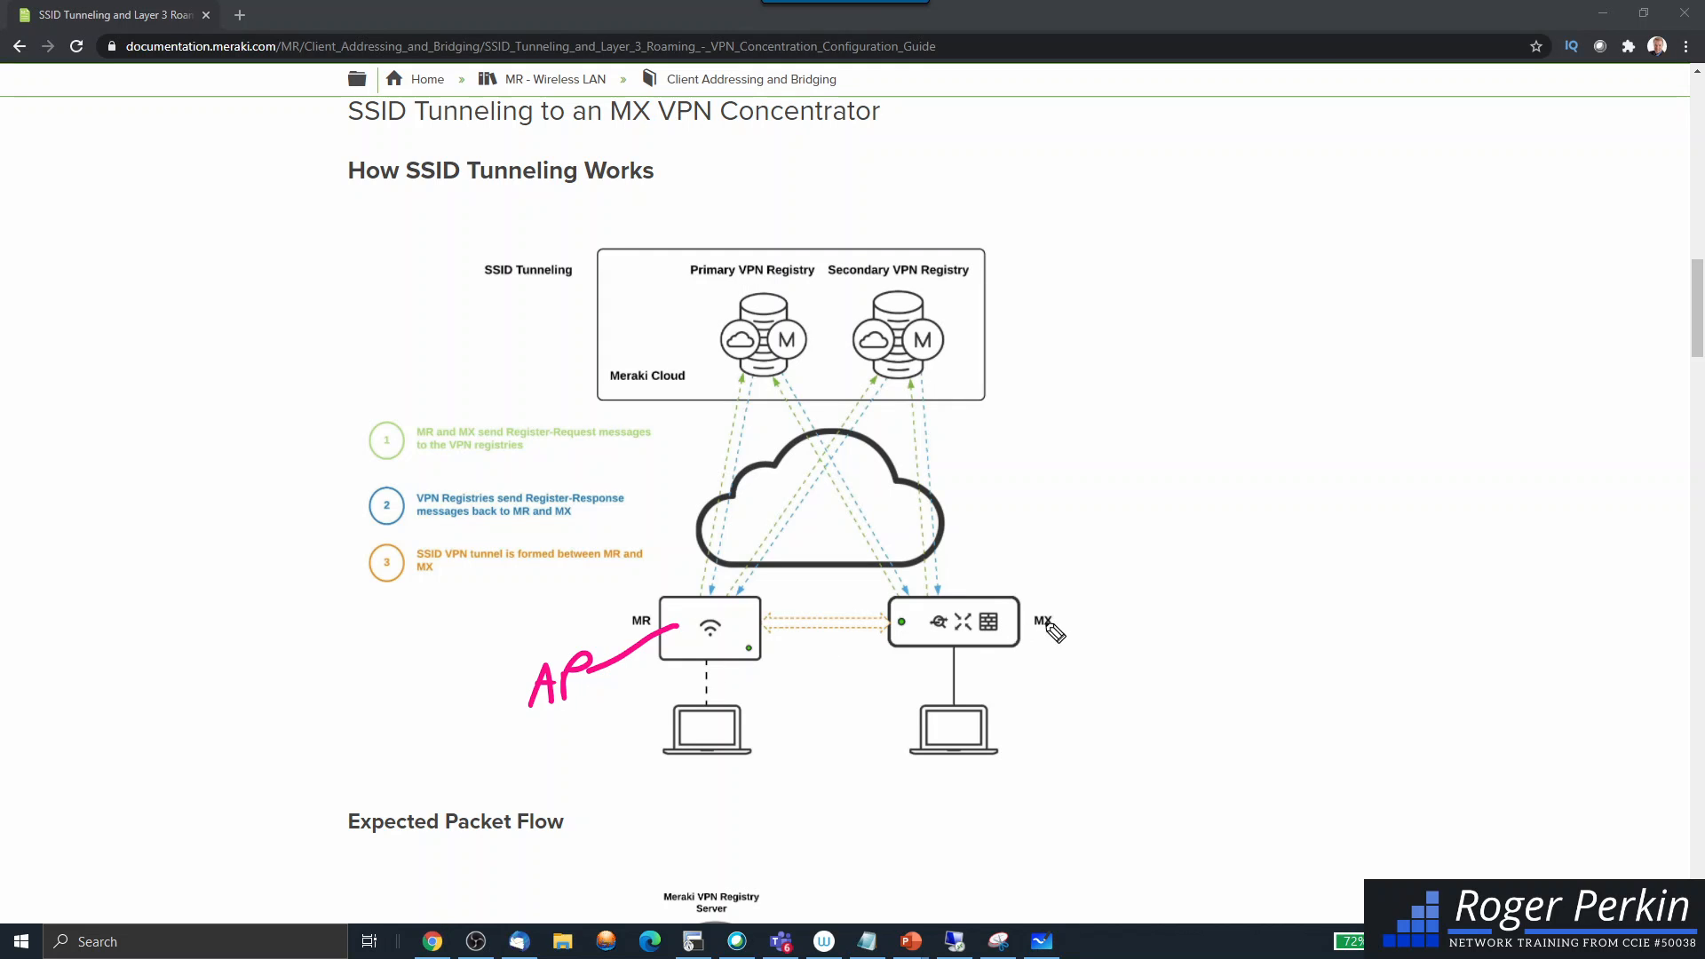
pyautogui.moveTo(1037, 639)
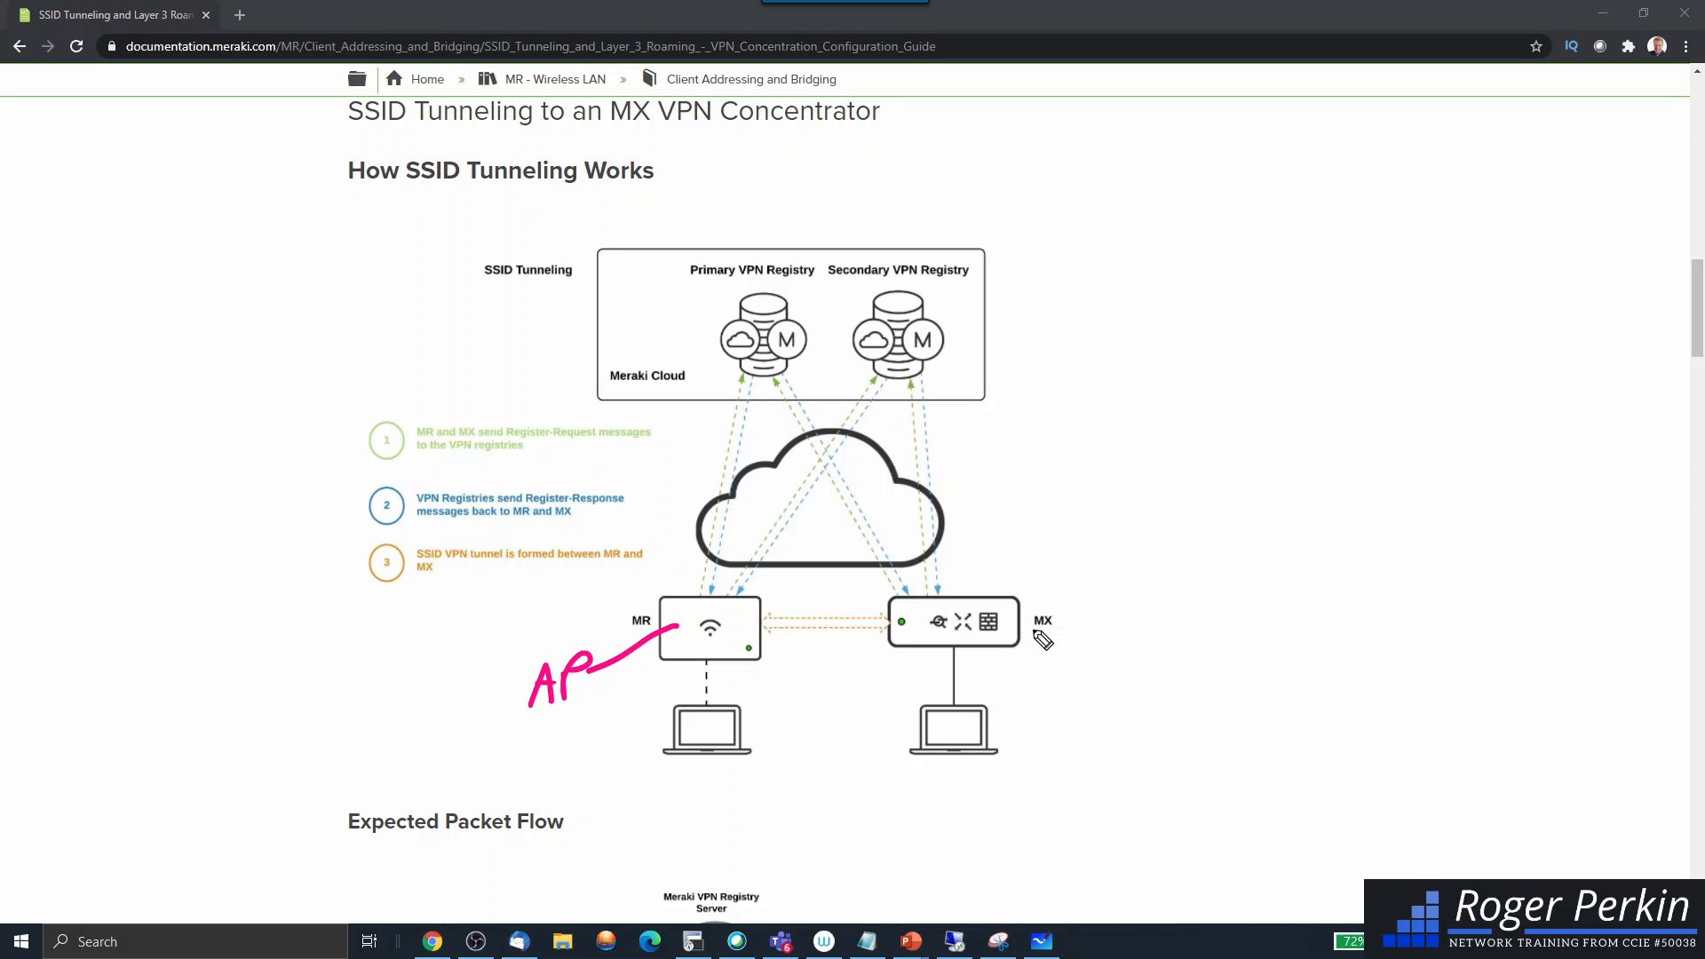
pyautogui.moveTo(906, 647)
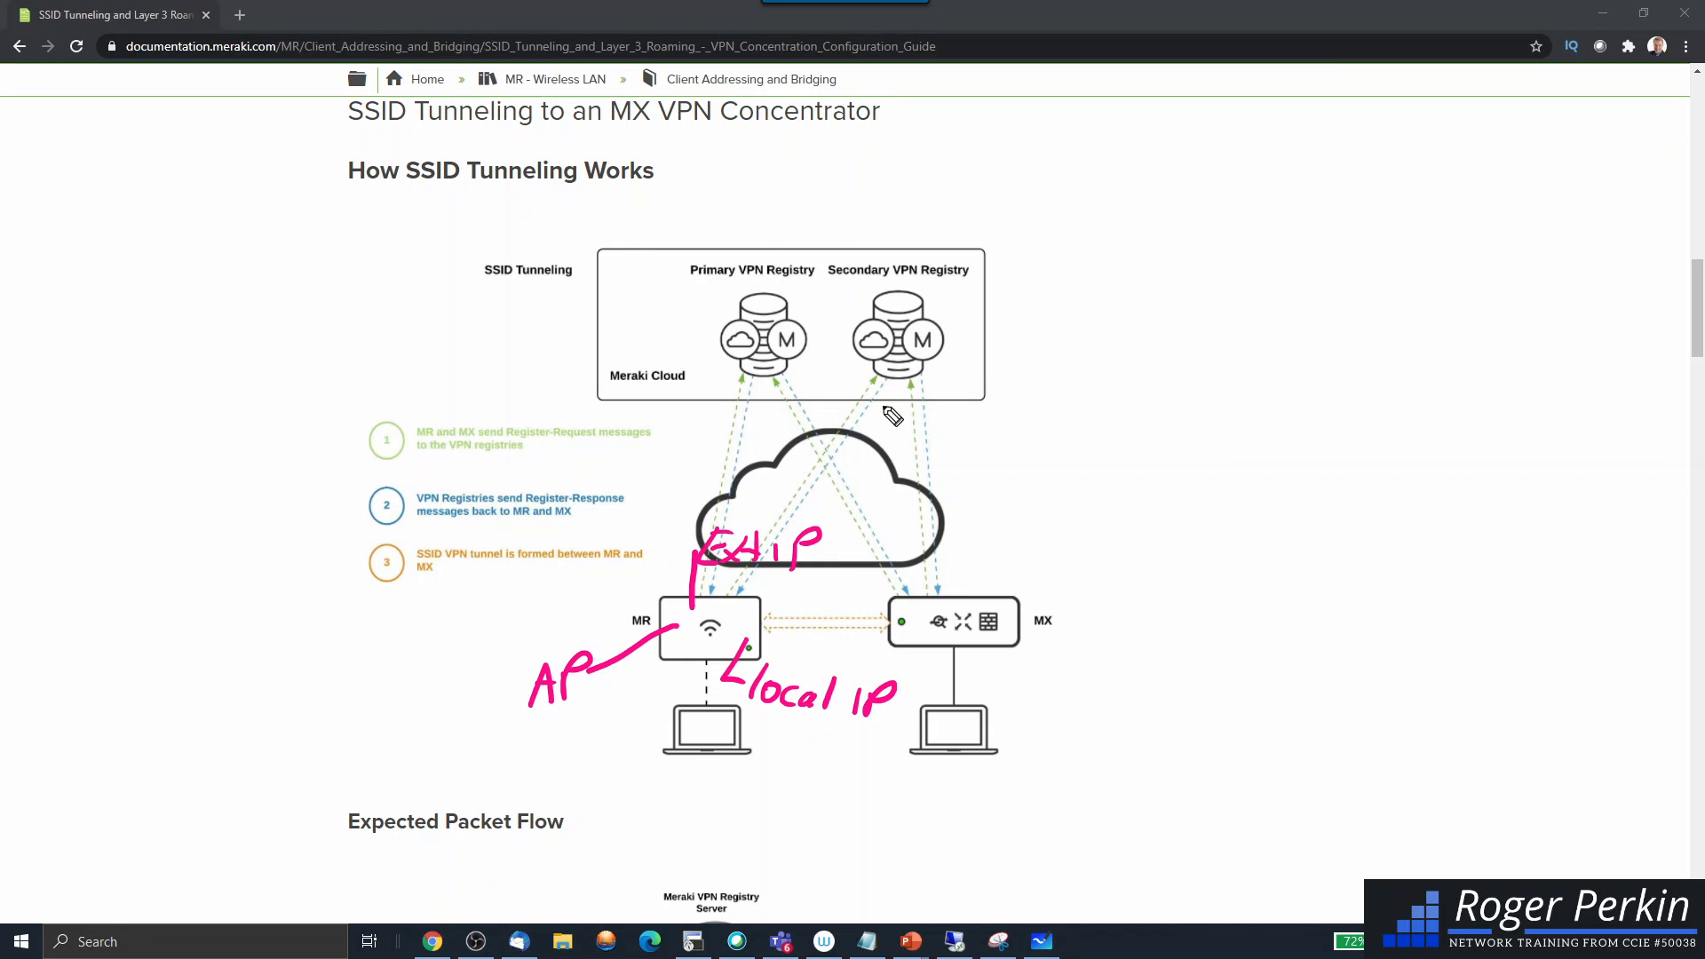
pyautogui.moveTo(715, 609)
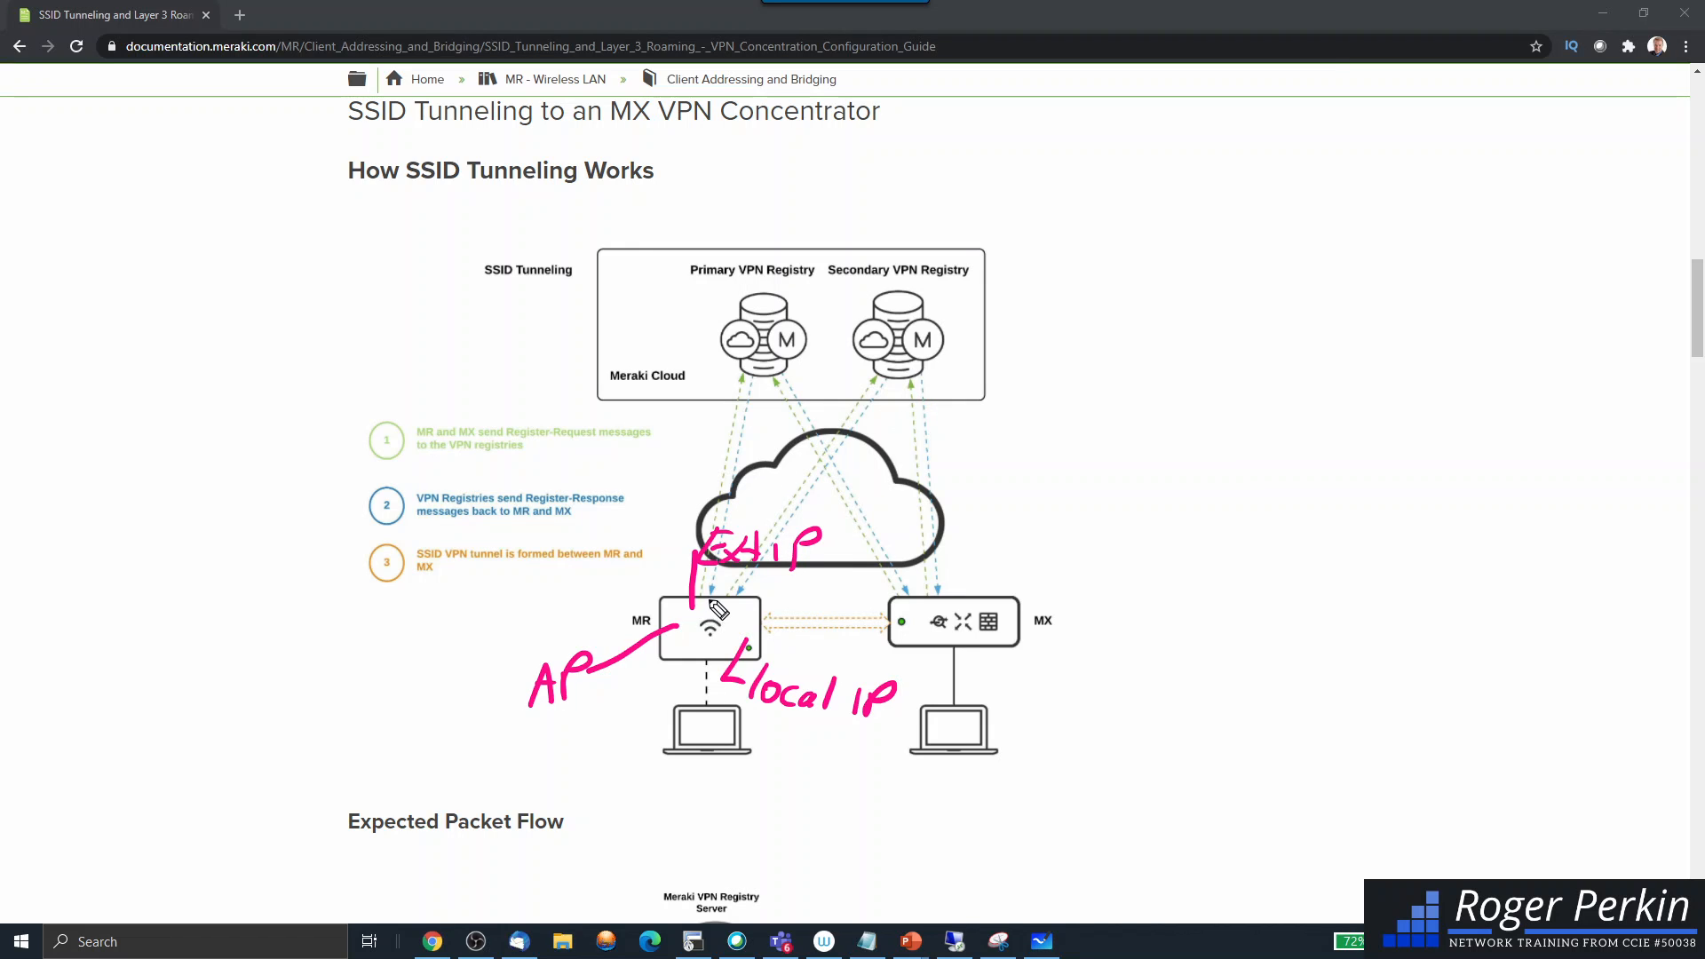
pyautogui.moveTo(750, 388)
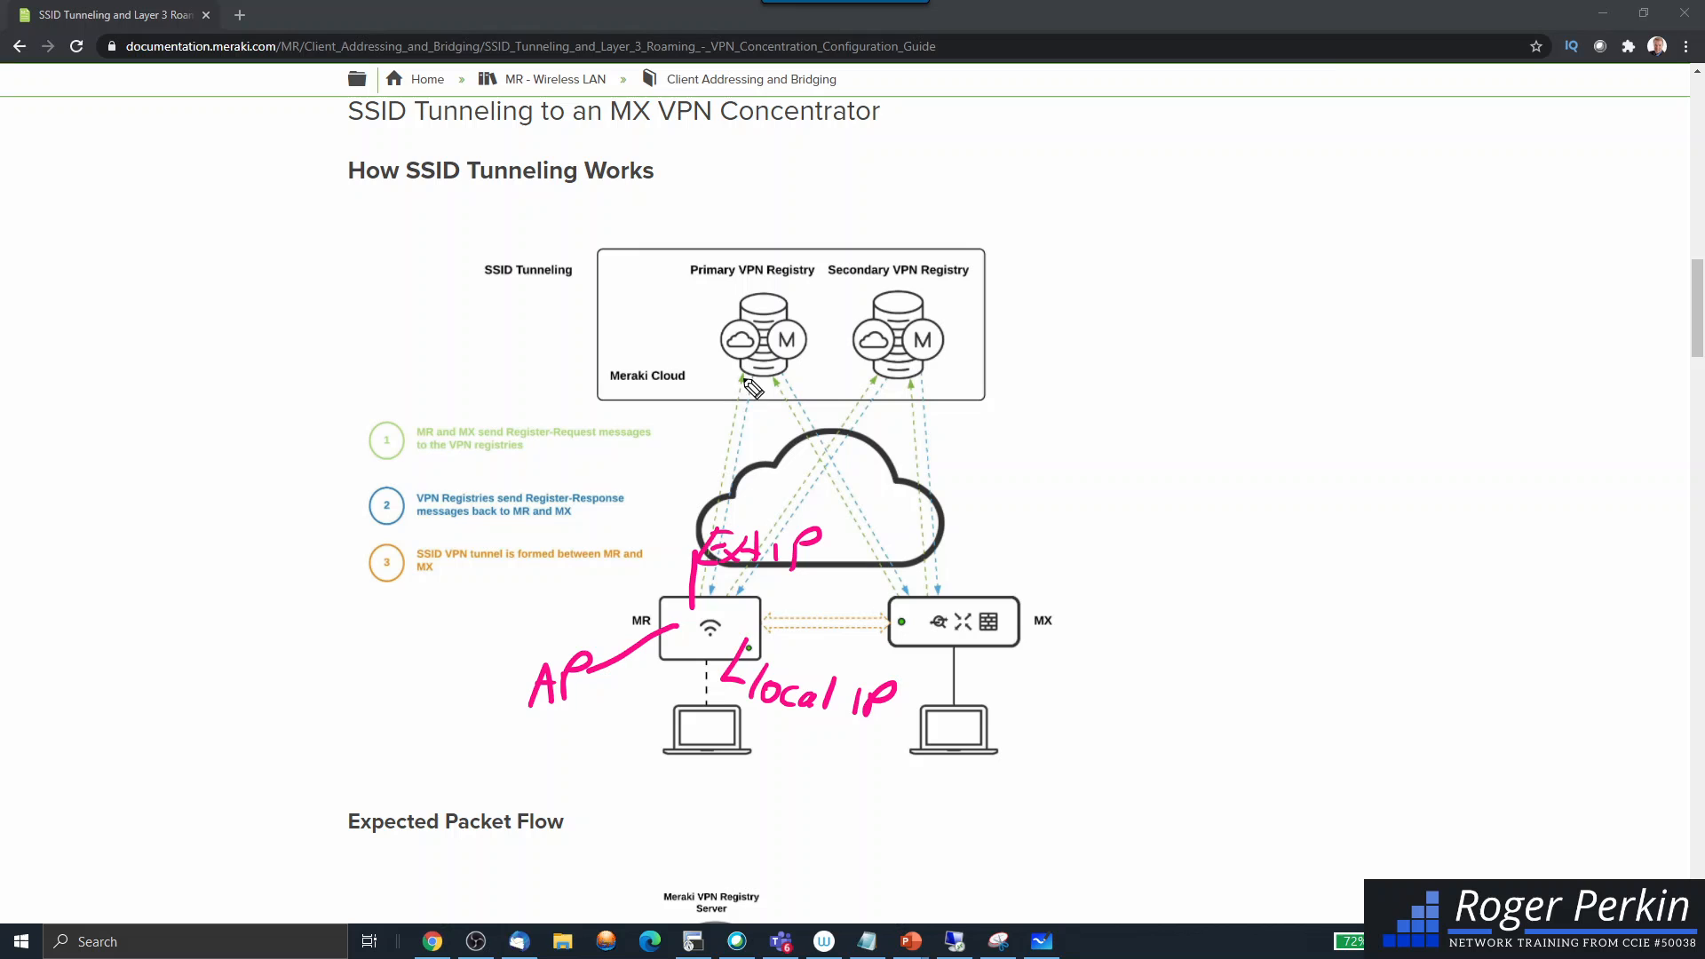
pyautogui.moveTo(723, 498)
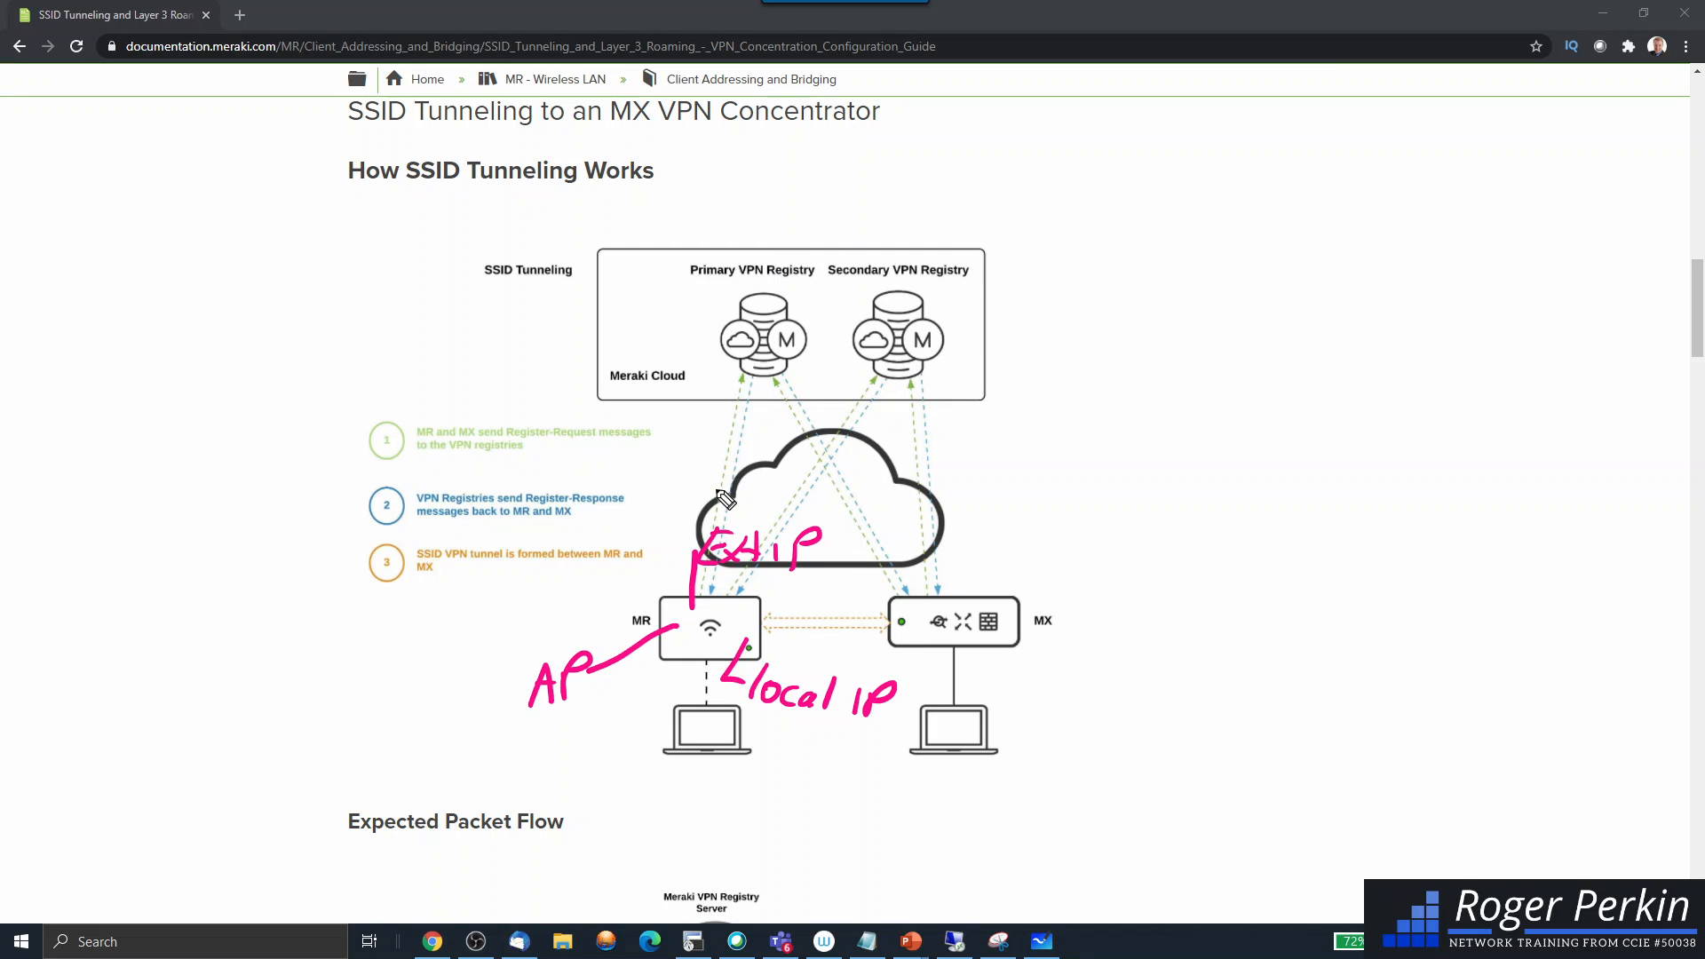
pyautogui.moveTo(725, 462)
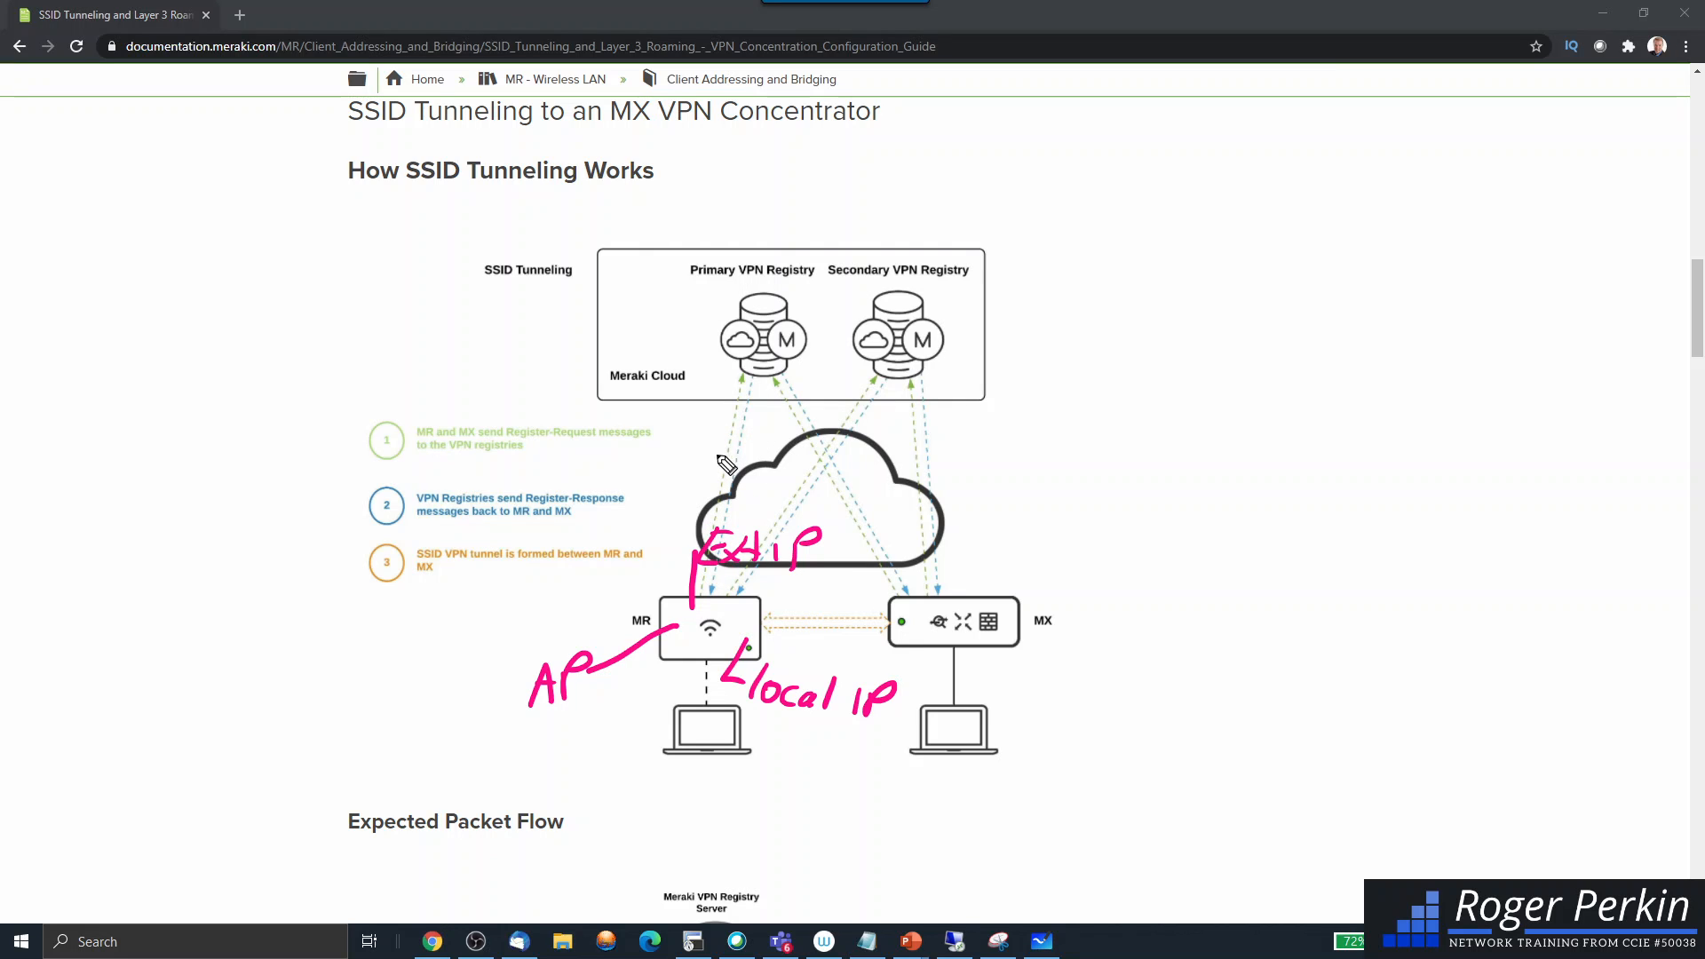
pyautogui.moveTo(707, 538)
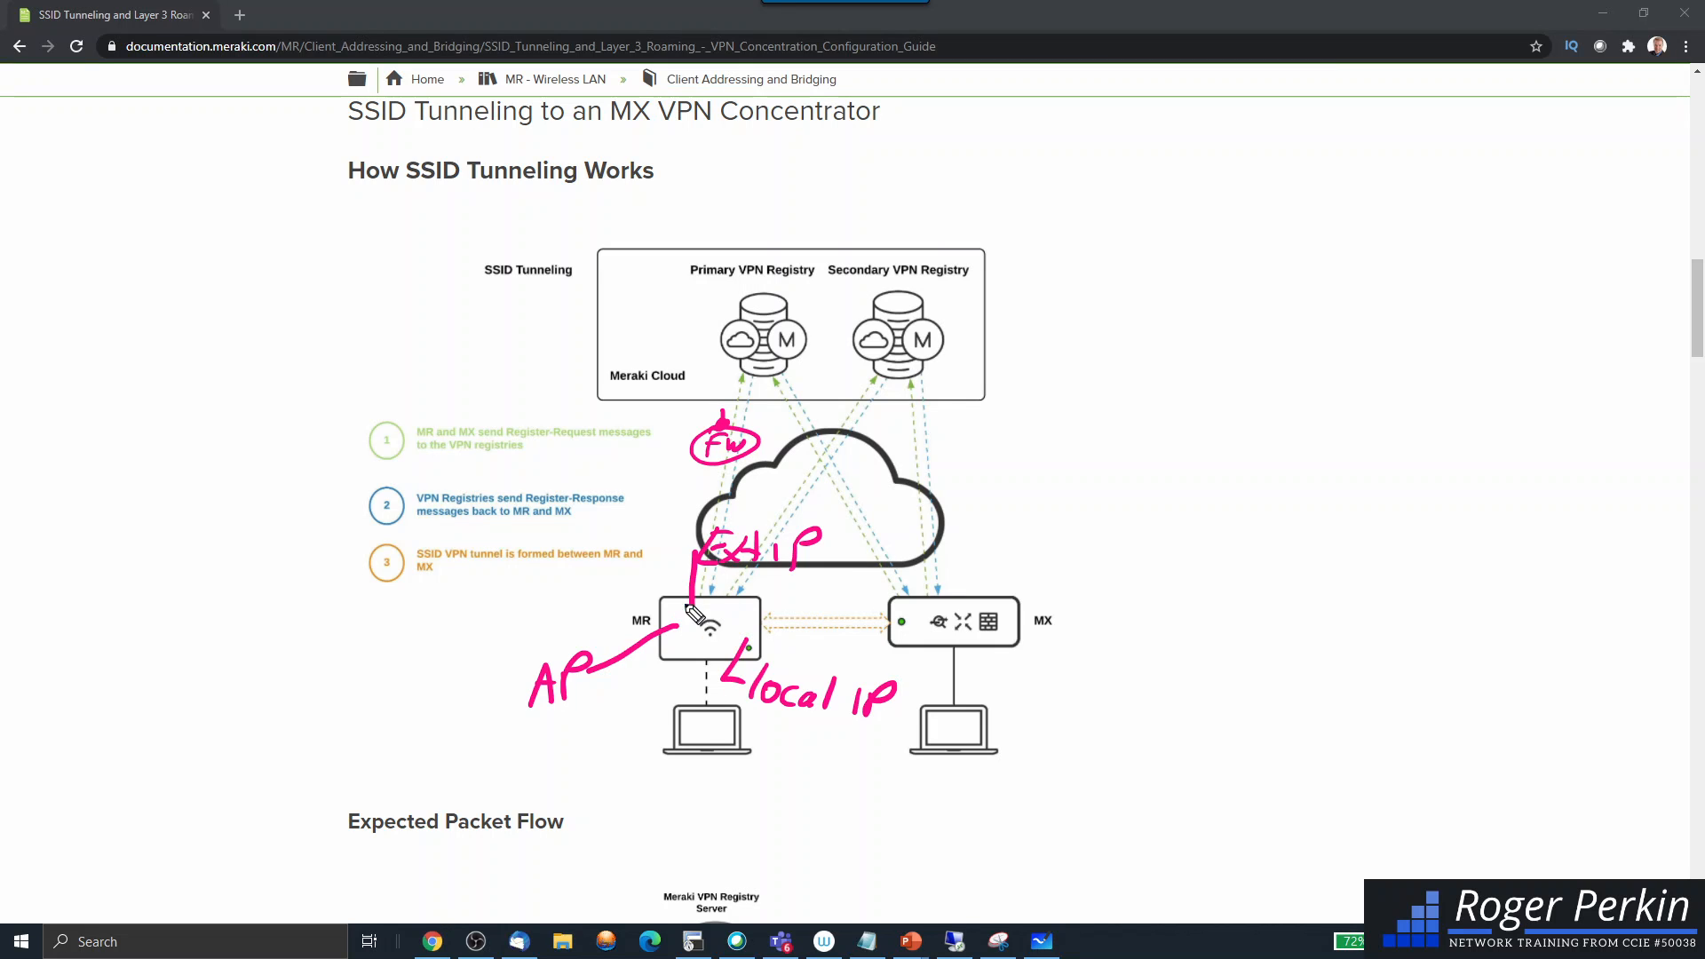
pyautogui.moveTo(723, 460)
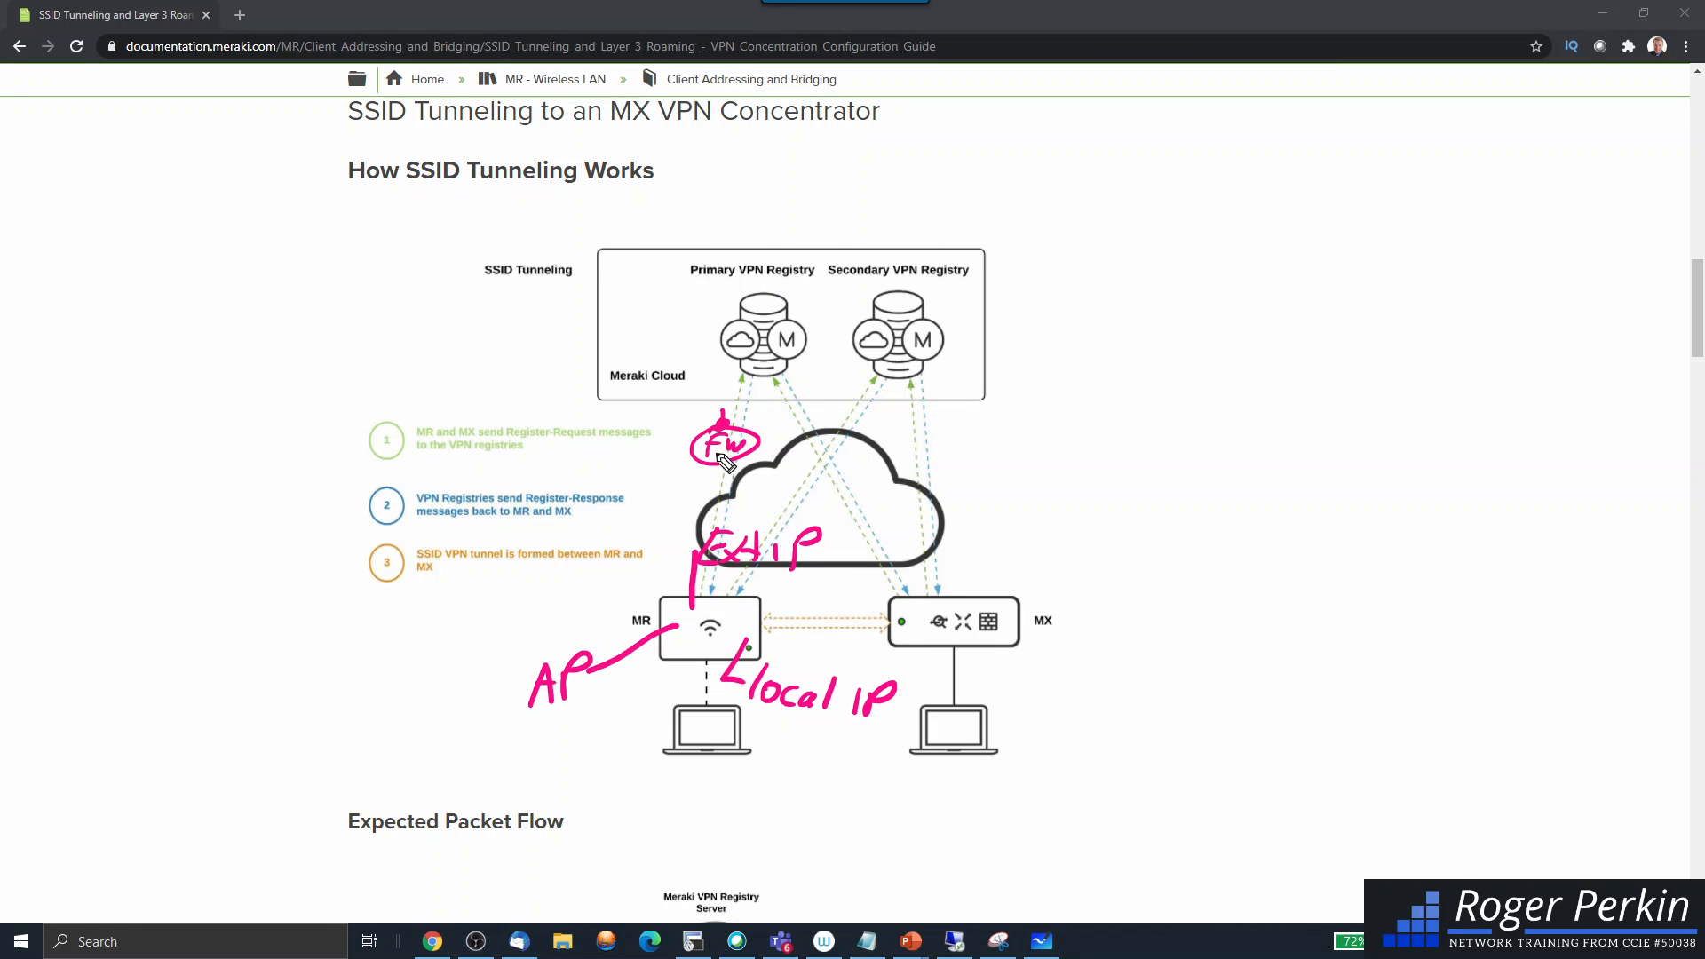
pyautogui.moveTo(761, 574)
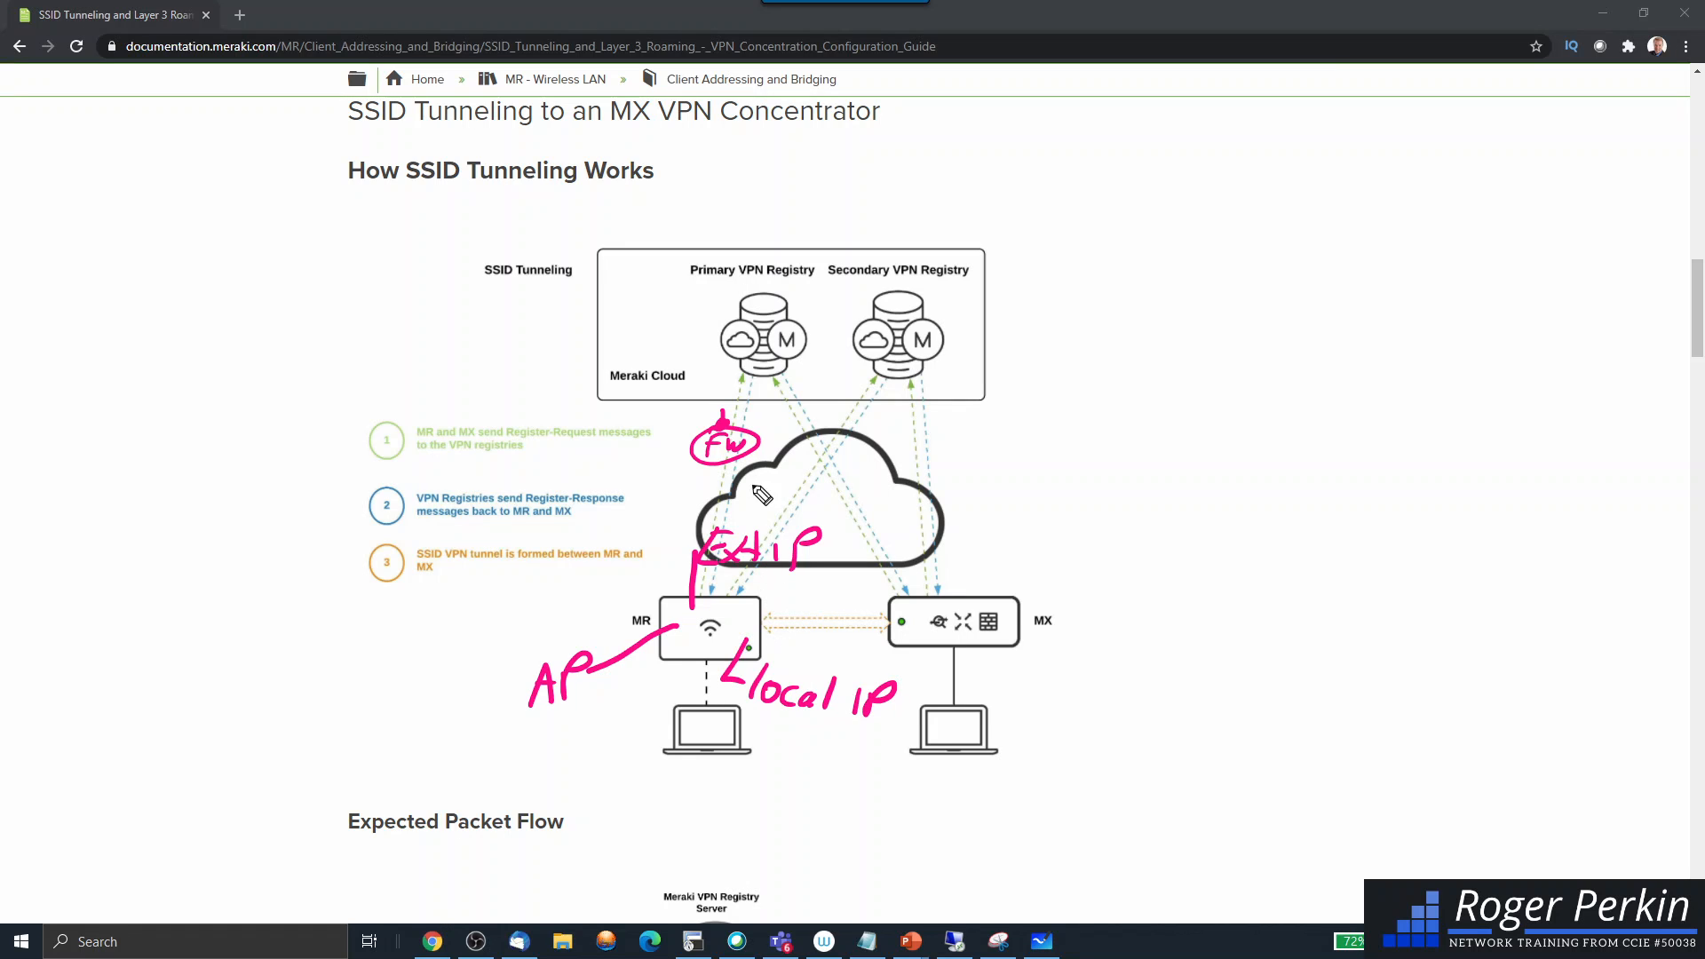
# Underline both VPN registry labels, write Ext IP by the MX, and draw an MR–MX tunnel arrow
pyautogui.moveTo(685, 281); pyautogui.dragTo(784, 280)
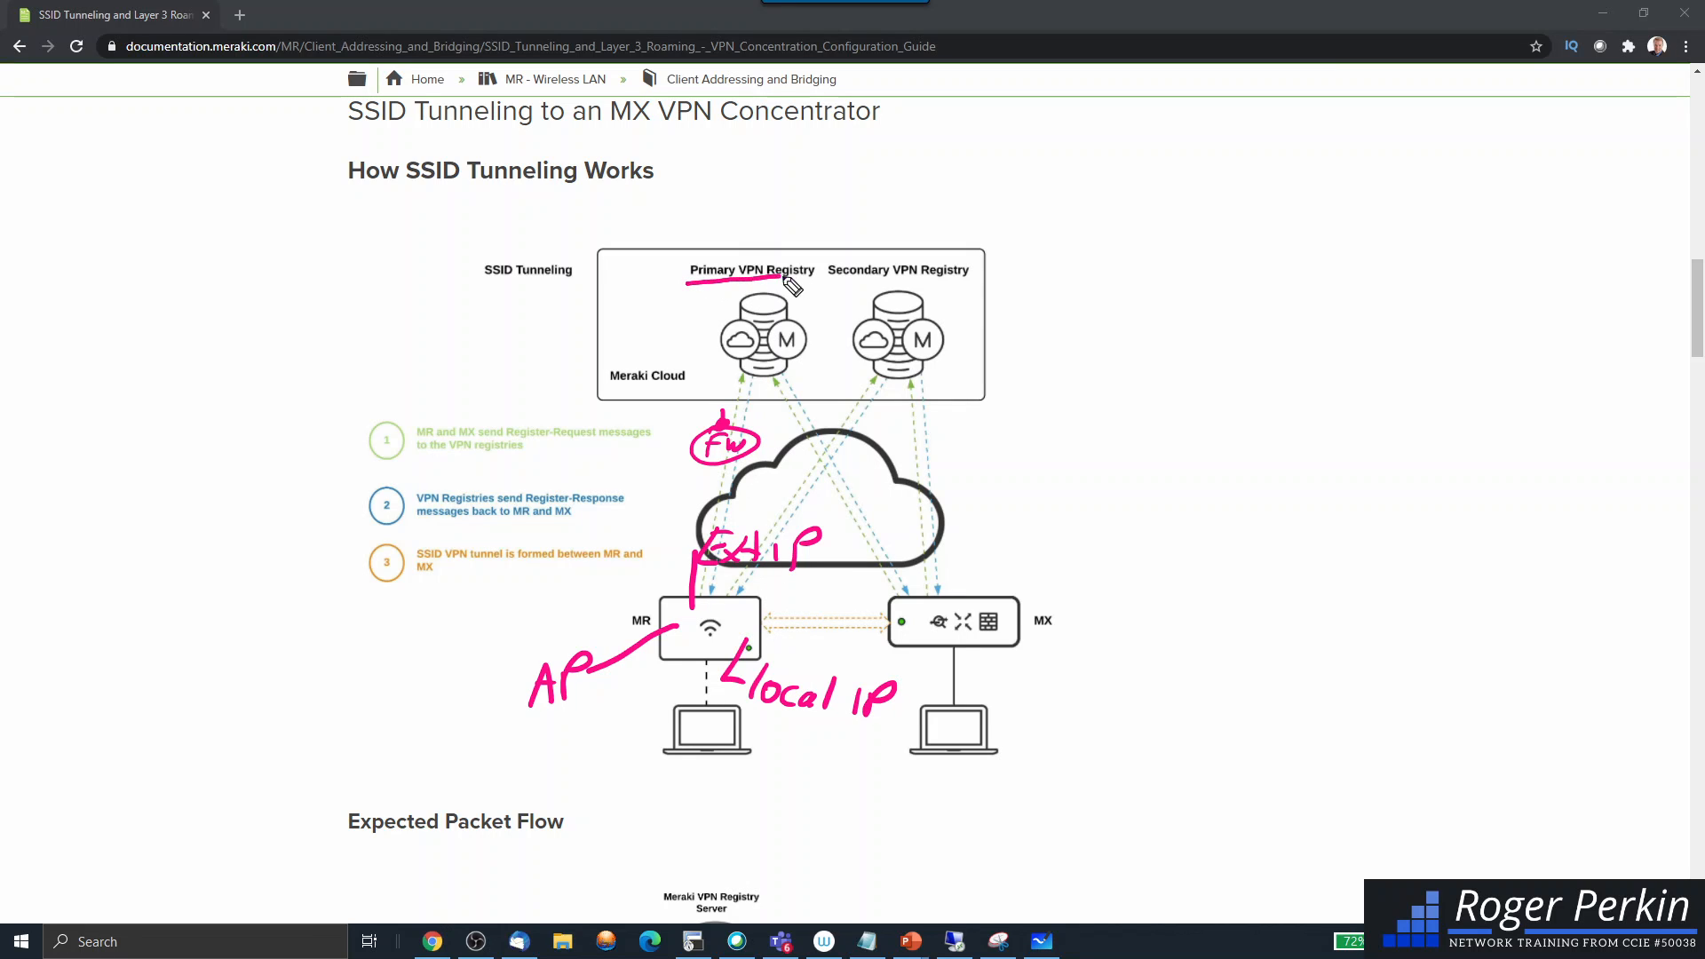
pyautogui.moveTo(820, 294); pyautogui.dragTo(881, 291)
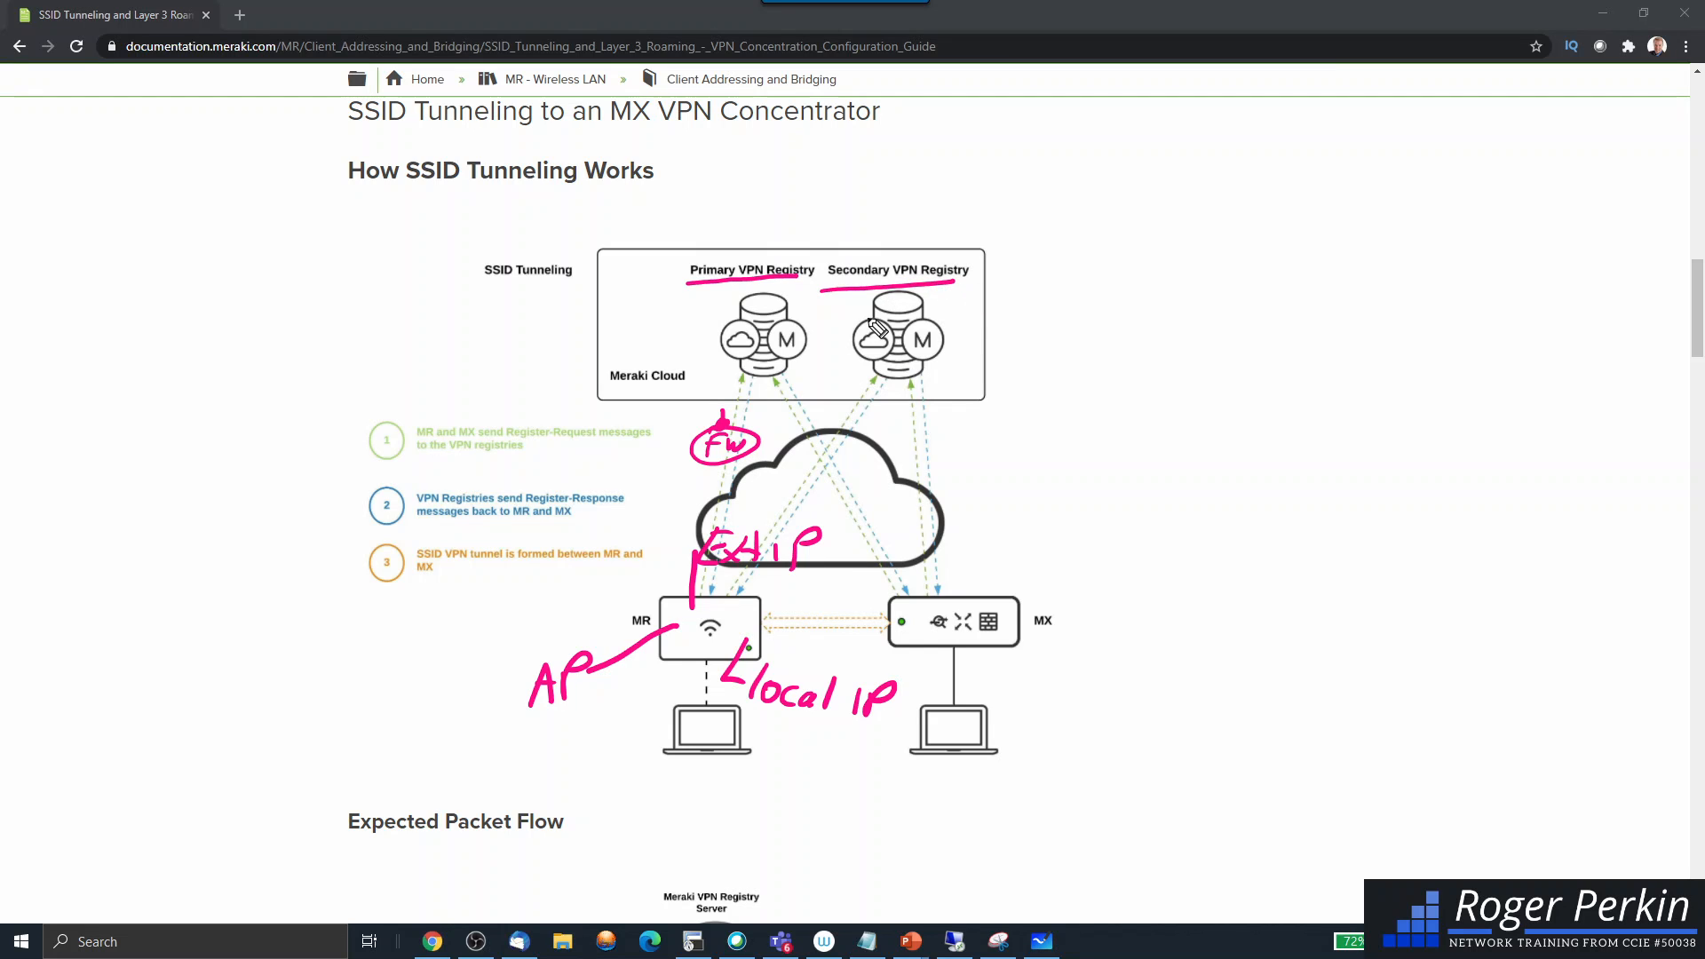
pyautogui.moveTo(789, 321)
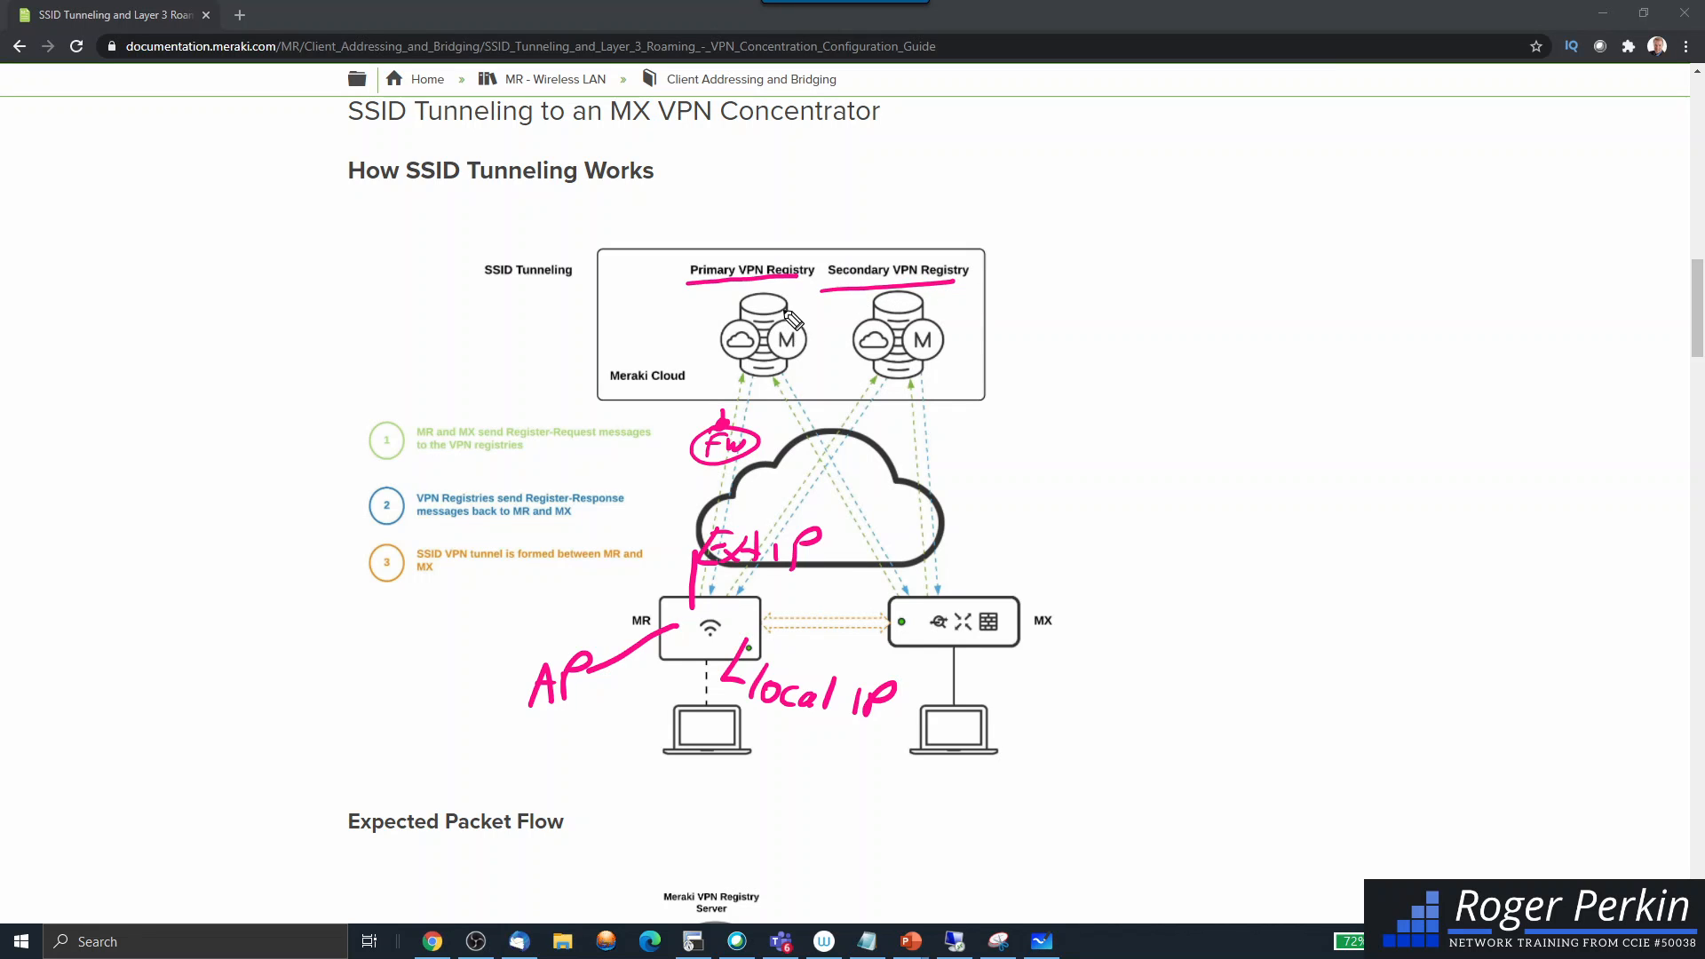
pyautogui.moveTo(961, 624)
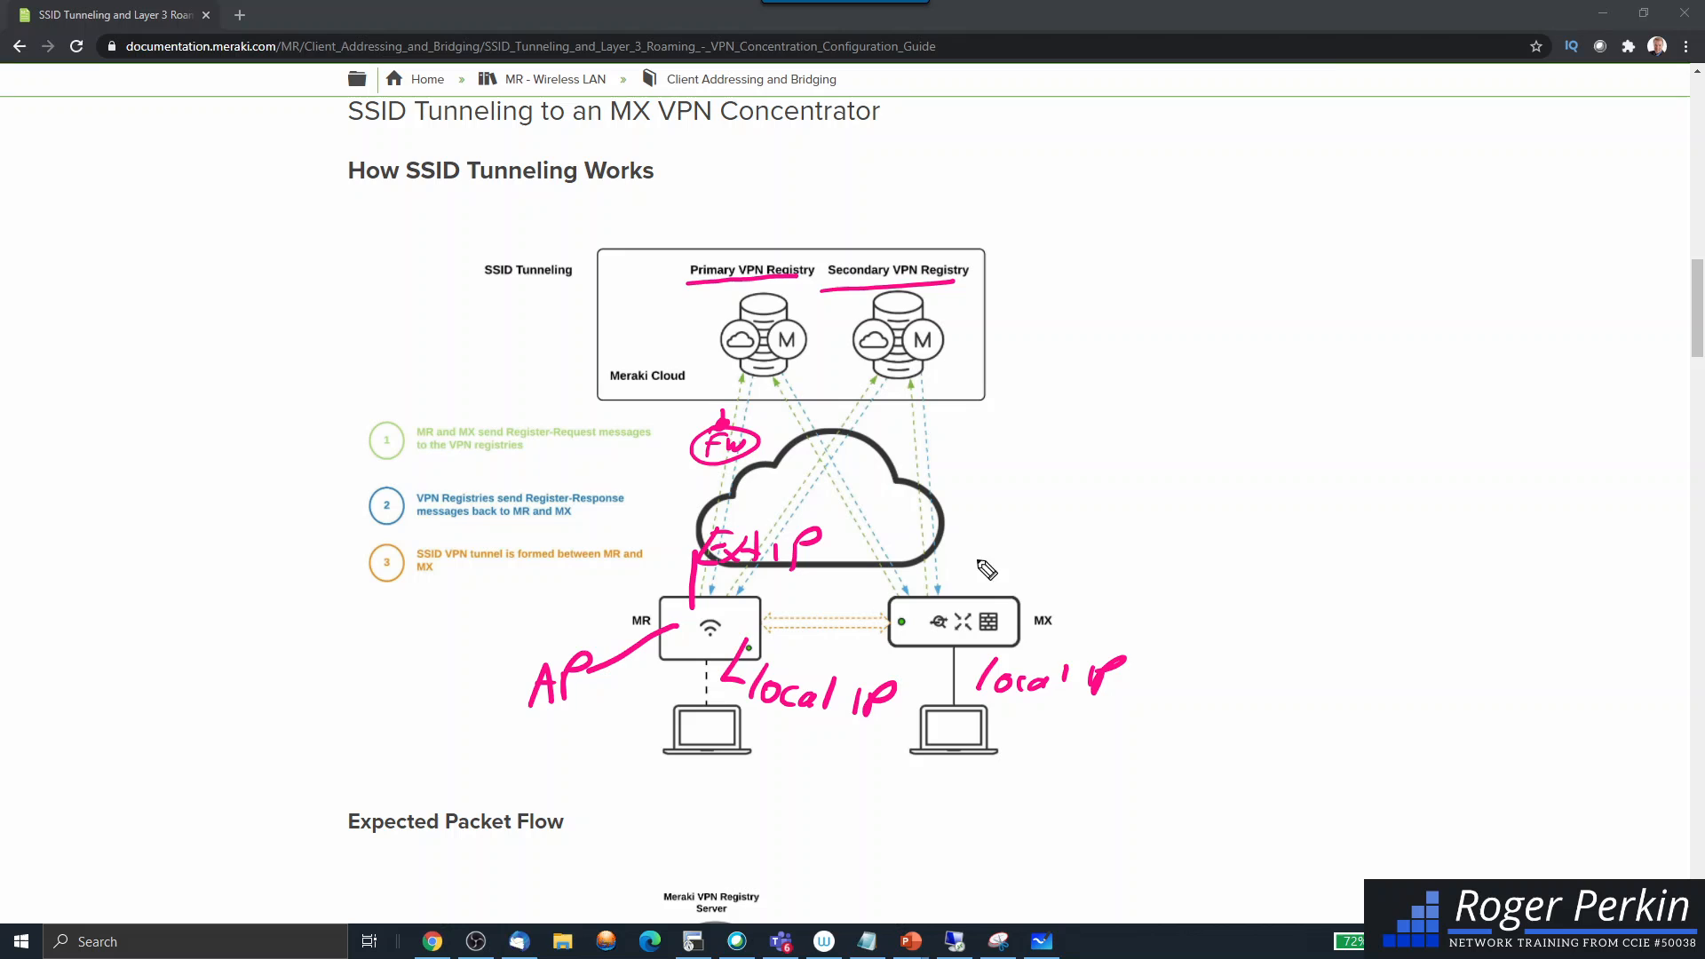
pyautogui.moveTo(963, 565); pyautogui.dragTo(1022, 576)
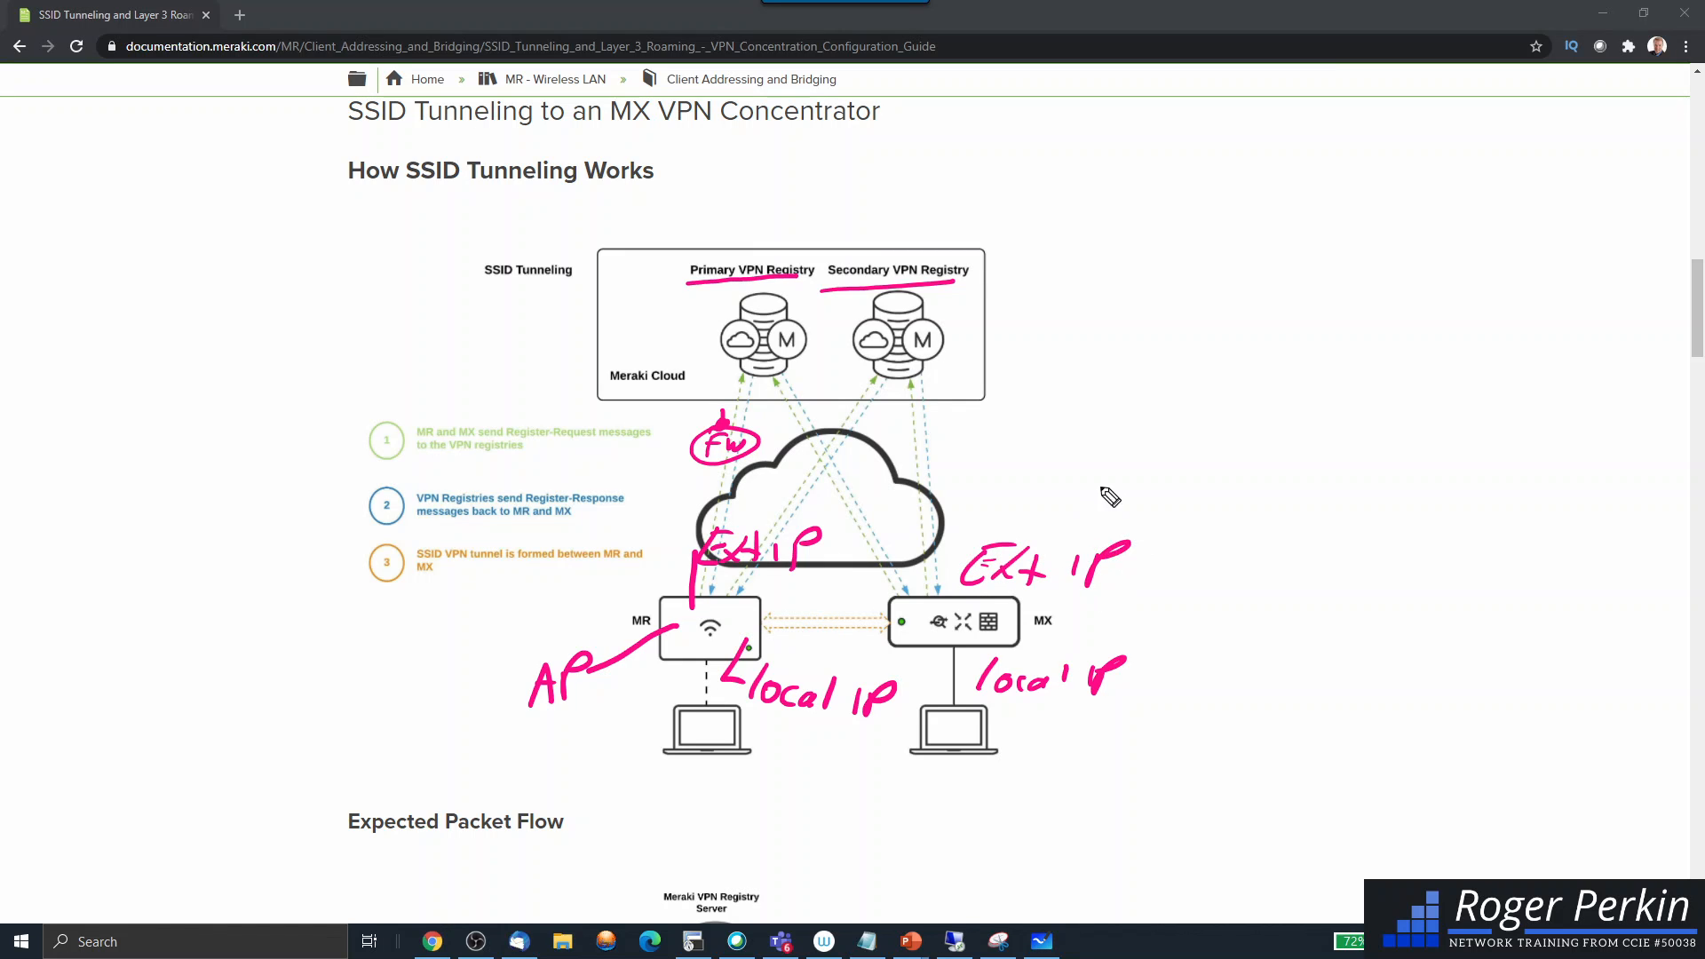
pyautogui.moveTo(830, 372)
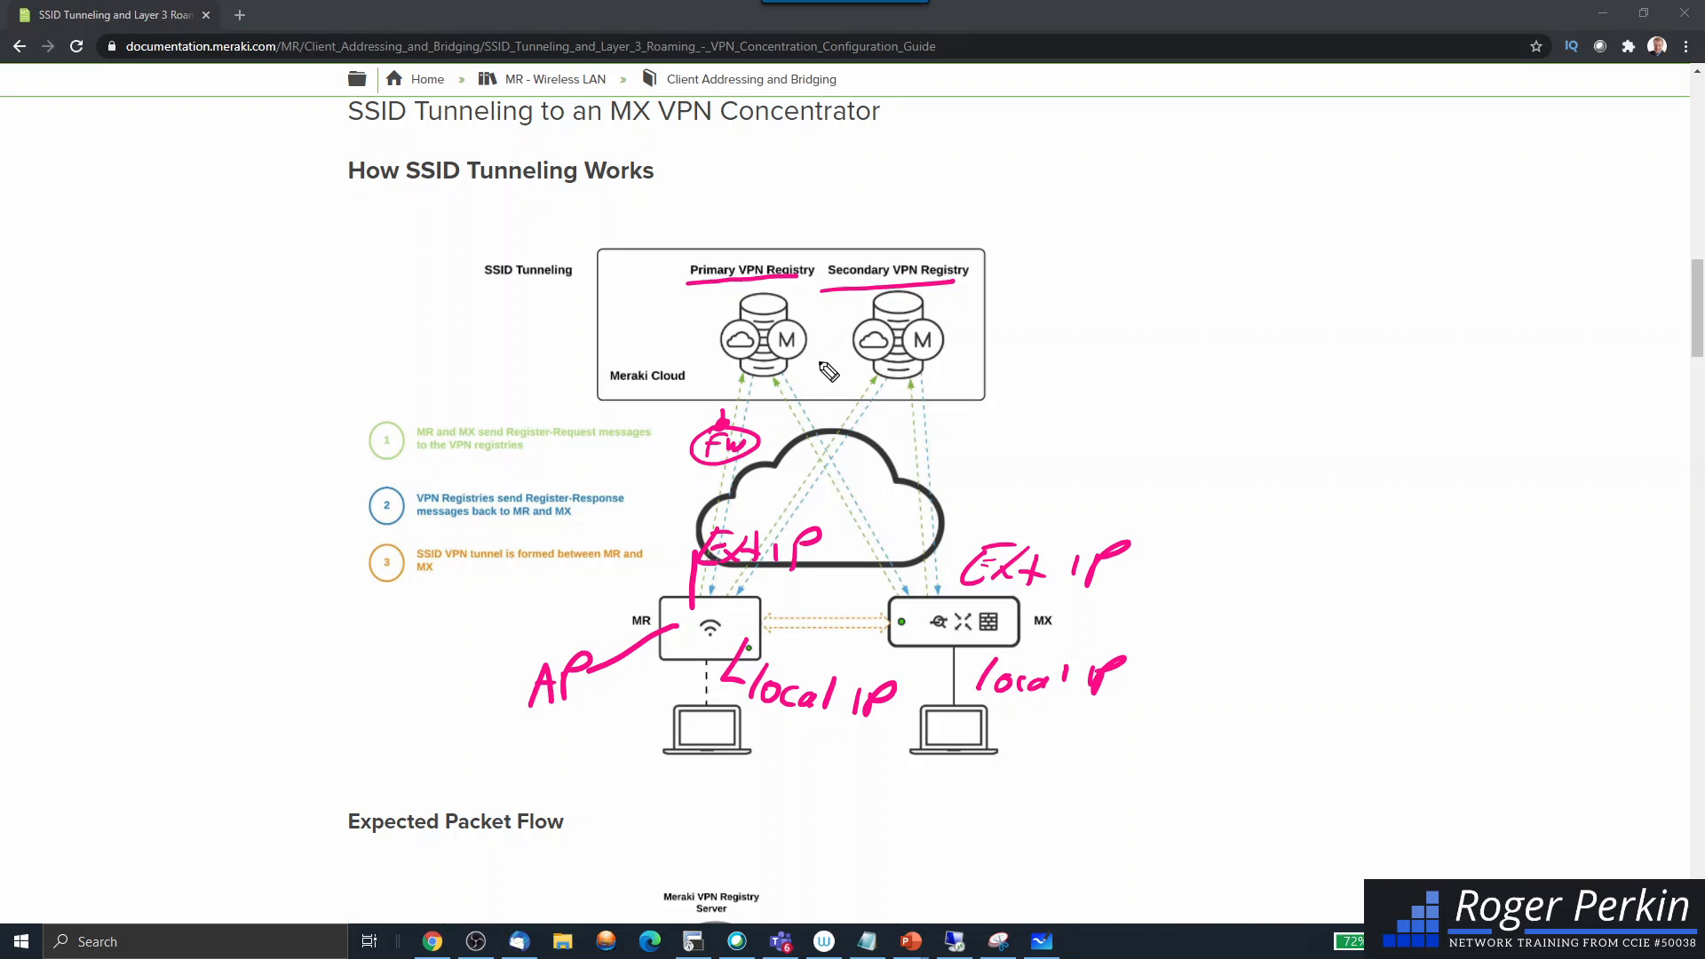
pyautogui.moveTo(828, 650)
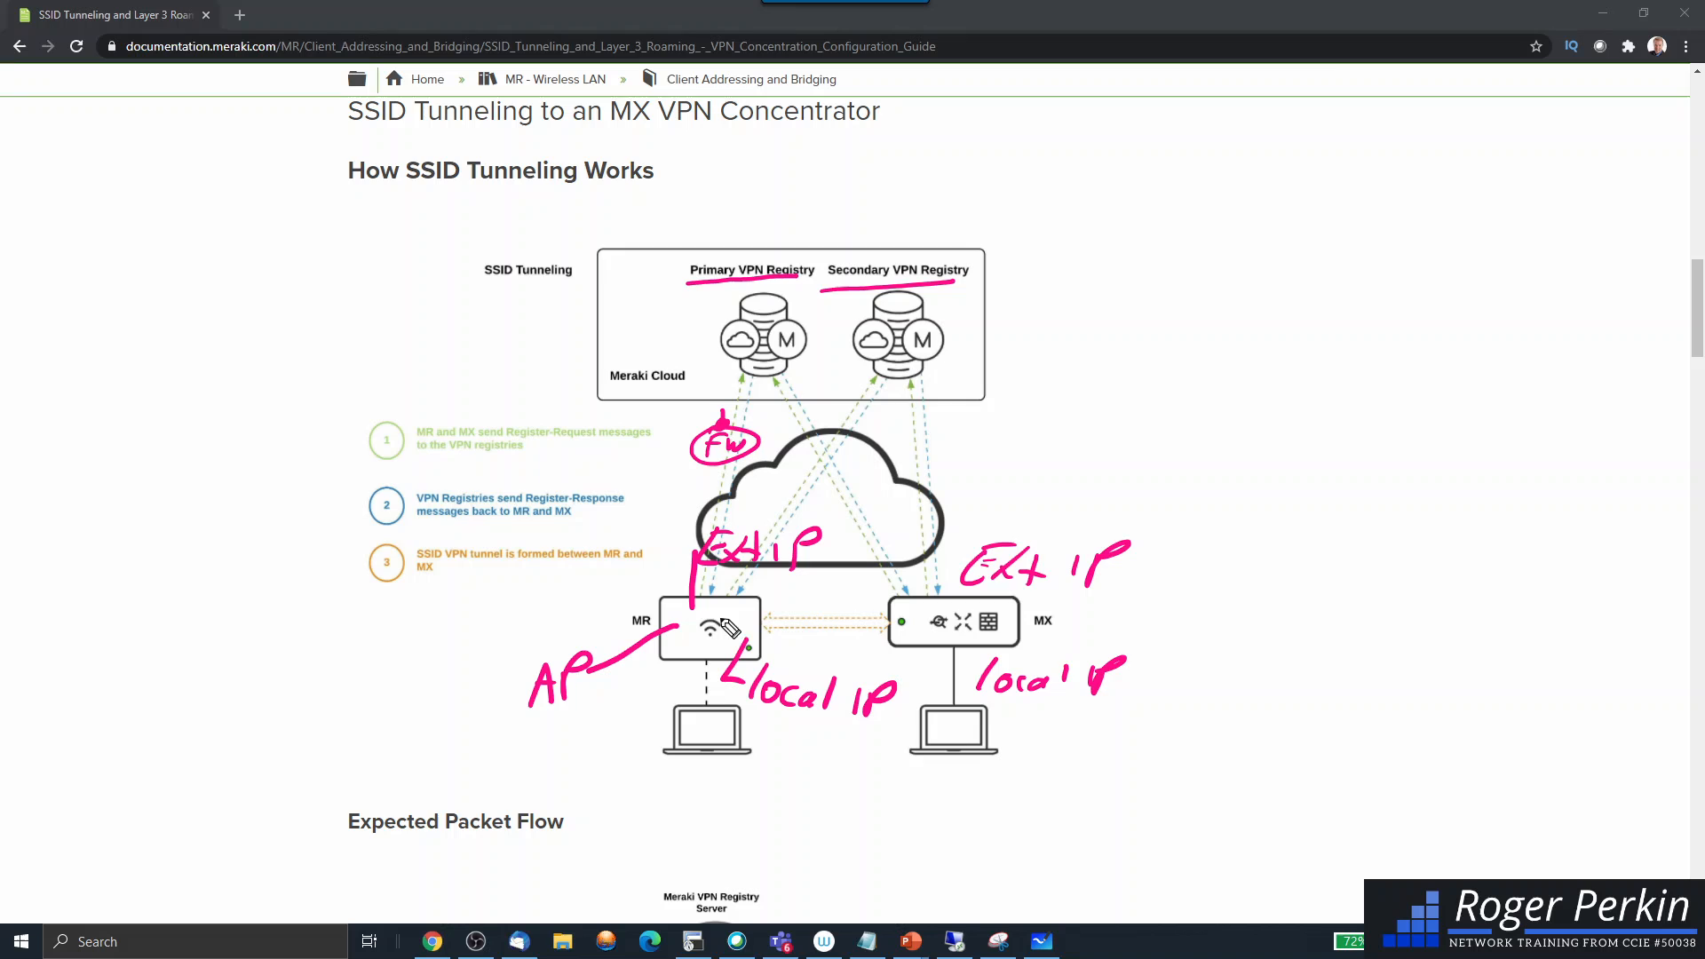
pyautogui.moveTo(737, 626)
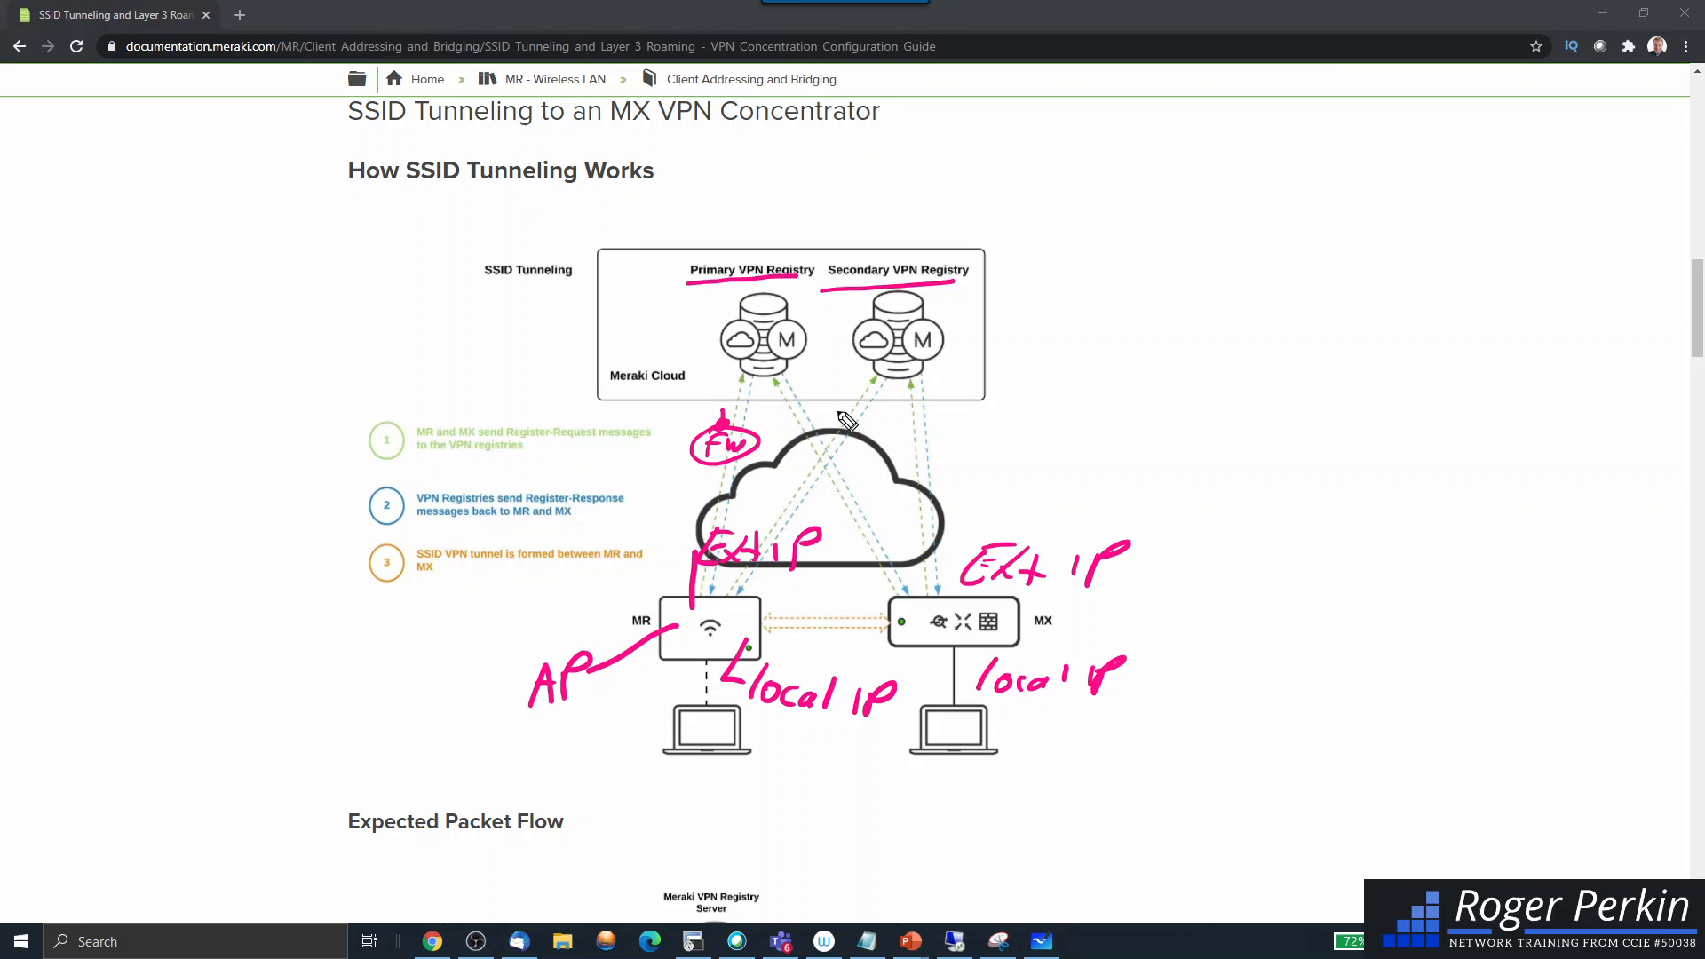
pyautogui.moveTo(819, 330)
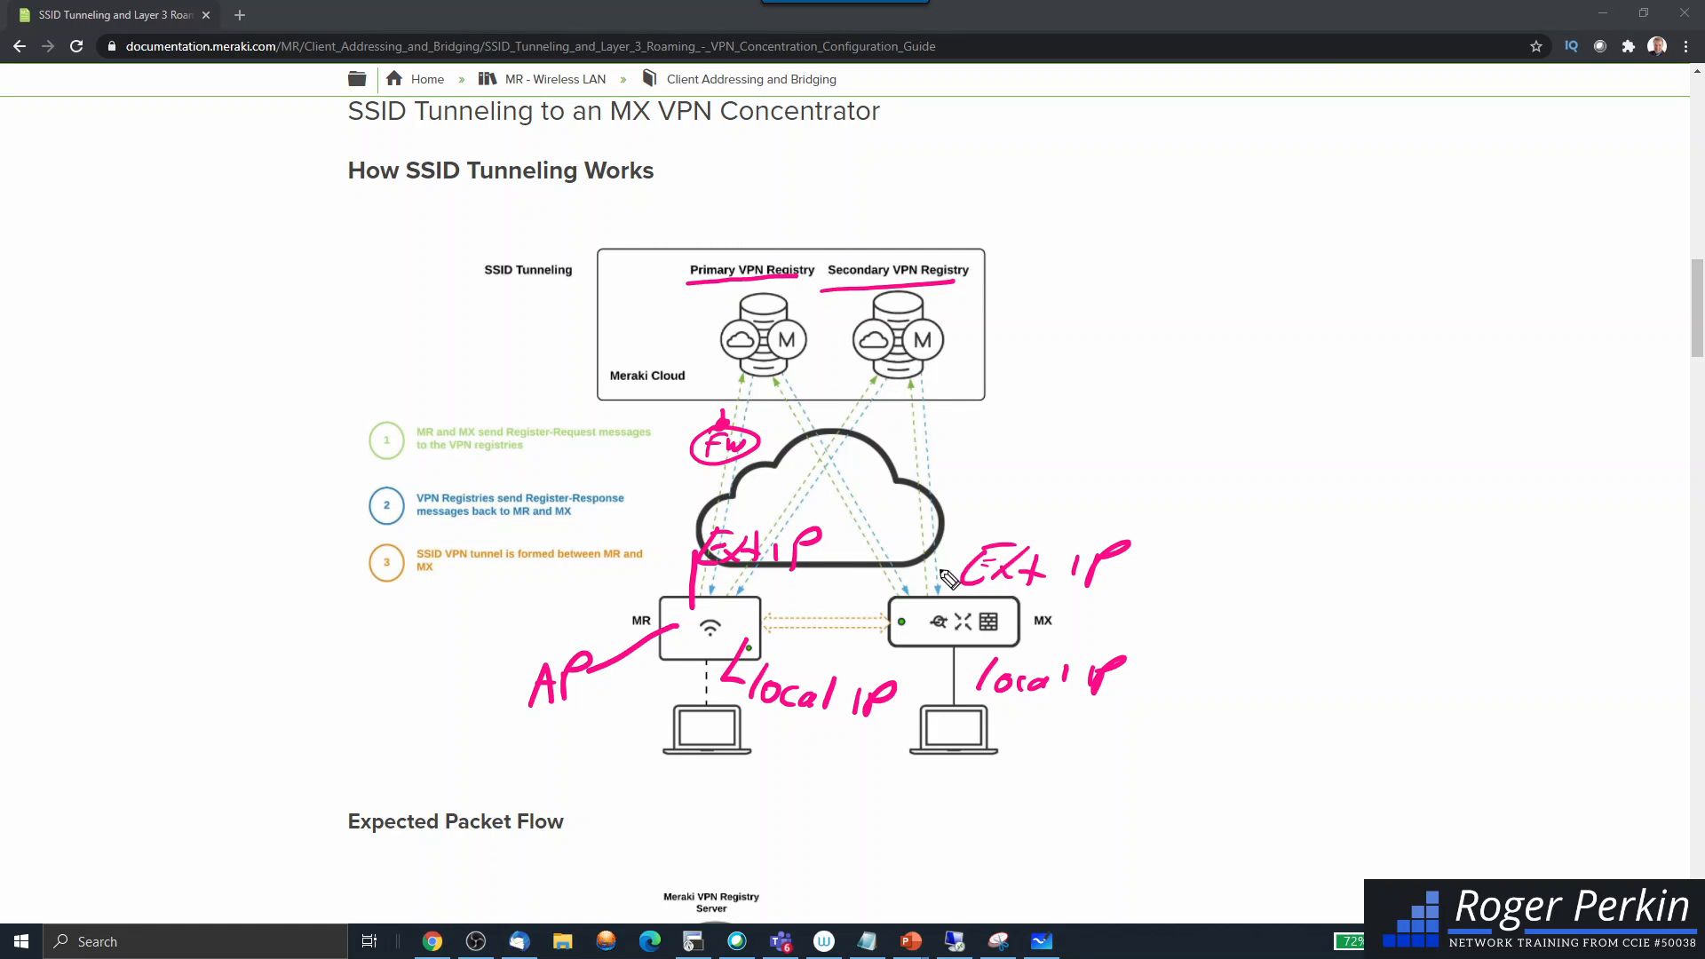
pyautogui.moveTo(1028, 684)
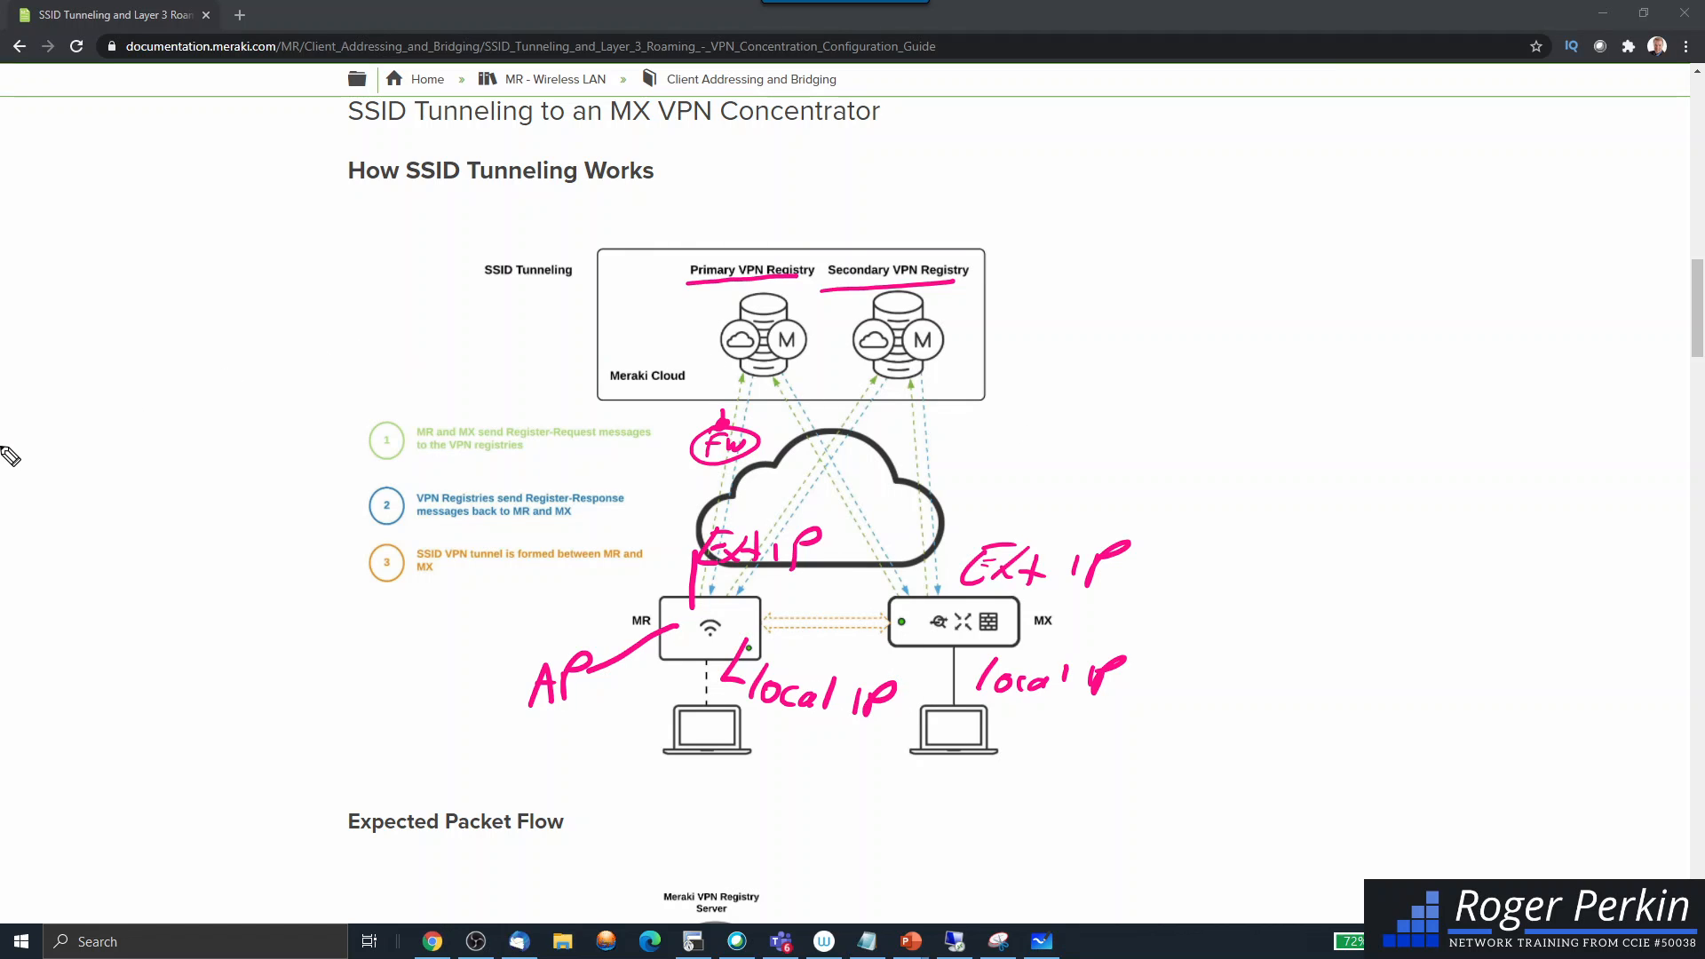
pyautogui.moveTo(732, 567)
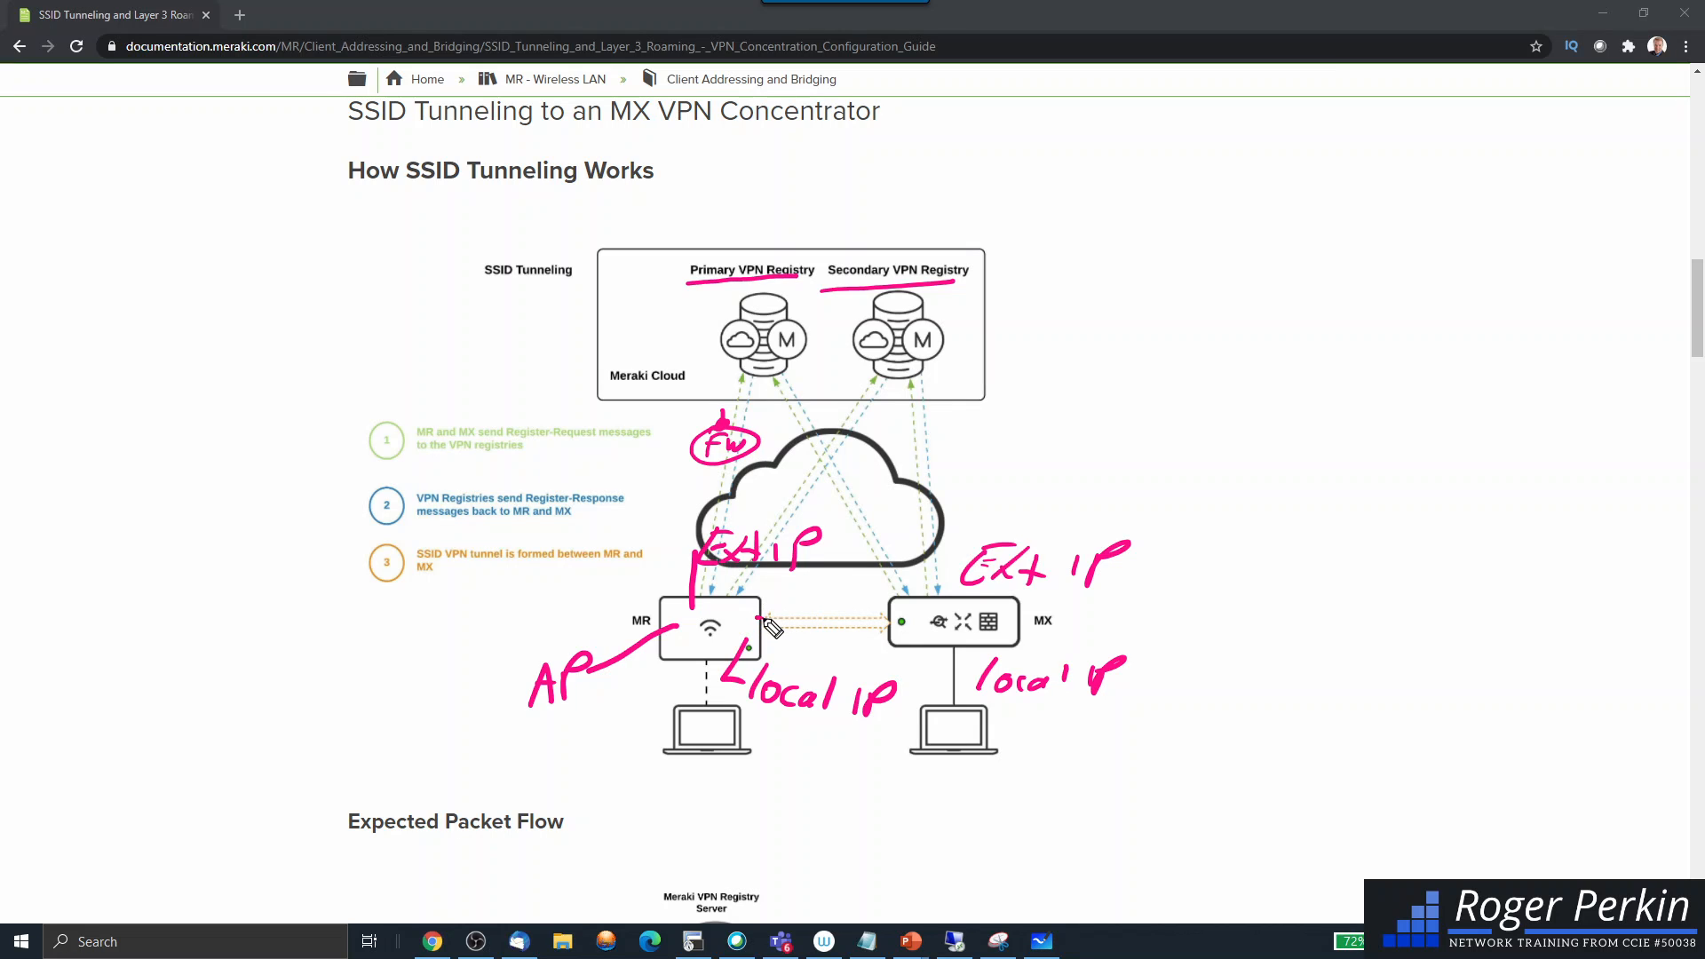
pyautogui.moveTo(761, 620); pyautogui.dragTo(881, 606)
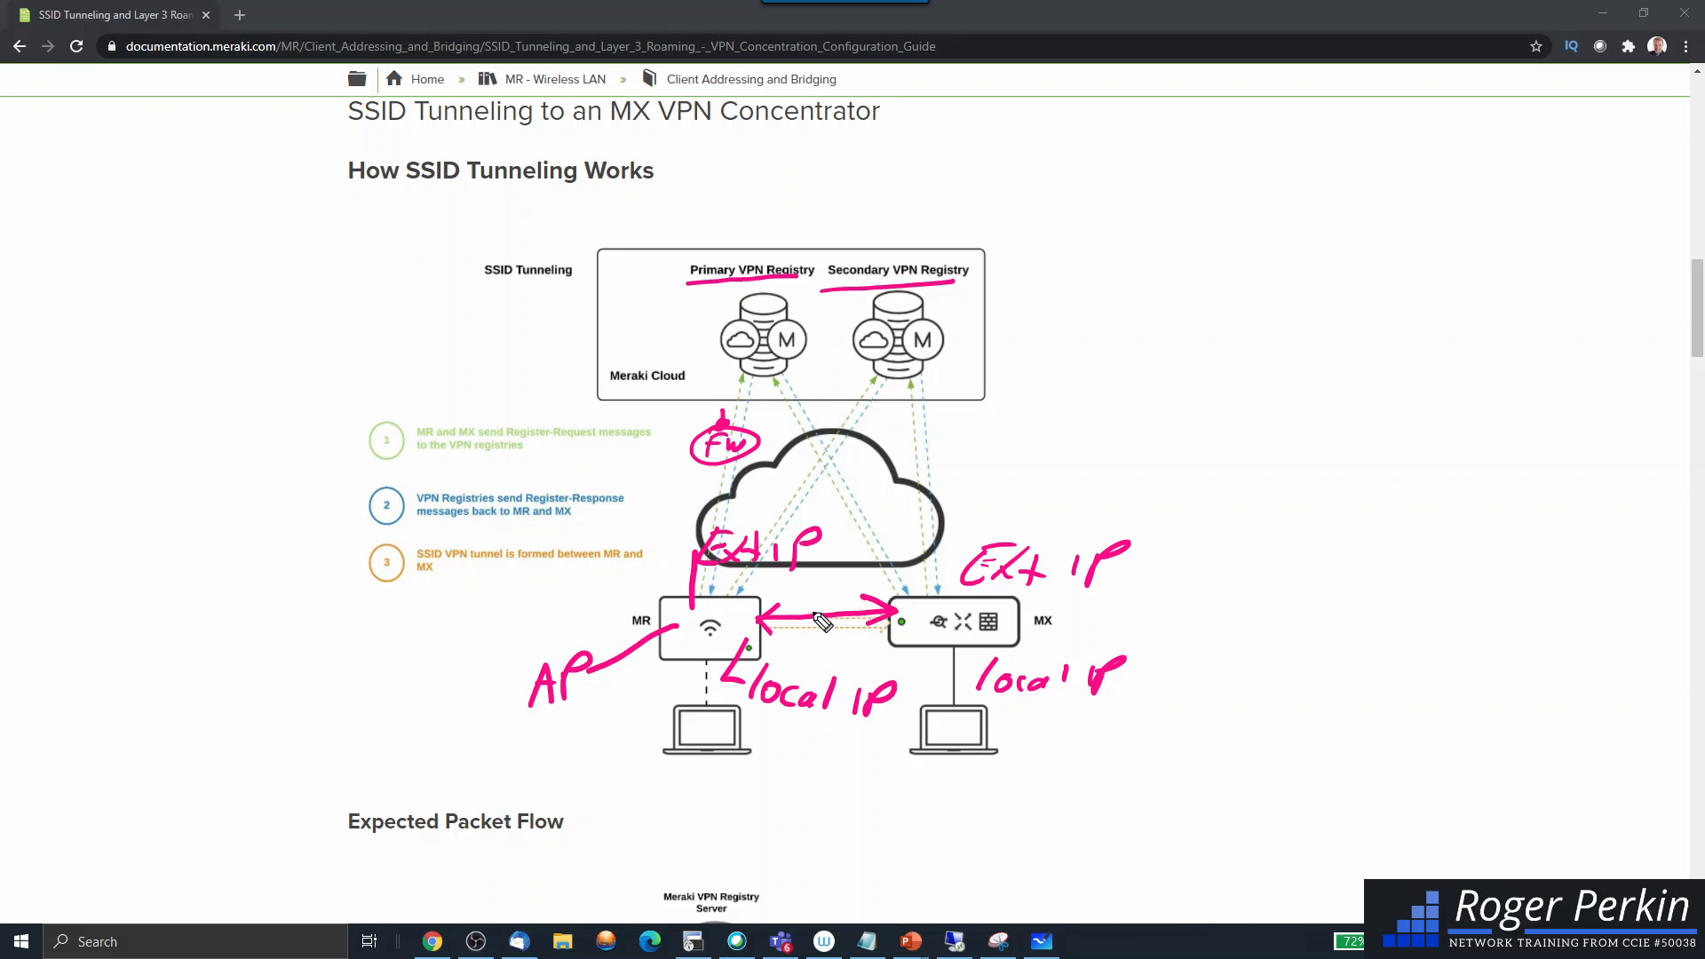
pyautogui.moveTo(951, 539)
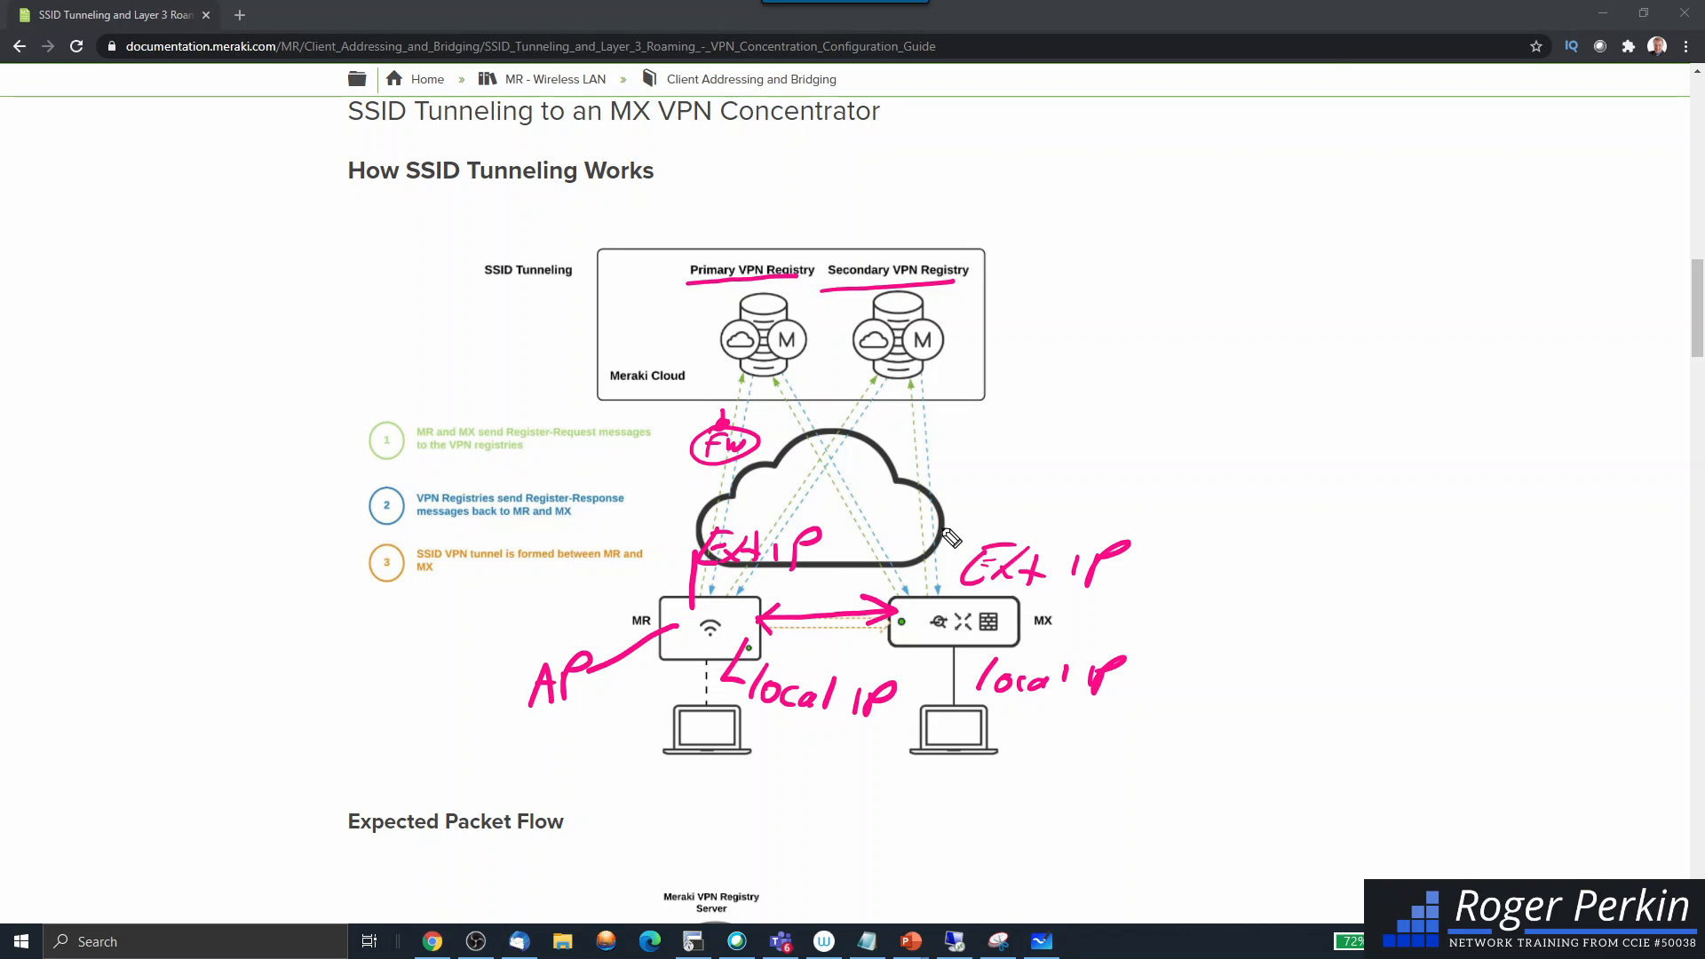
pyautogui.moveTo(16, 525)
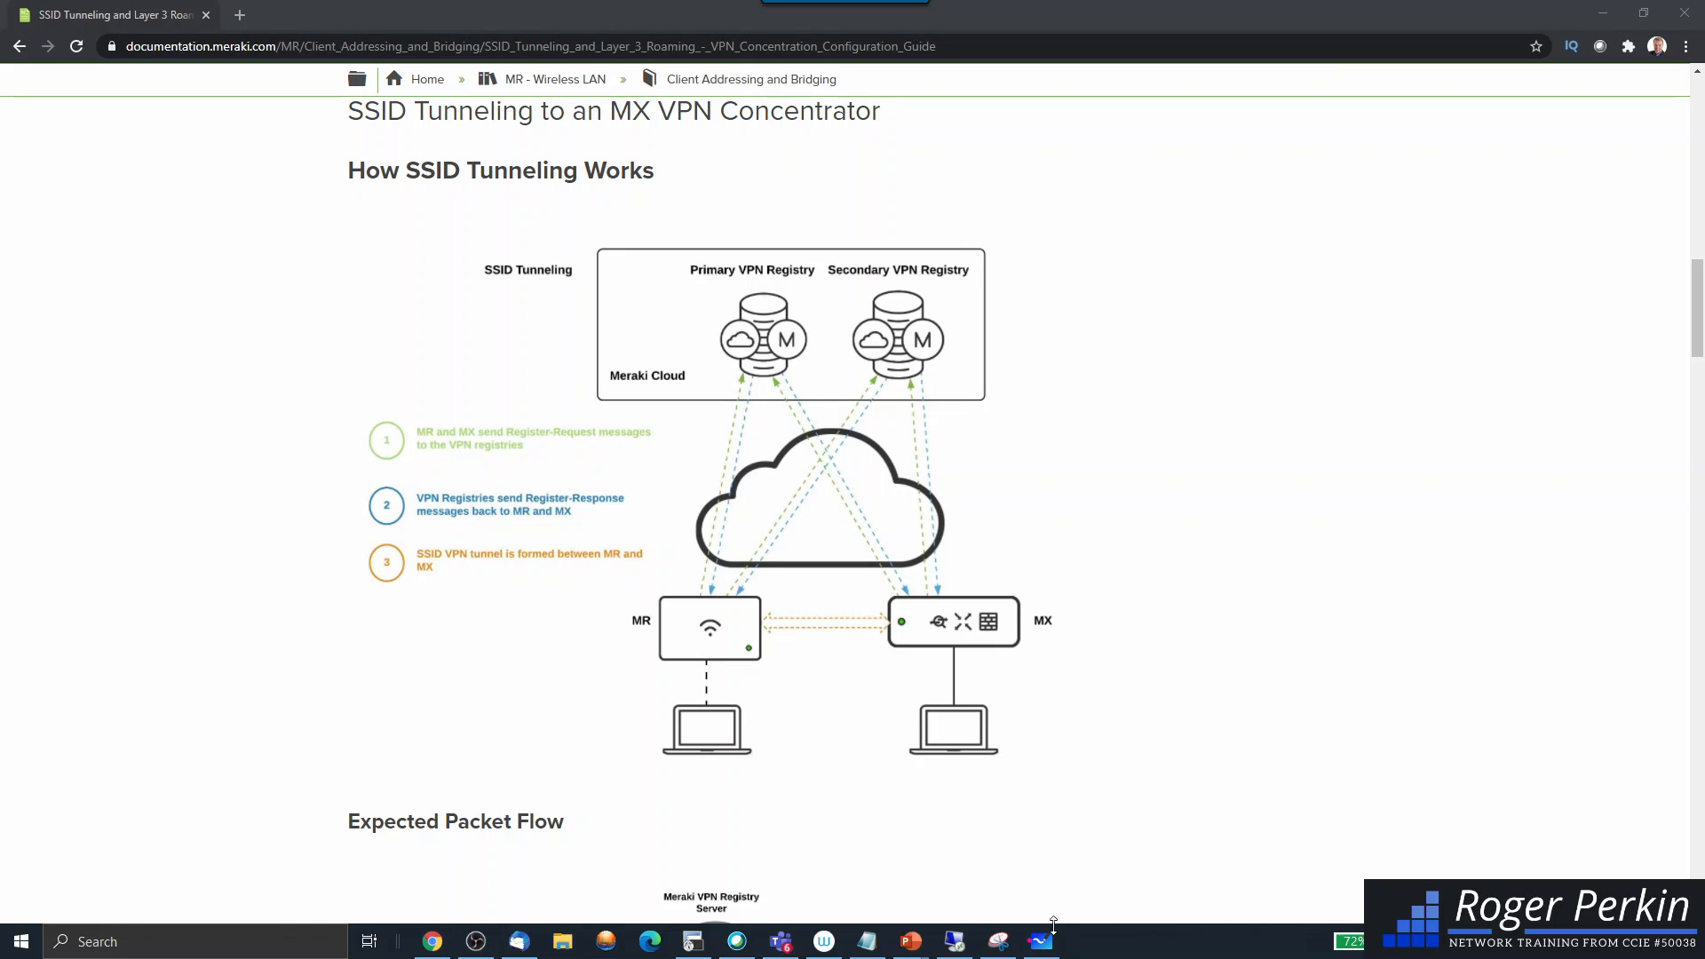
# Back on the whiteboard, circle the MX as a DMZ and add a firewall with a downward line
pyautogui.click(1040, 941)
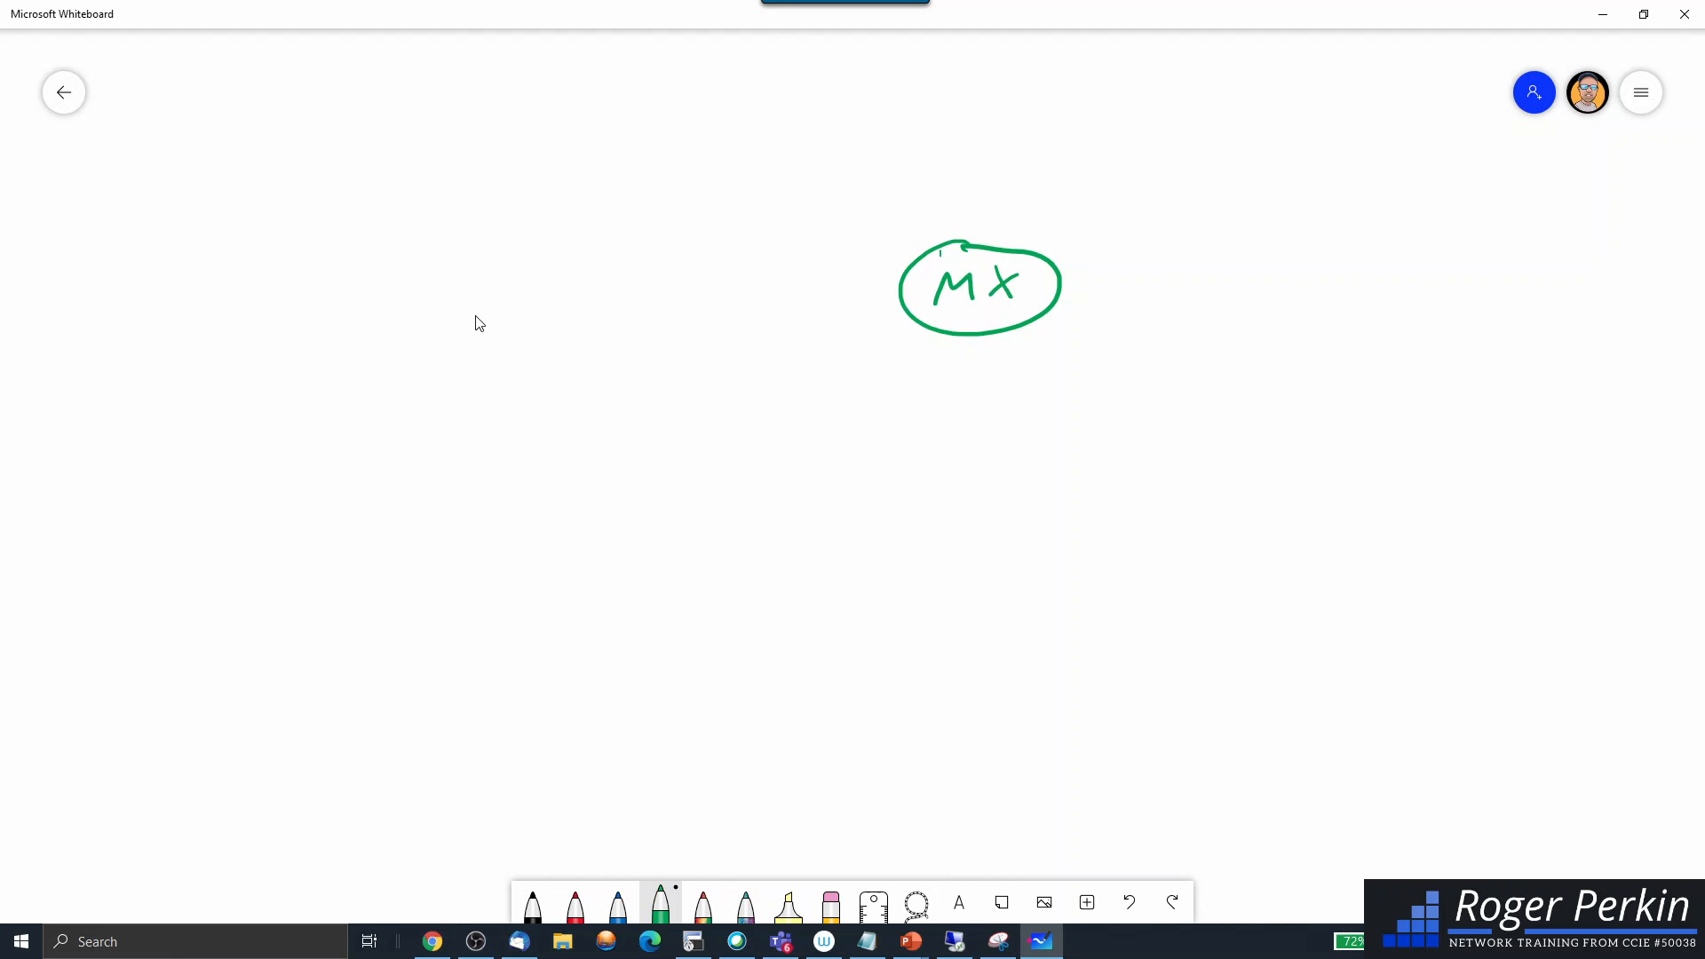
pyautogui.moveTo(914, 228); pyautogui.dragTo(1087, 392)
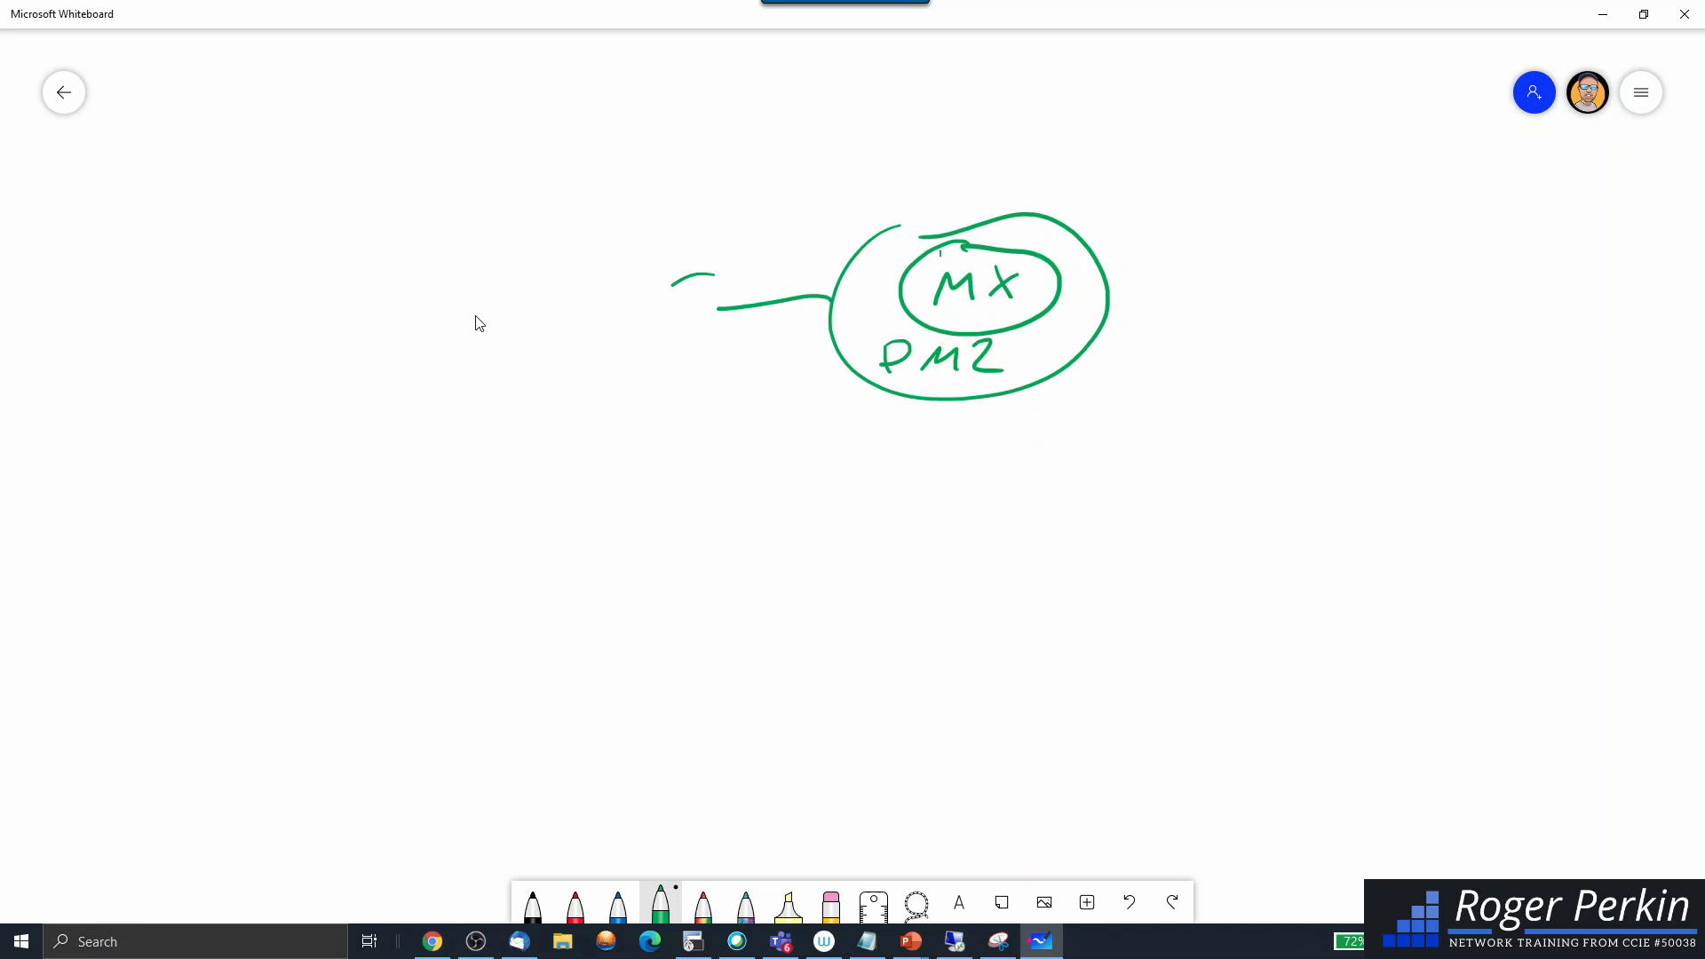
pyautogui.moveTo(675, 283); pyautogui.dragTo(750, 337)
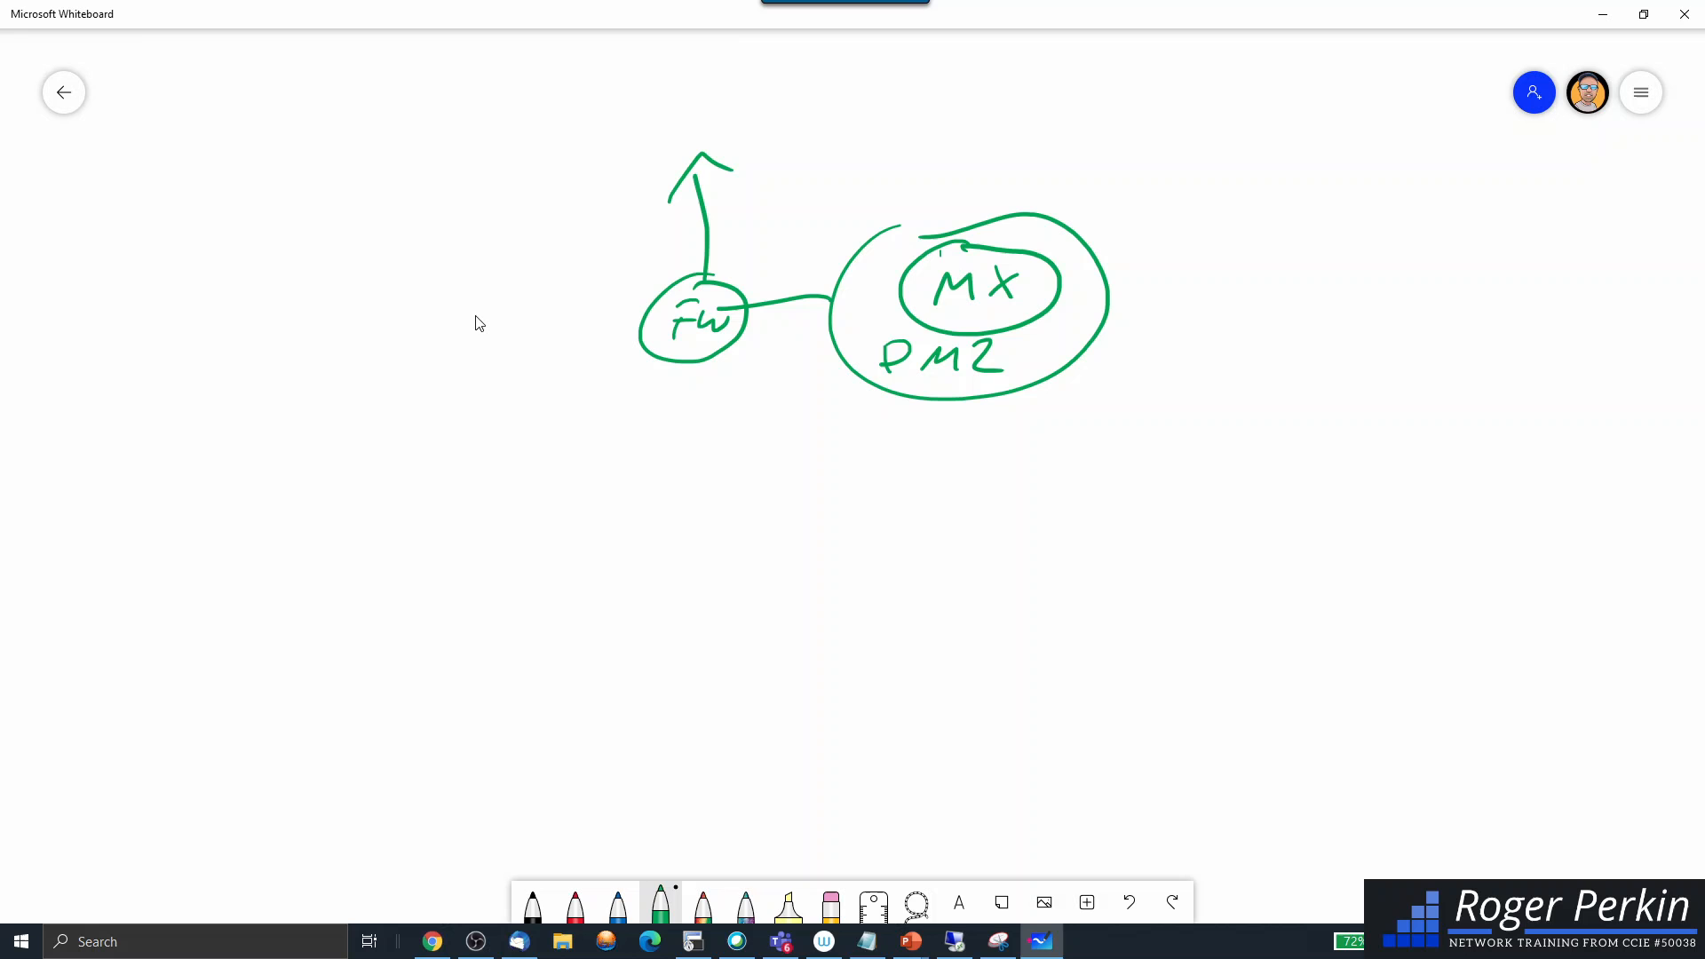
pyautogui.moveTo(691, 359); pyautogui.dragTo(652, 517)
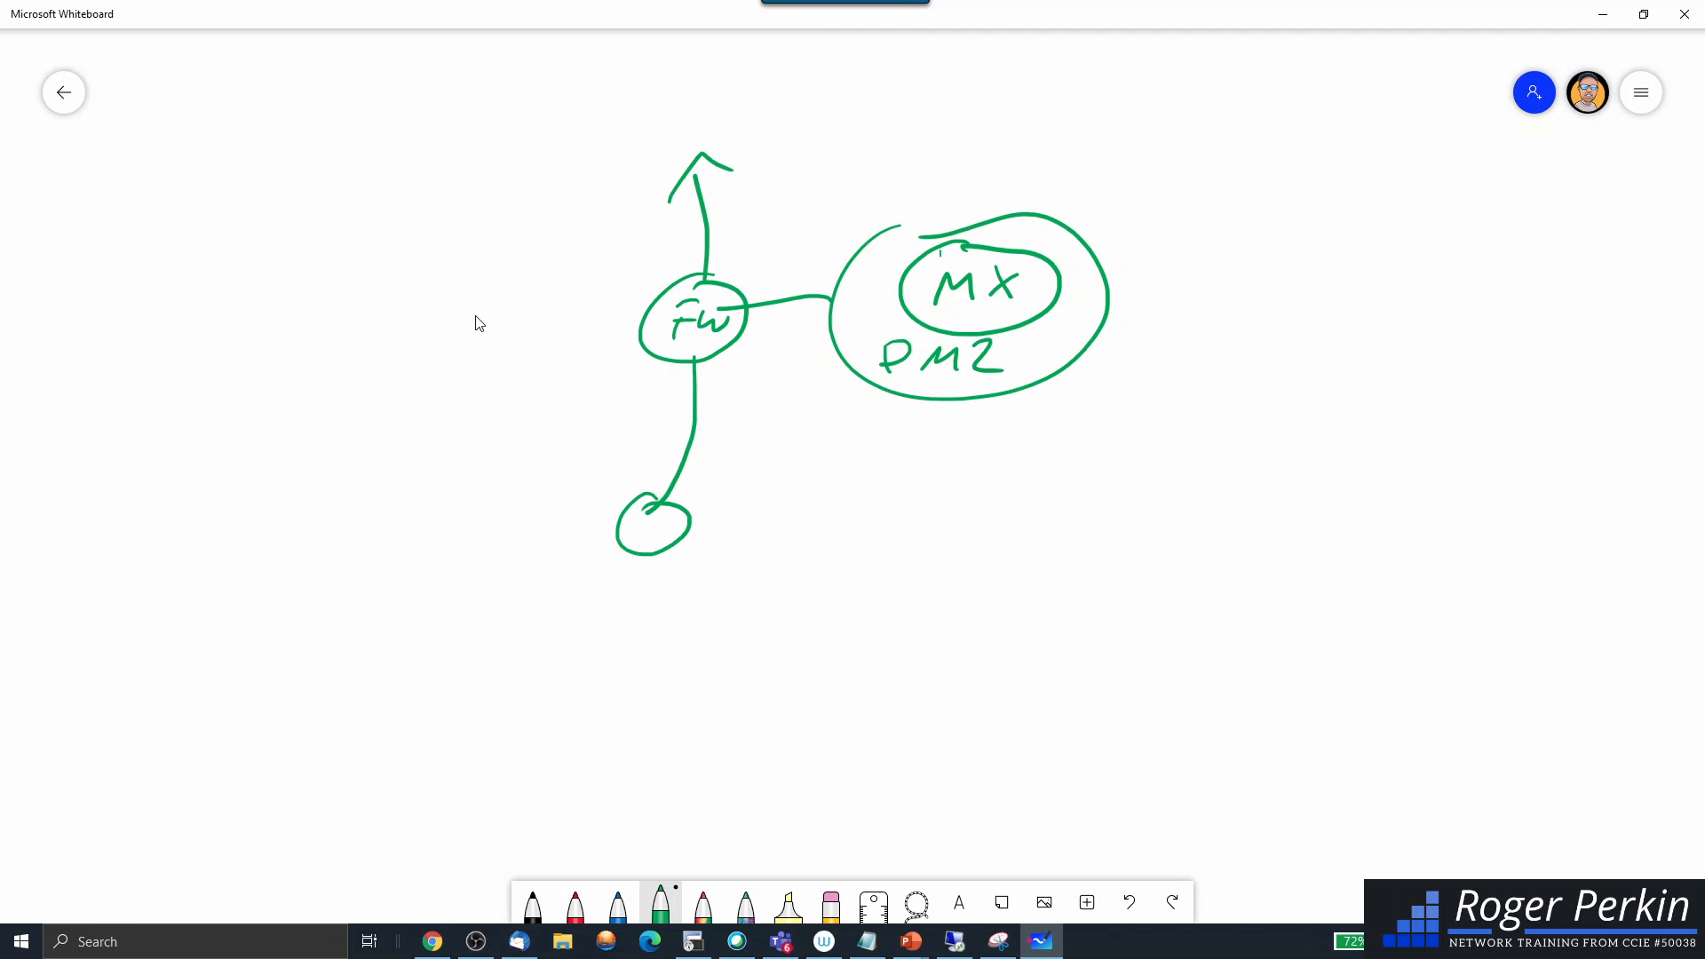
# Label both circles MPLS, extend the line, and draw an access point box labelled AP
pyautogui.moveTo(636, 539); pyautogui.dragTo(422, 668)
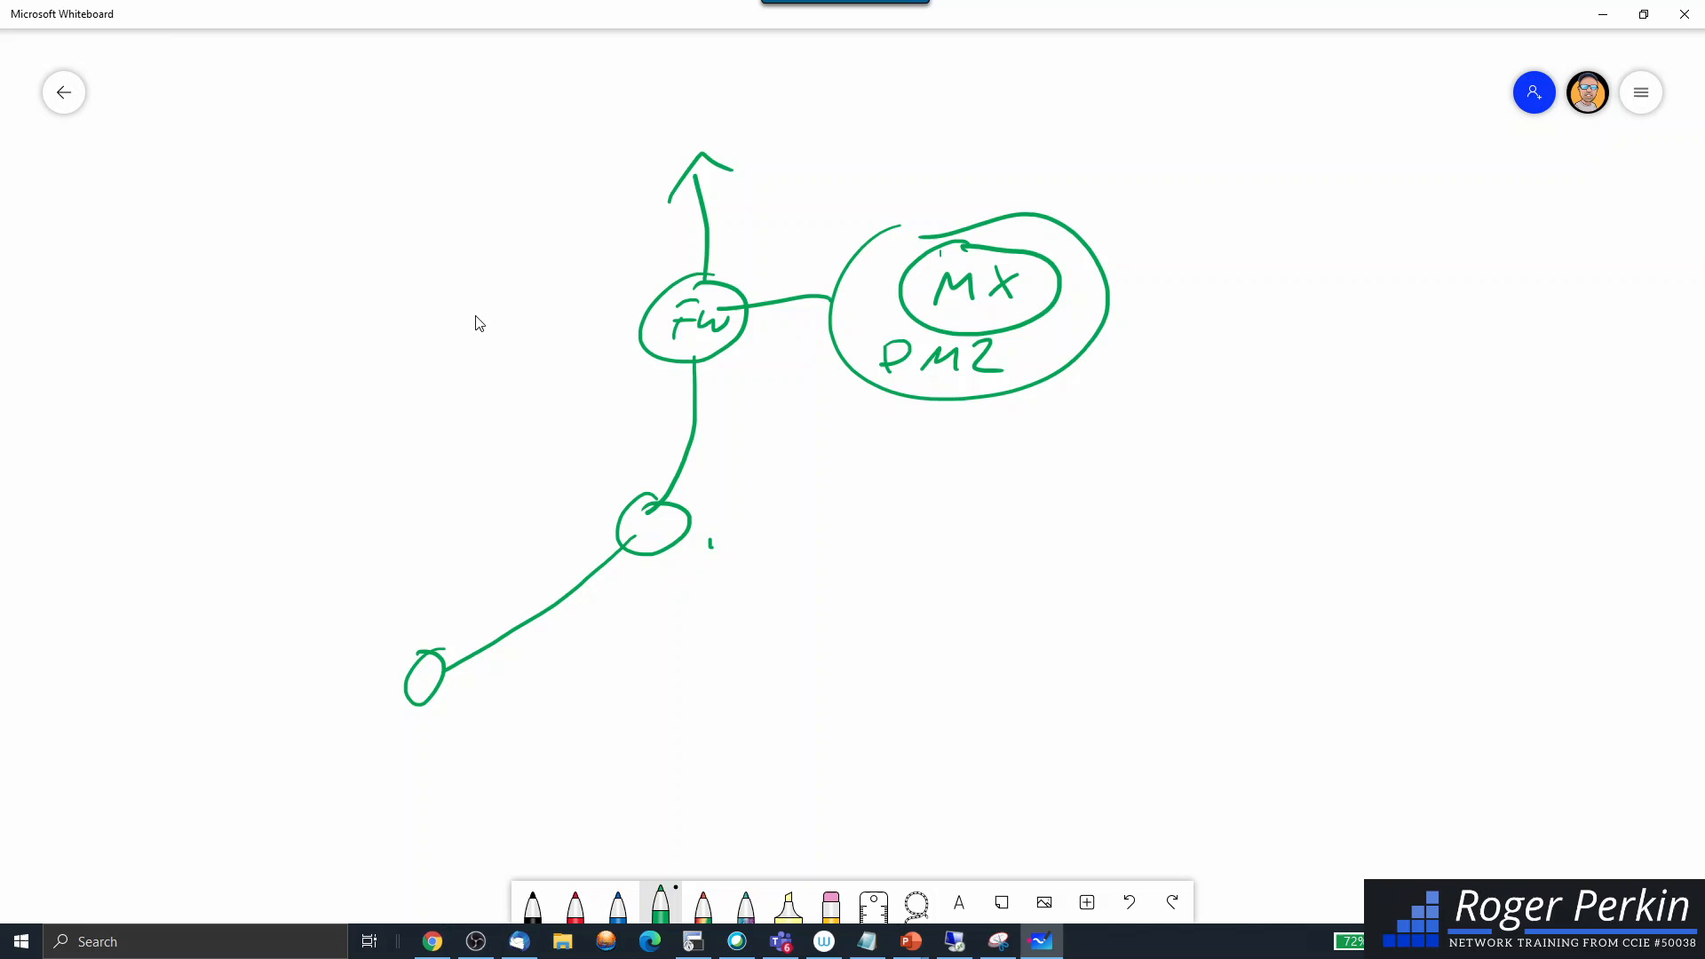
pyautogui.moveTo(702, 533); pyautogui.dragTo(827, 533)
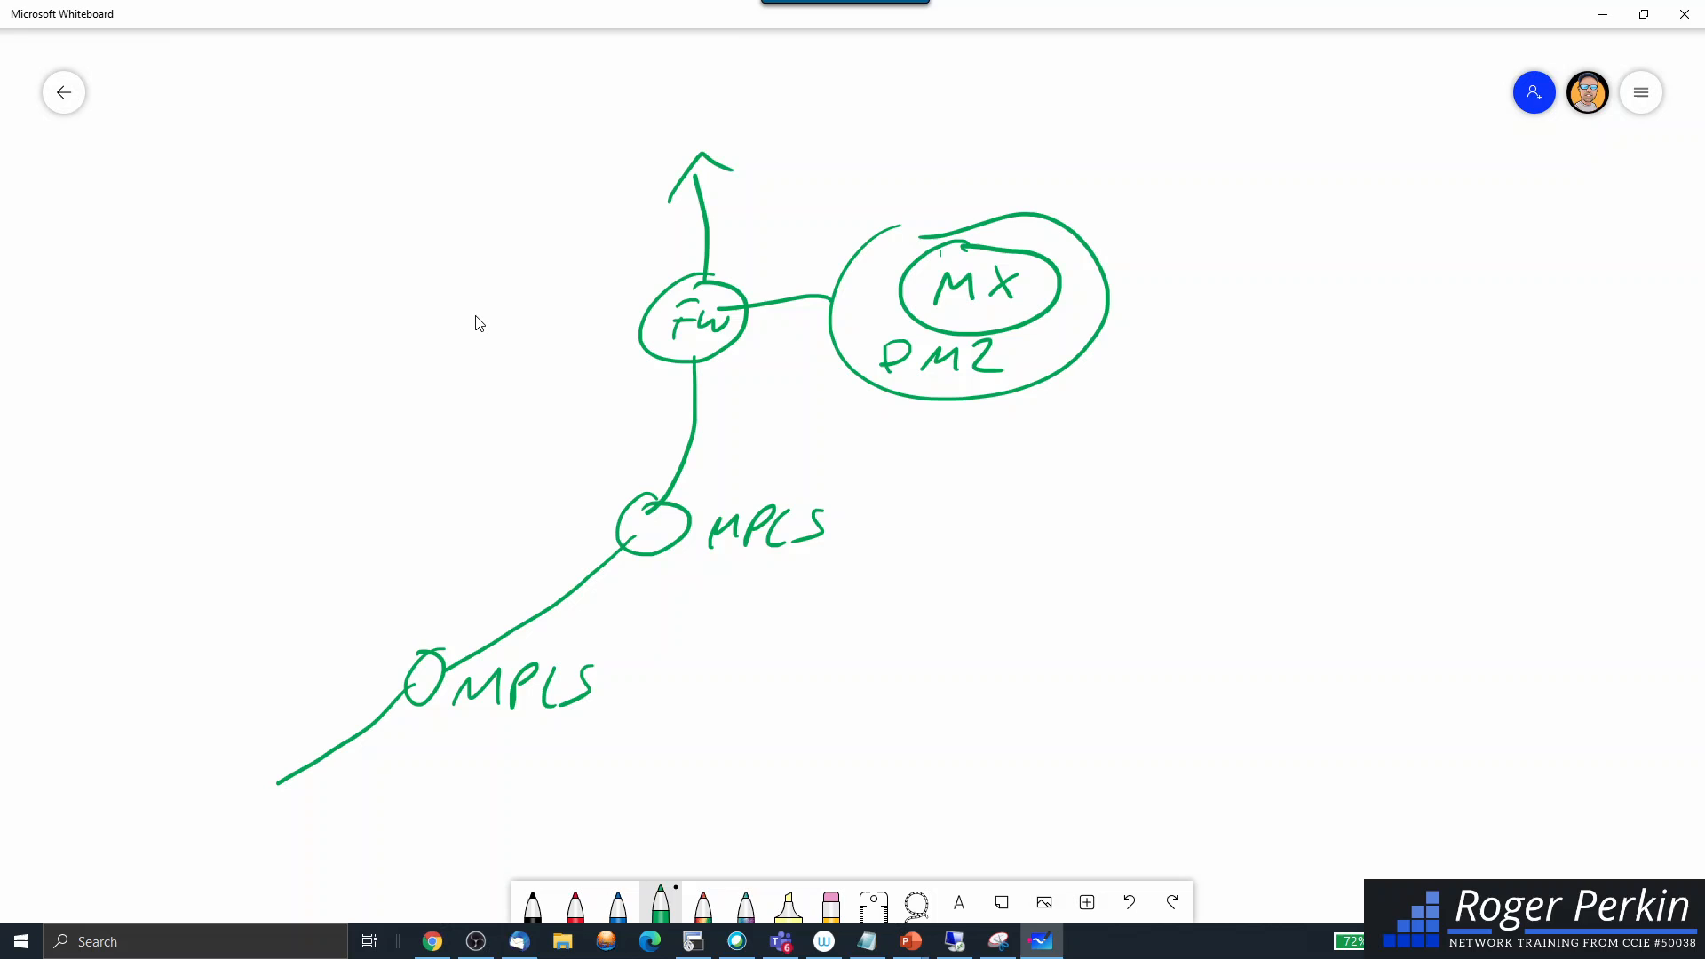
pyautogui.moveTo(223, 717); pyautogui.dragTo(223, 772)
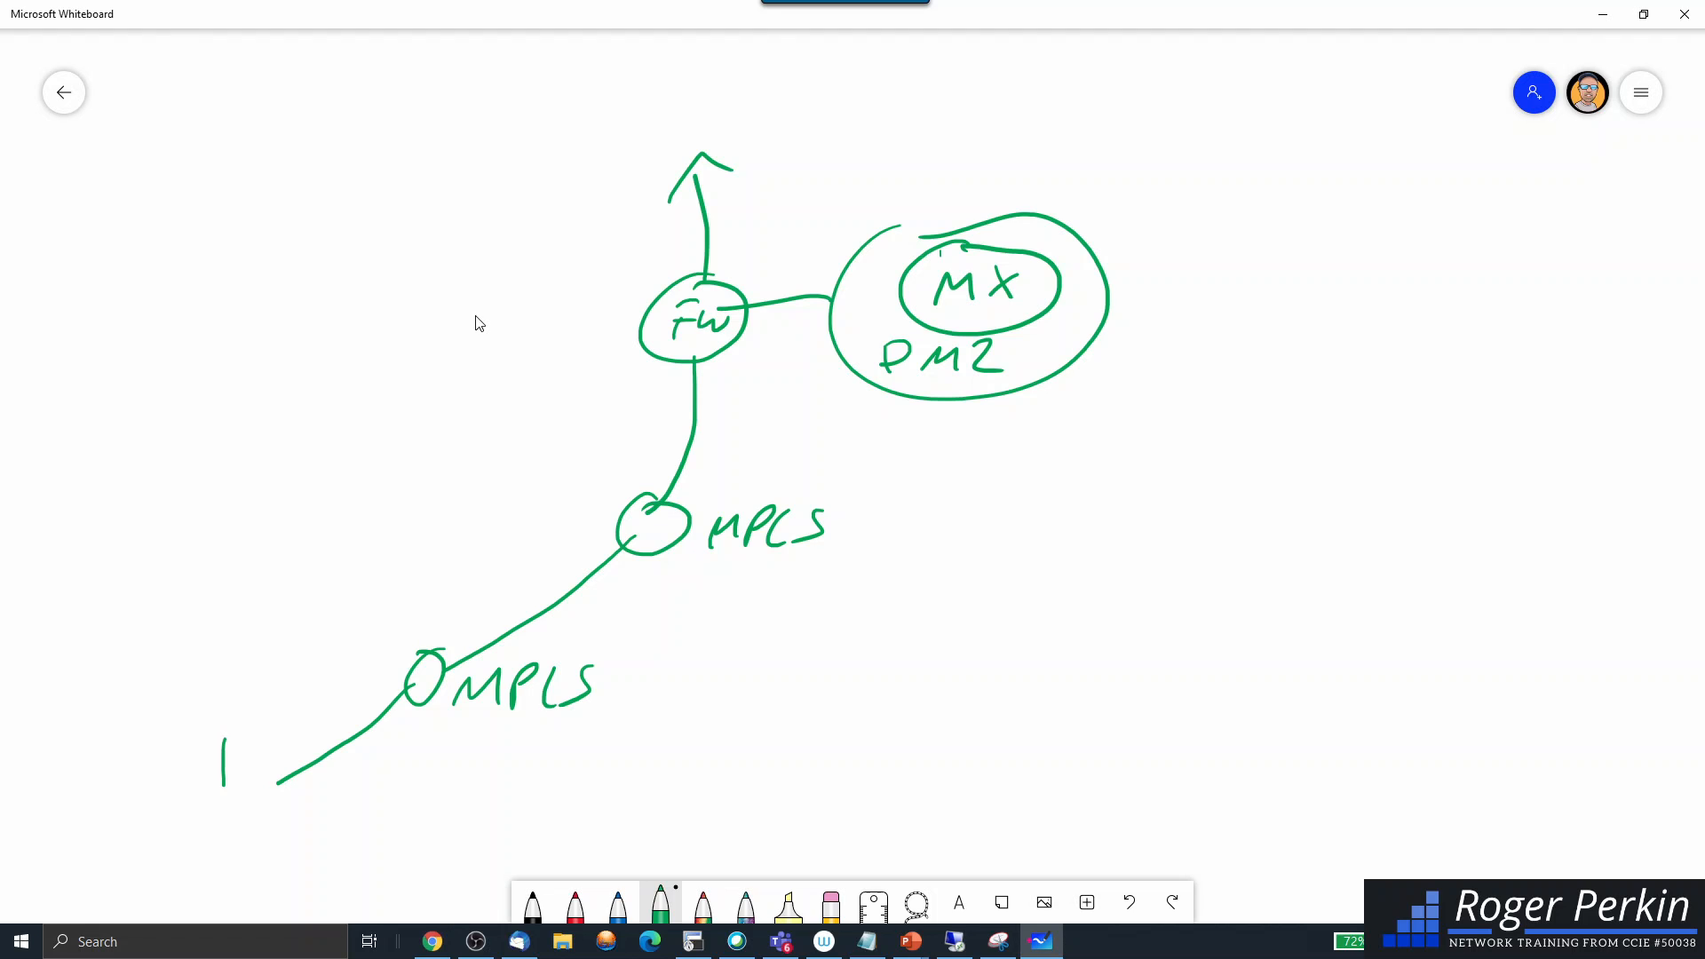
pyautogui.moveTo(223, 745); pyautogui.dragTo(304, 772)
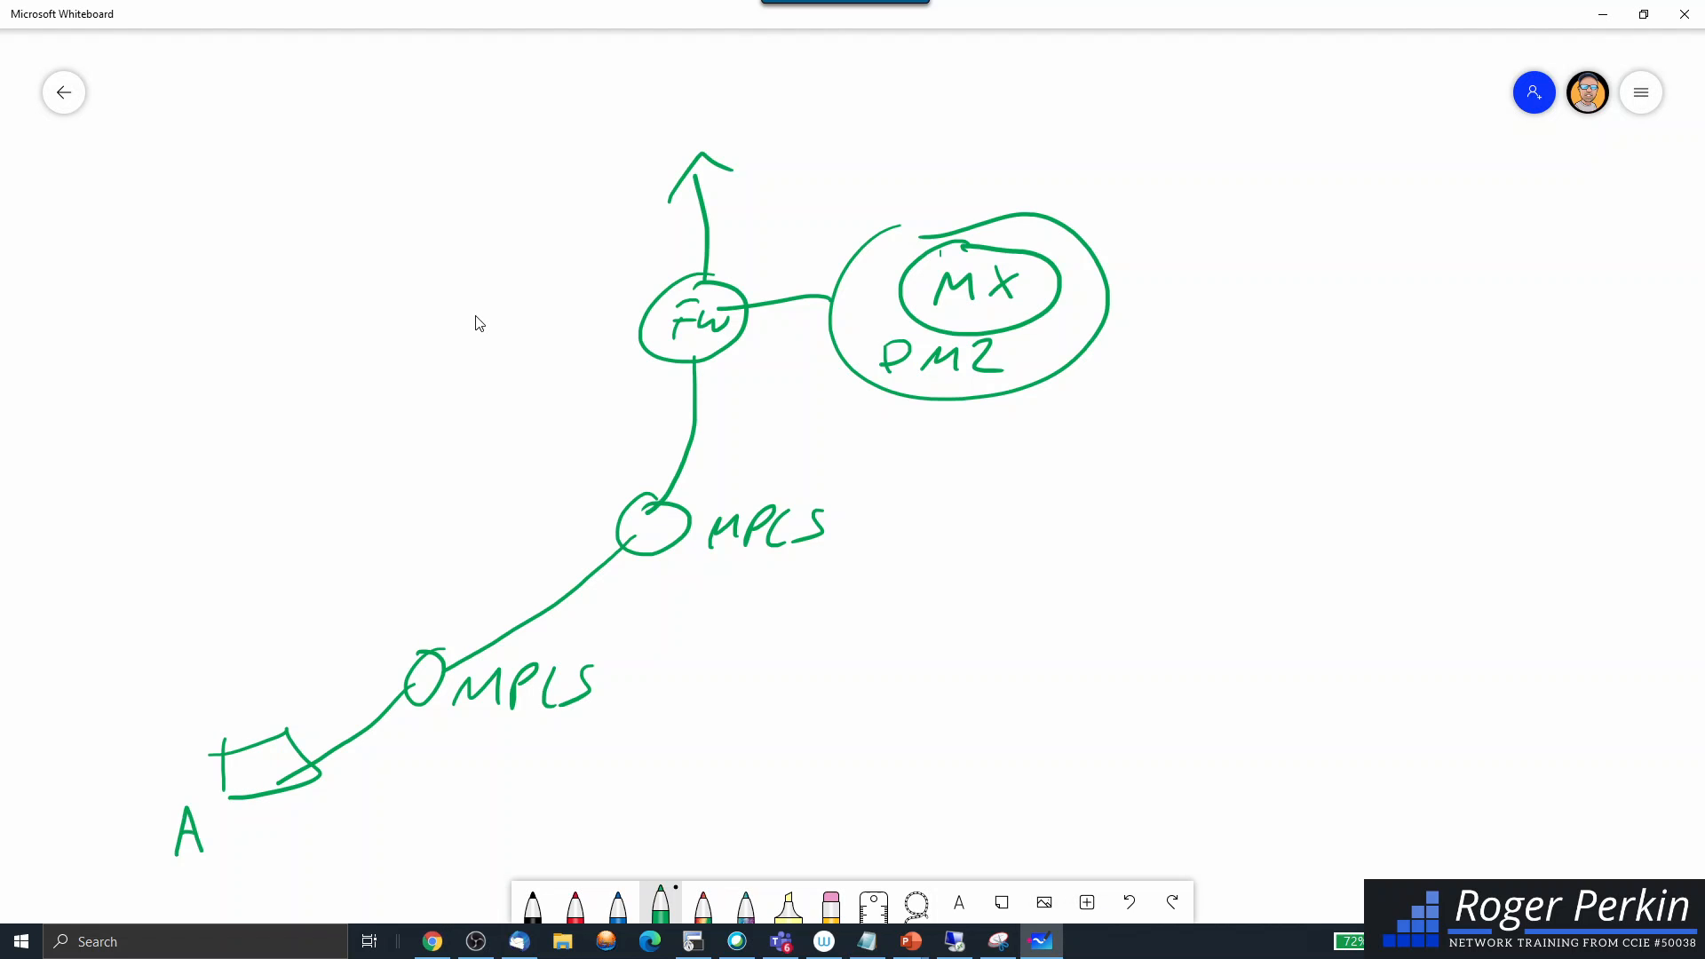
pyautogui.moveTo(208, 799); pyautogui.dragTo(223, 837)
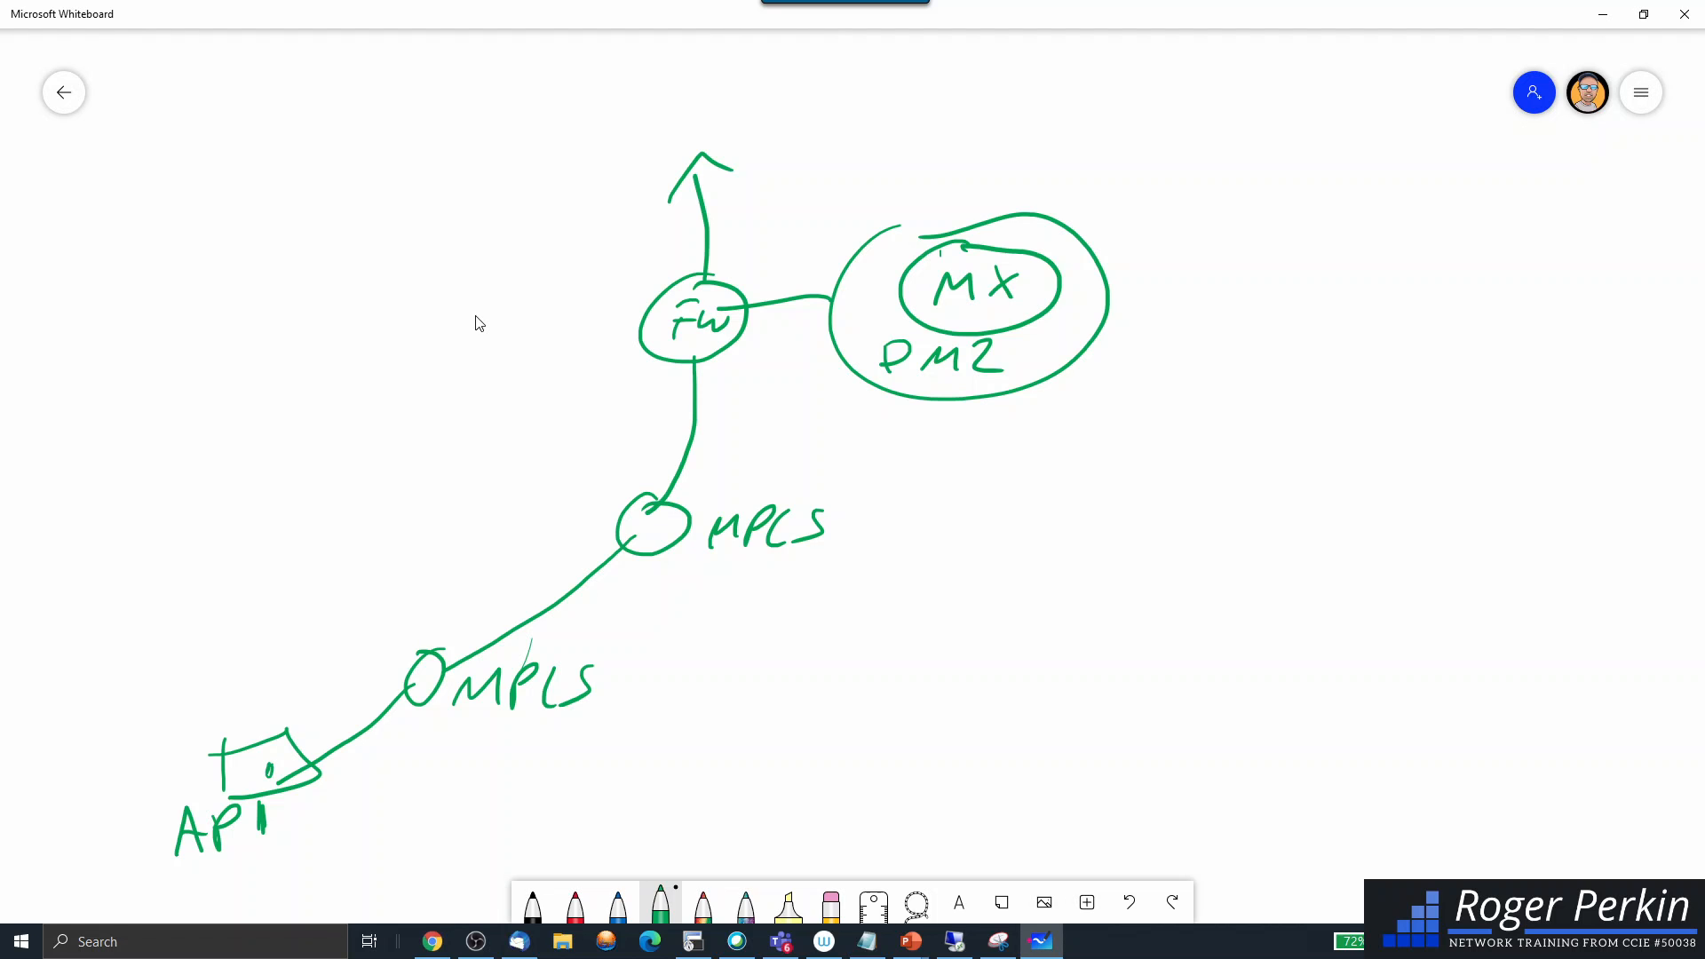
pyautogui.moveTo(566, 87); pyautogui.dragTo(592, 78)
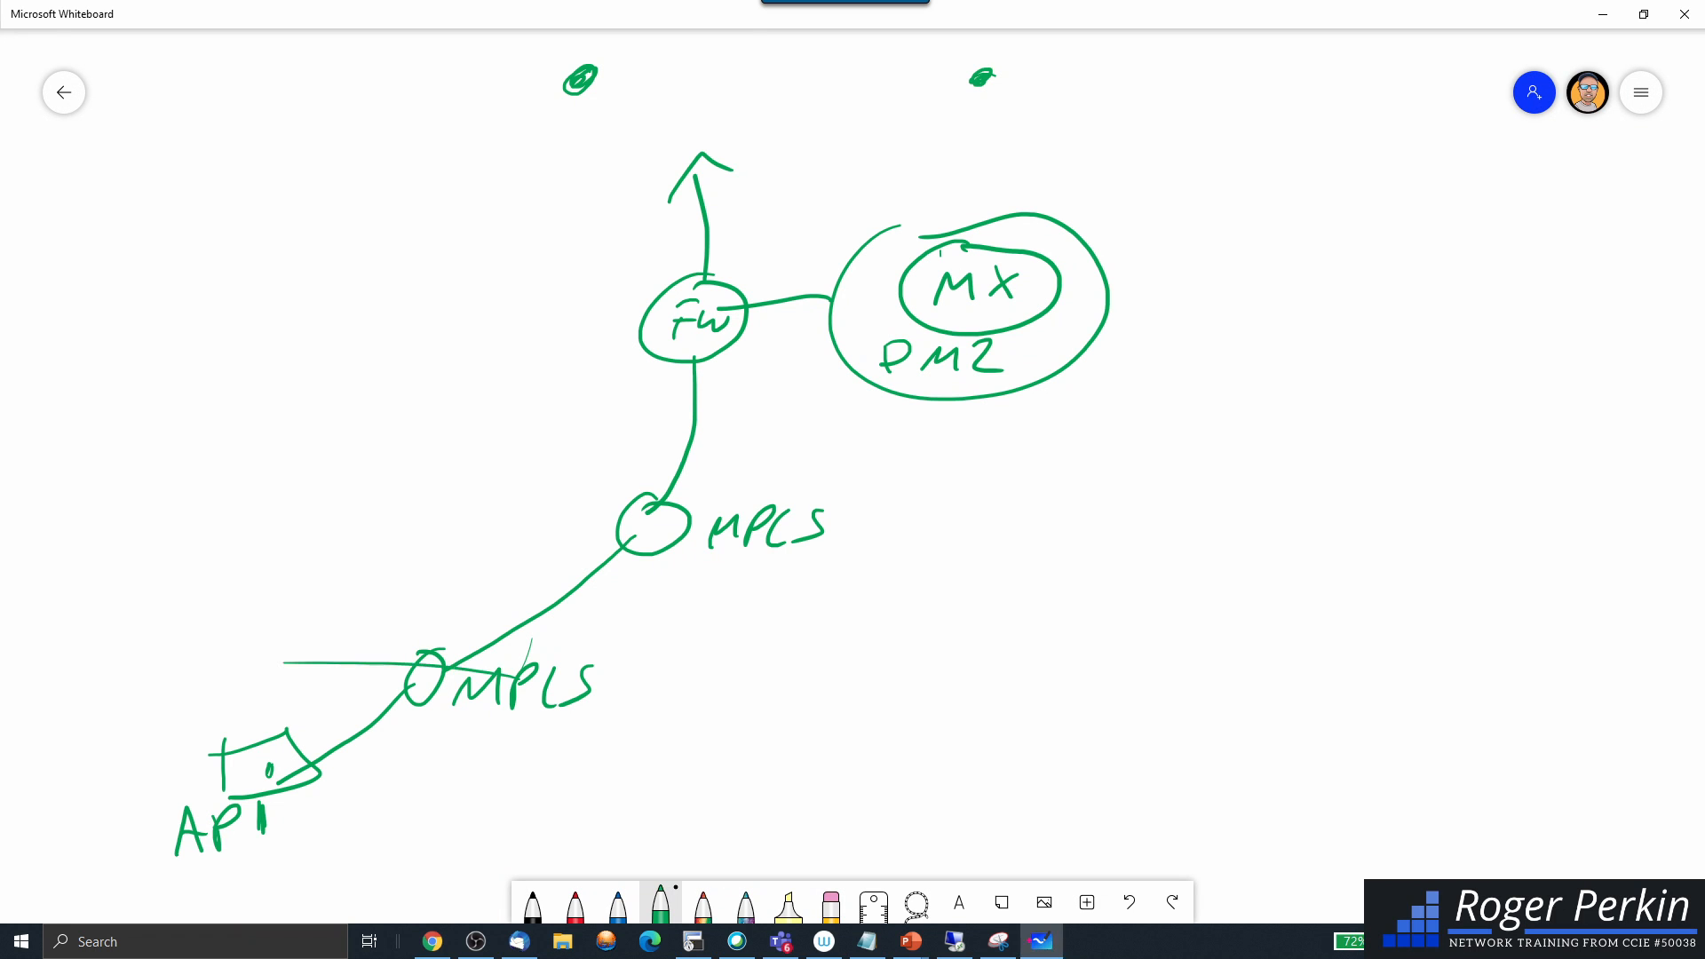
# Draw a two-way tunnel arrow from the AP to the DMZ, then return to My Whiteboards
pyautogui.moveTo(337, 783); pyautogui.dragTo(707, 478)
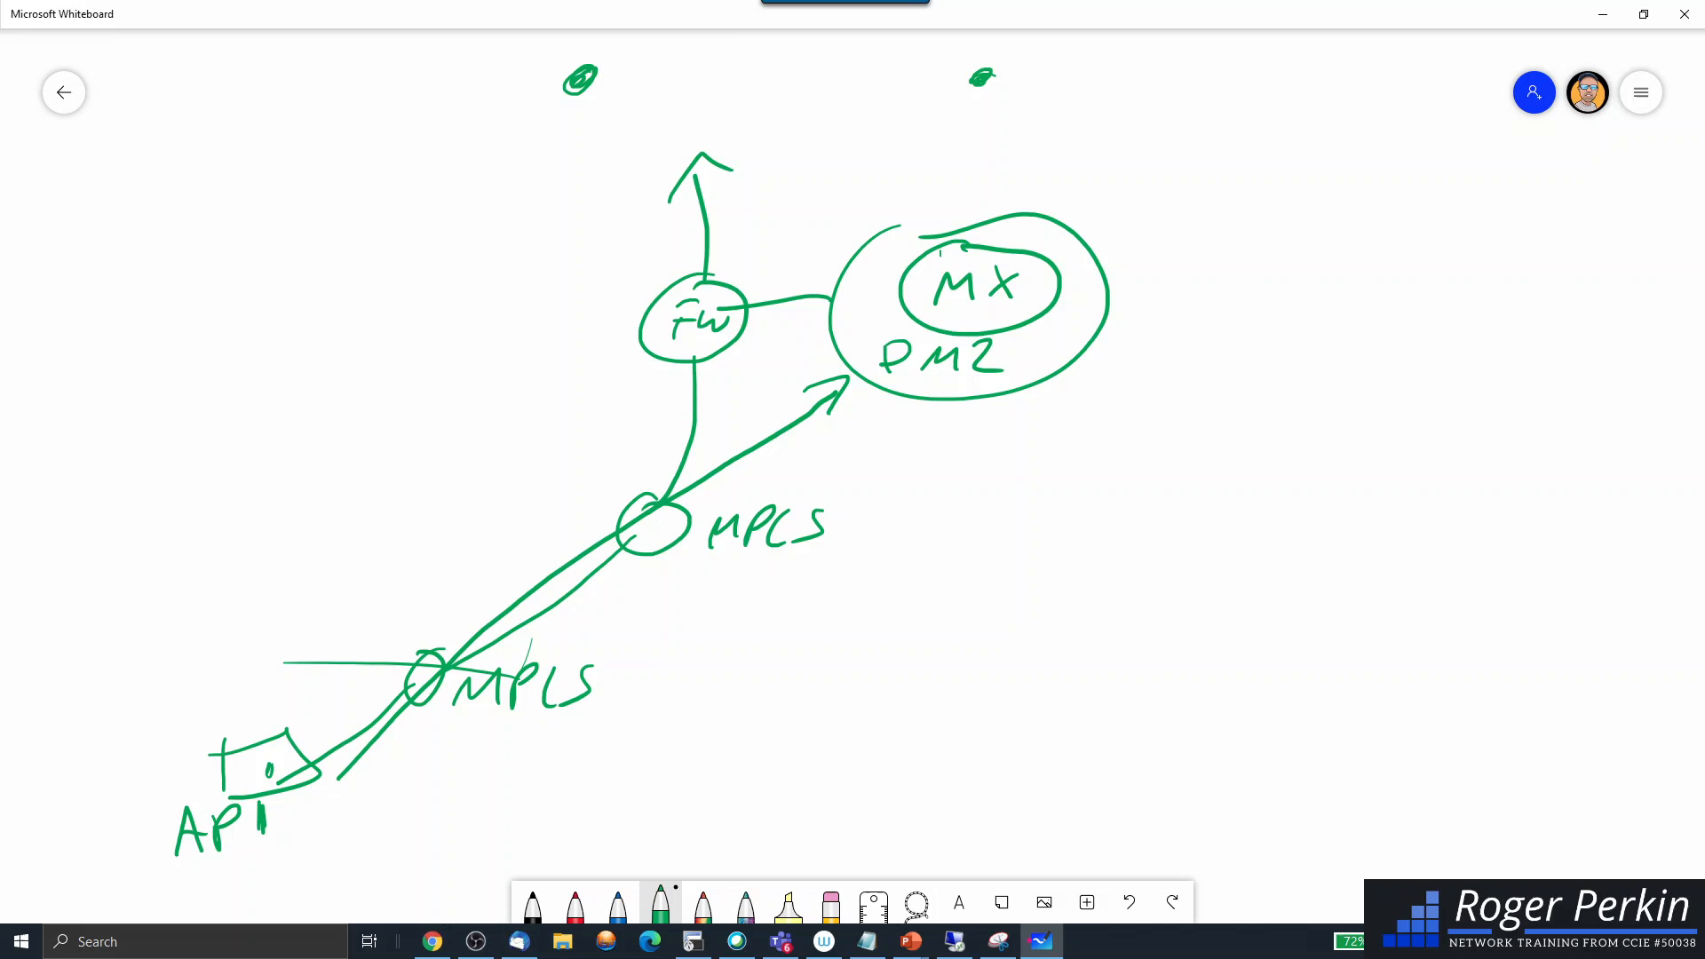
pyautogui.moveTo(261, 750); pyautogui.dragTo(288, 794)
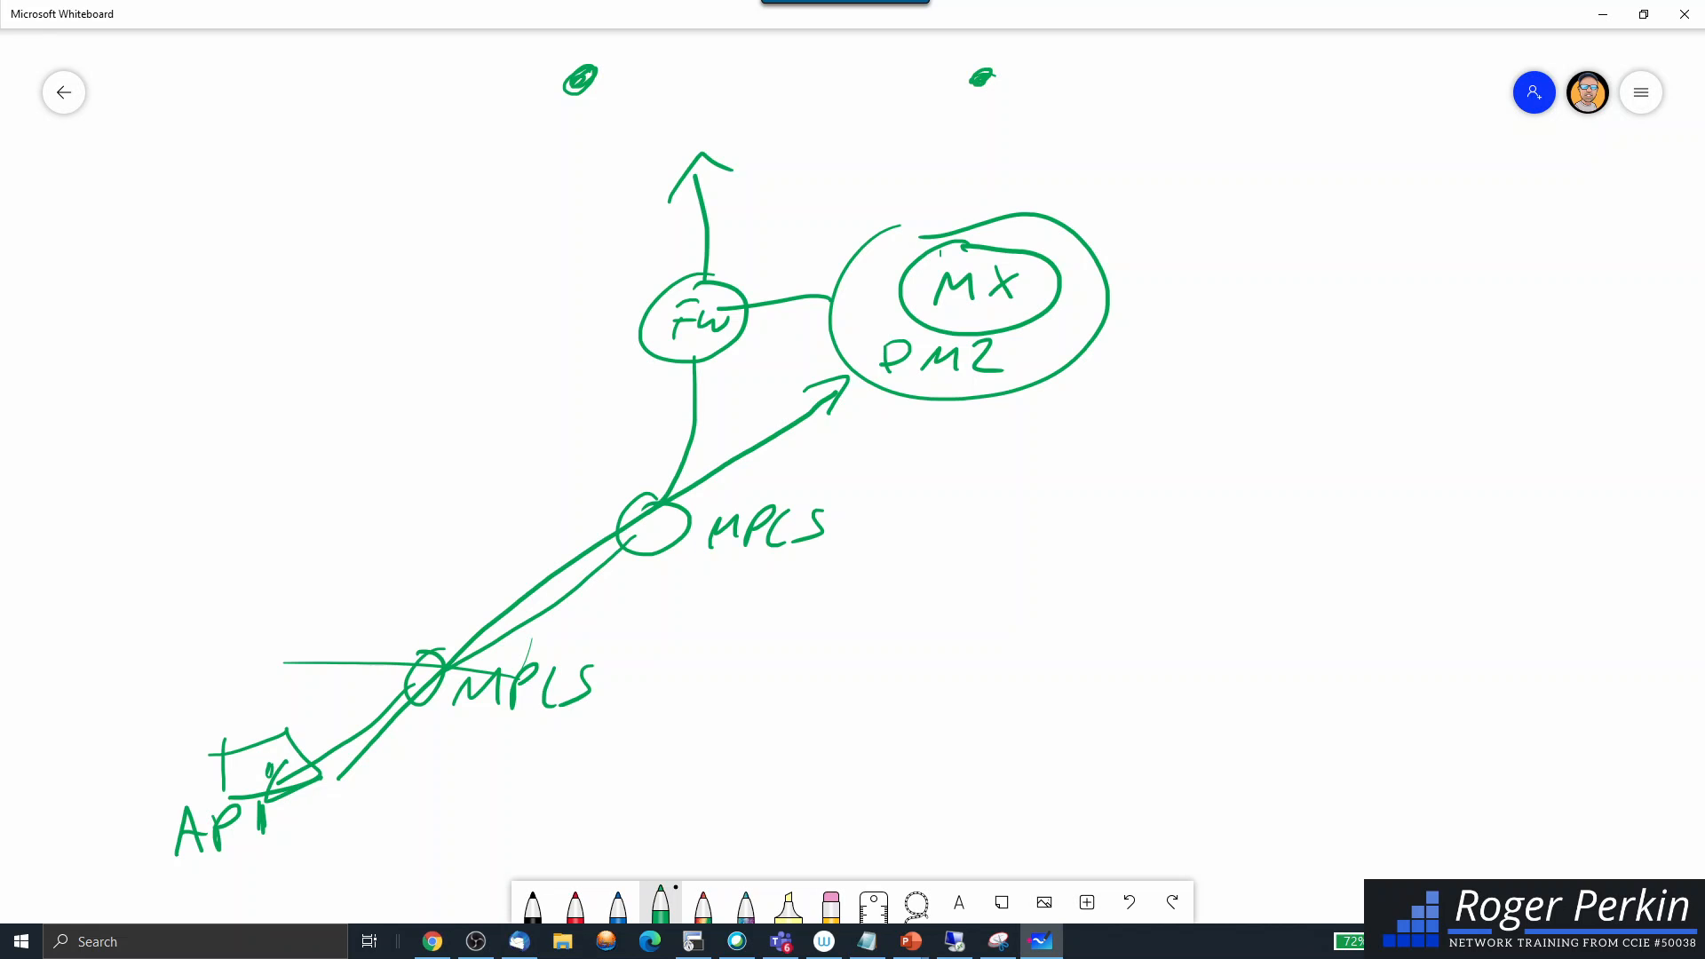
pyautogui.moveTo(82, 242)
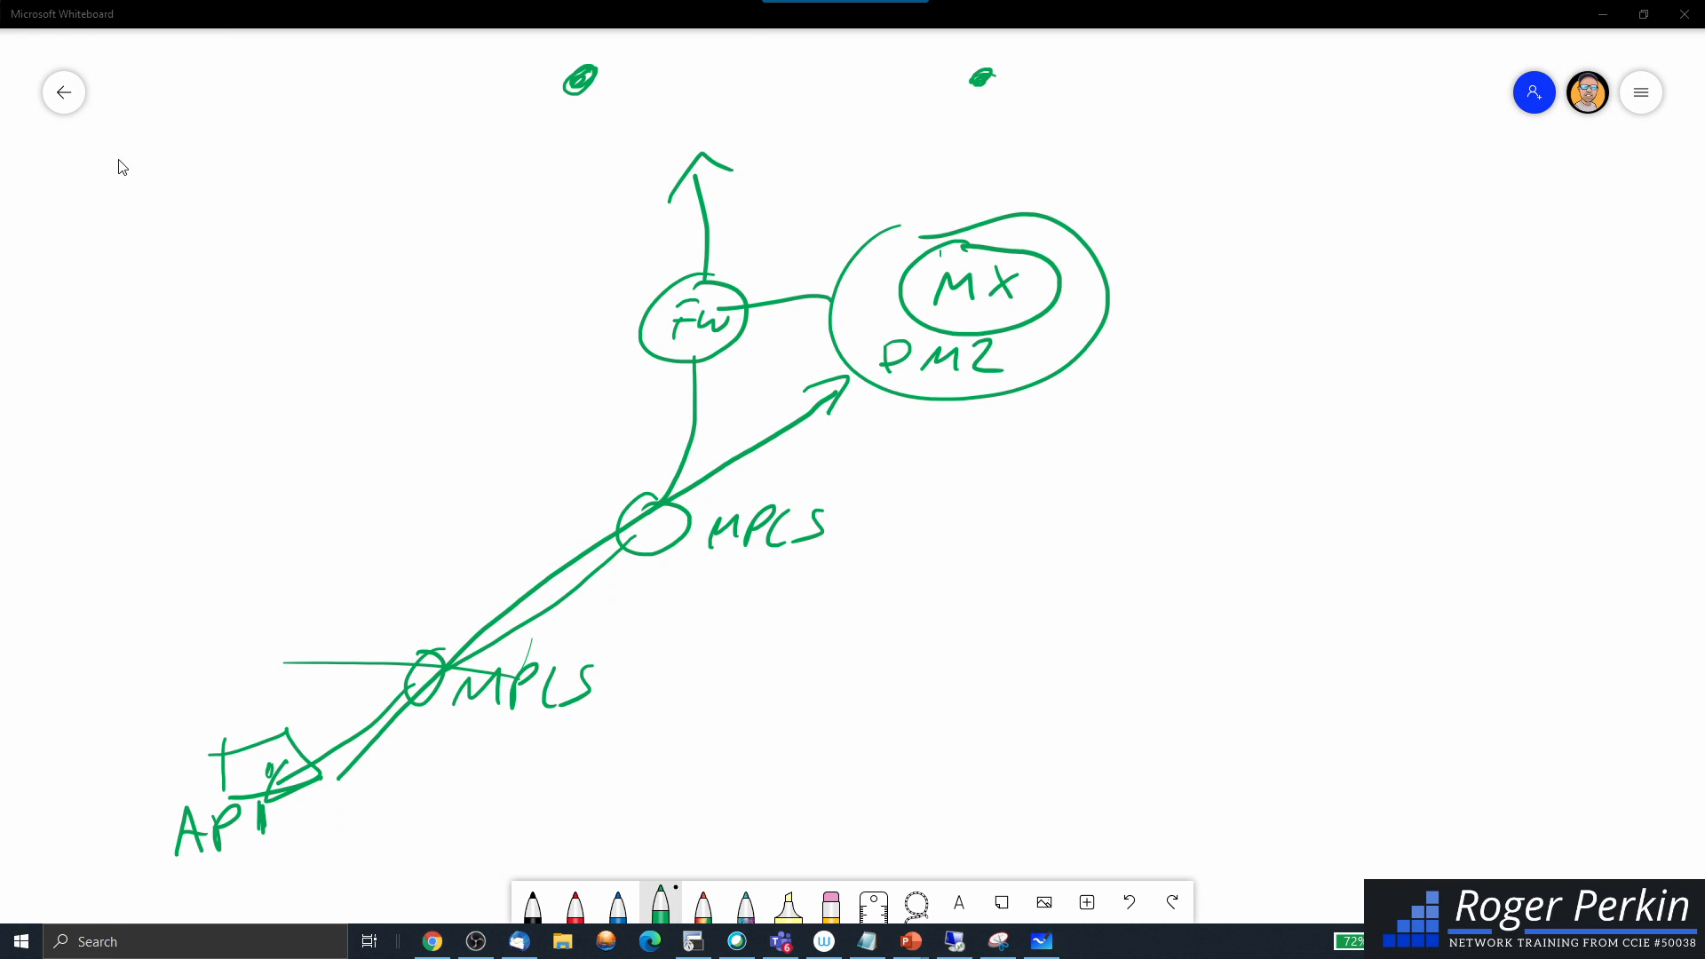
pyautogui.click(63, 91)
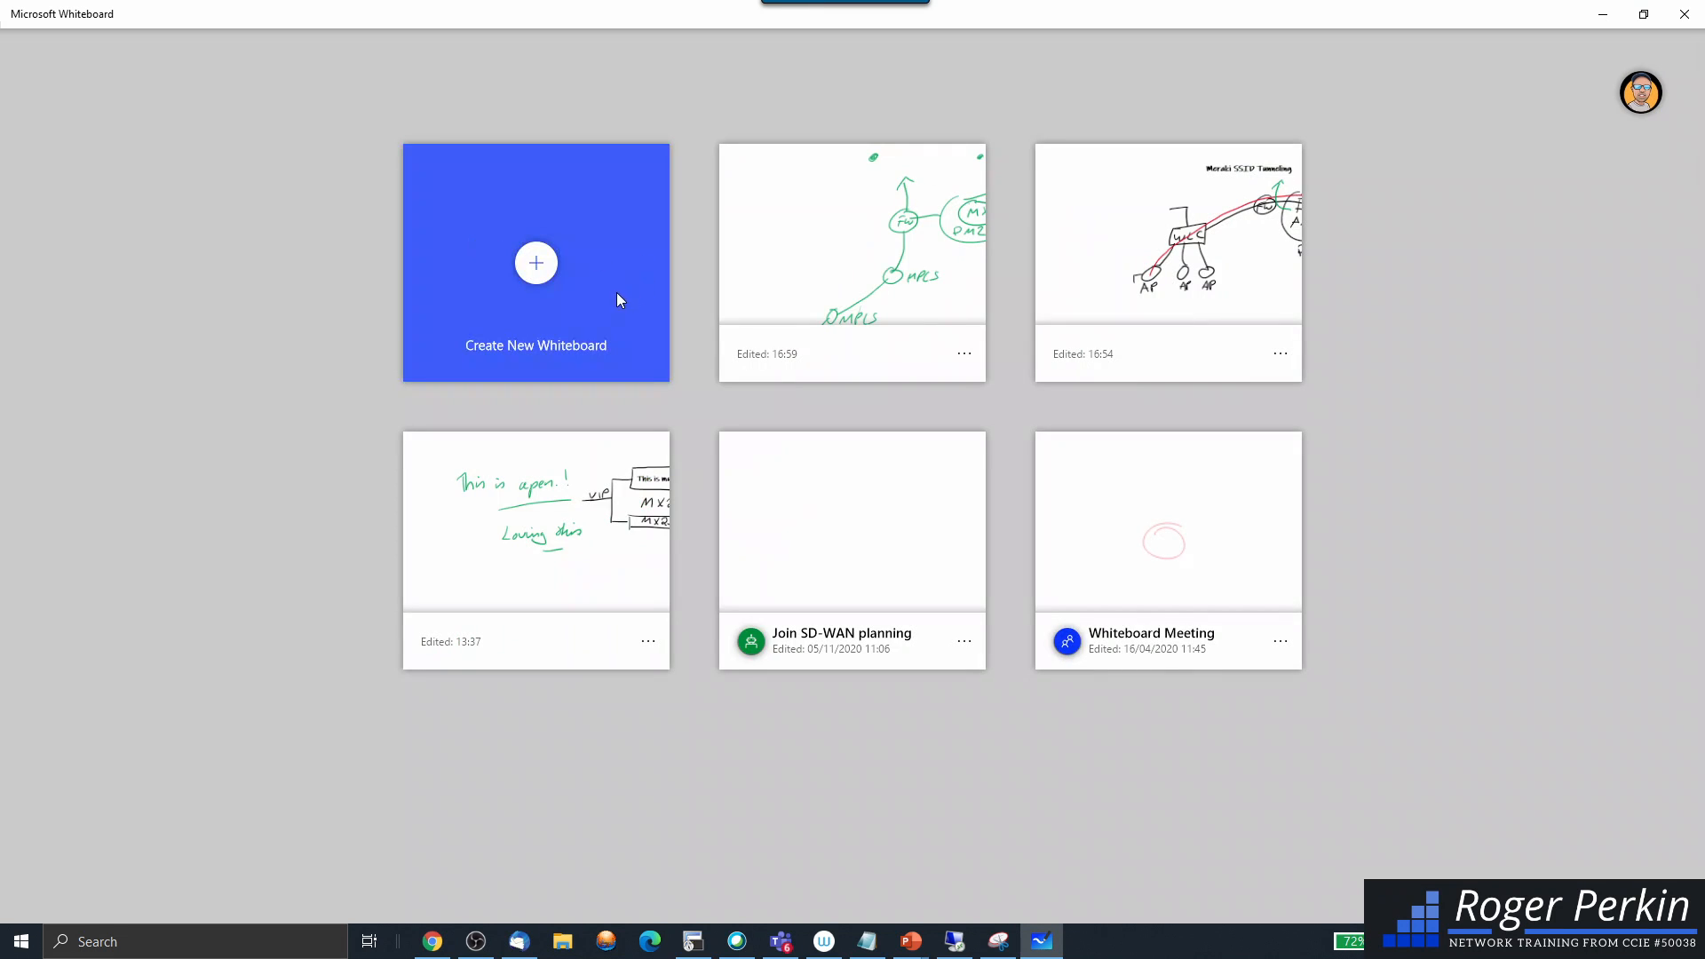
# On a new board, draw MX and CORE boxes under a firewall, and a house containing an MR
pyautogui.click(534, 262)
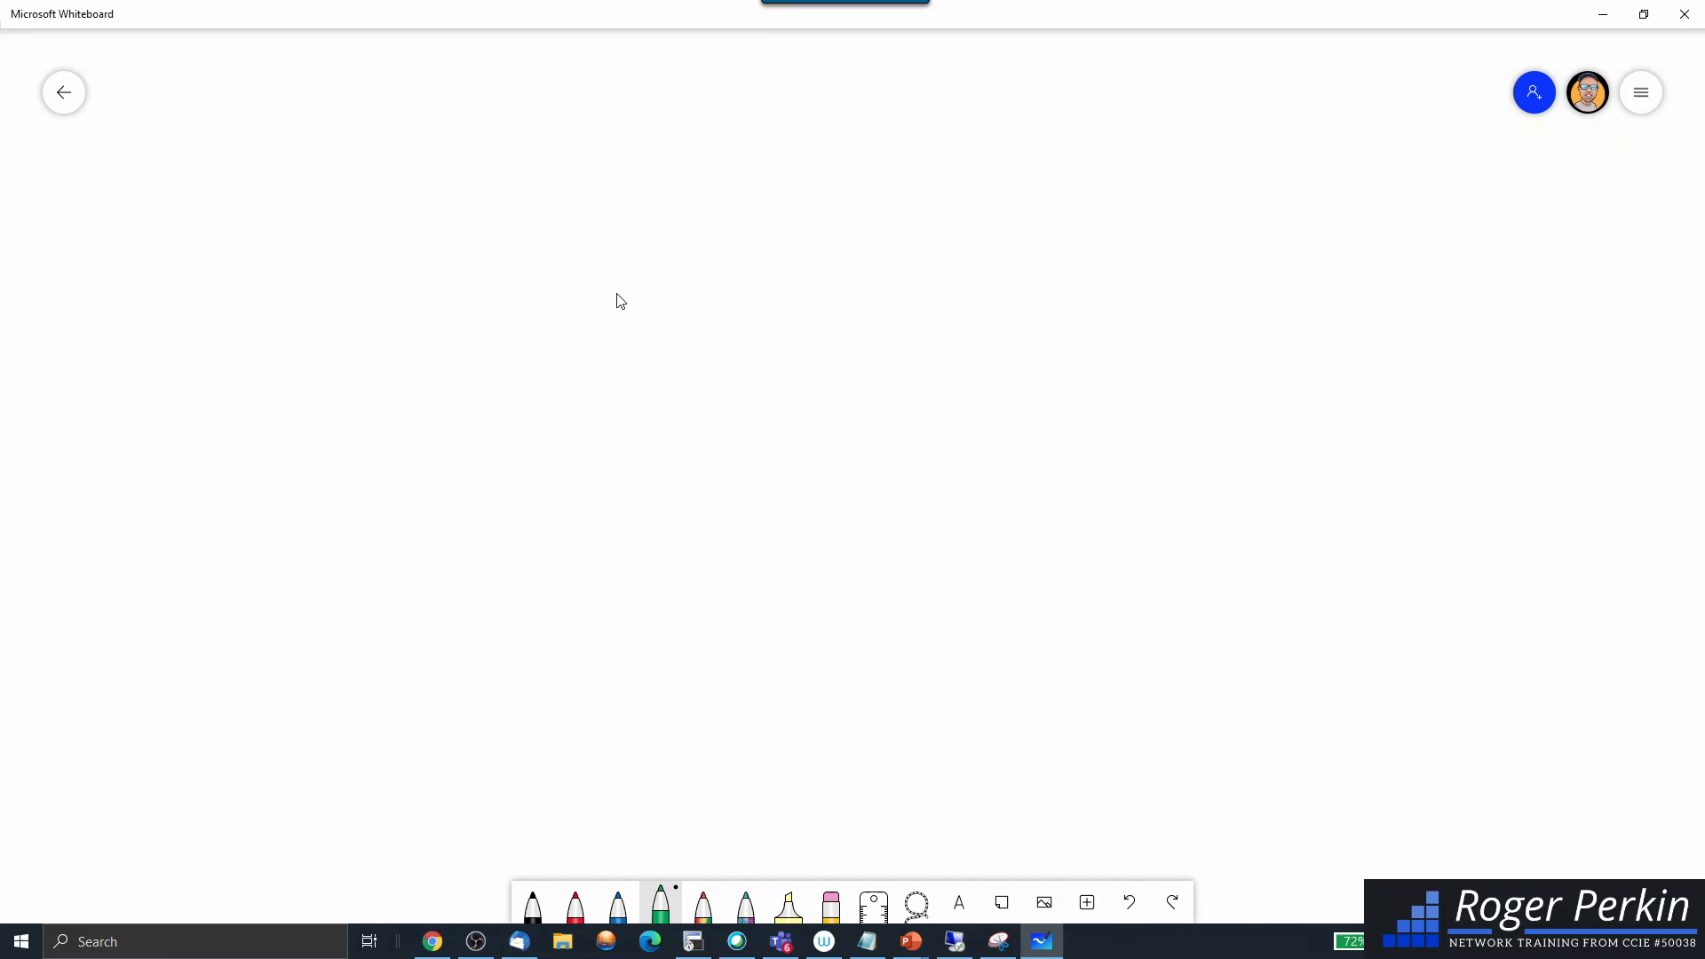
pyautogui.moveTo(233, 422); pyautogui.dragTo(234, 496)
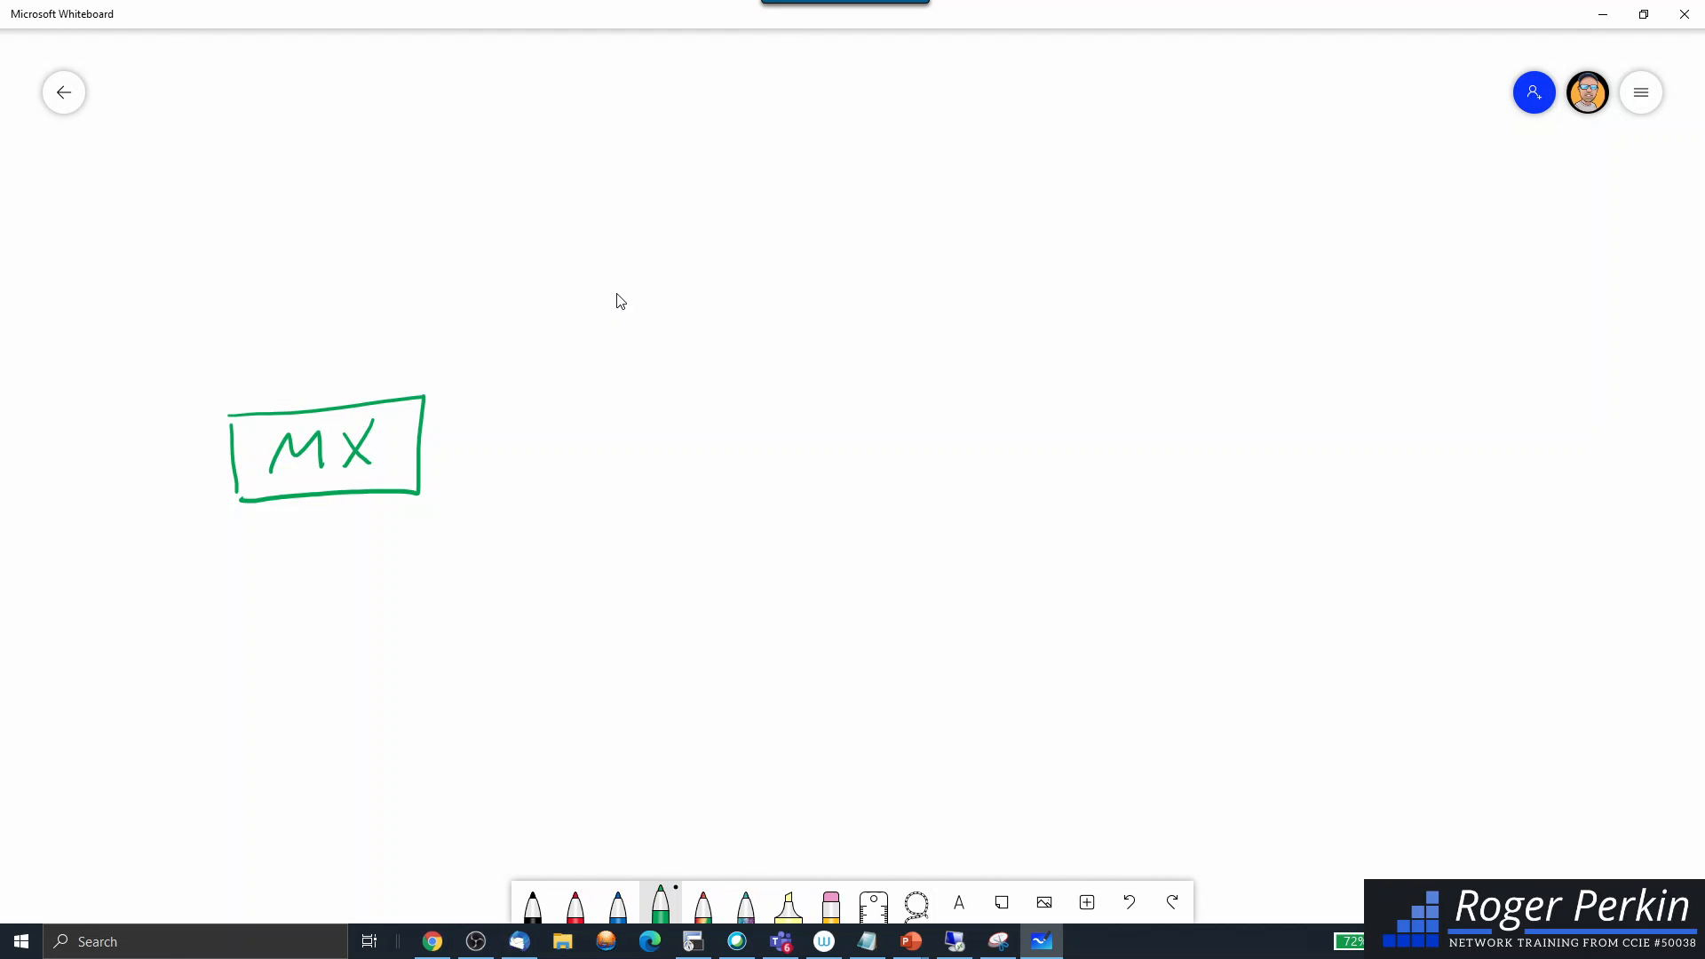
pyautogui.moveTo(424, 440); pyautogui.dragTo(560, 432)
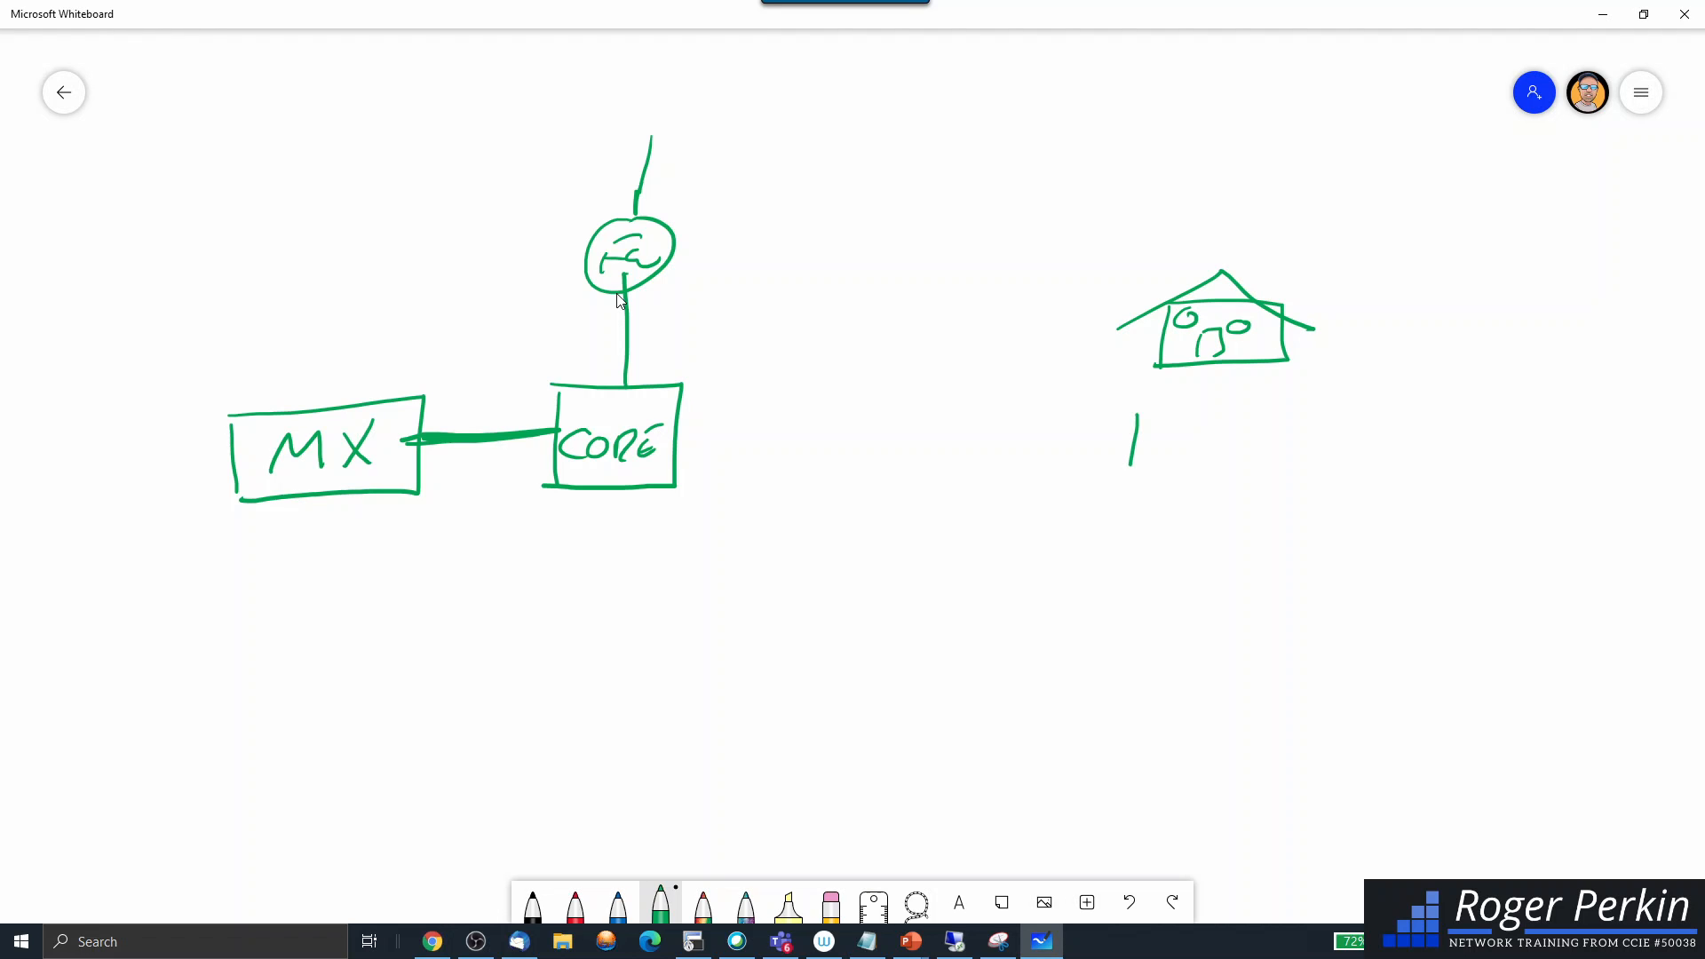
pyautogui.moveTo(1130, 408); pyautogui.dragTo(1218, 441)
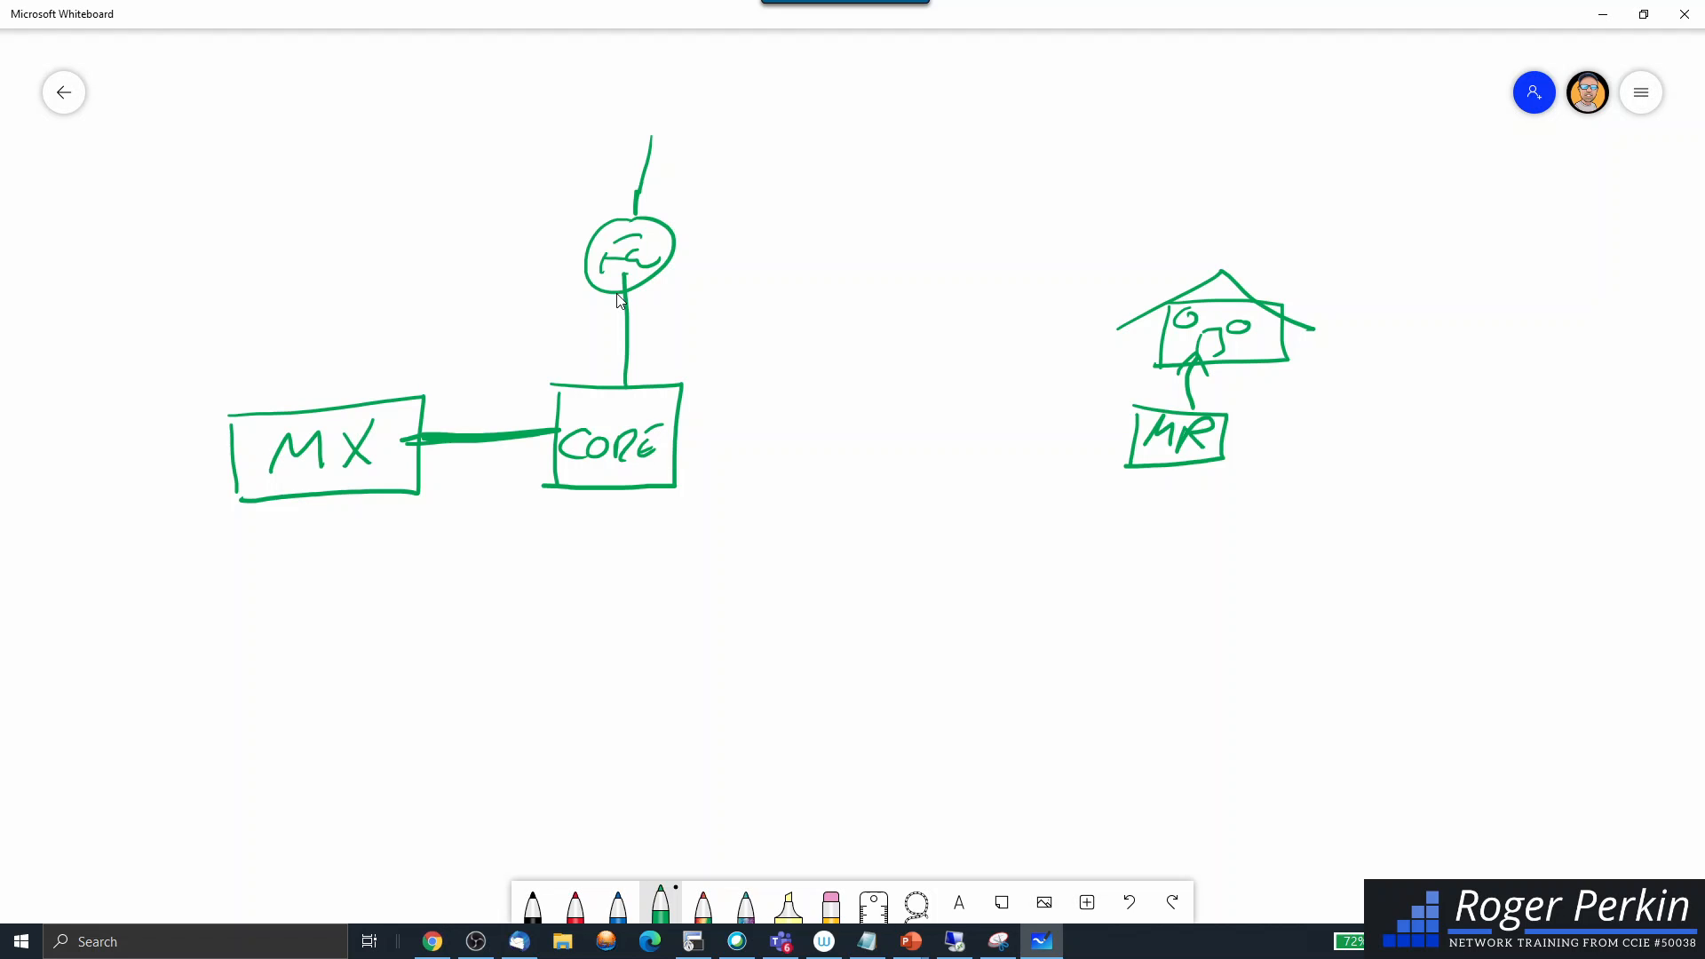
pyautogui.click(574, 902)
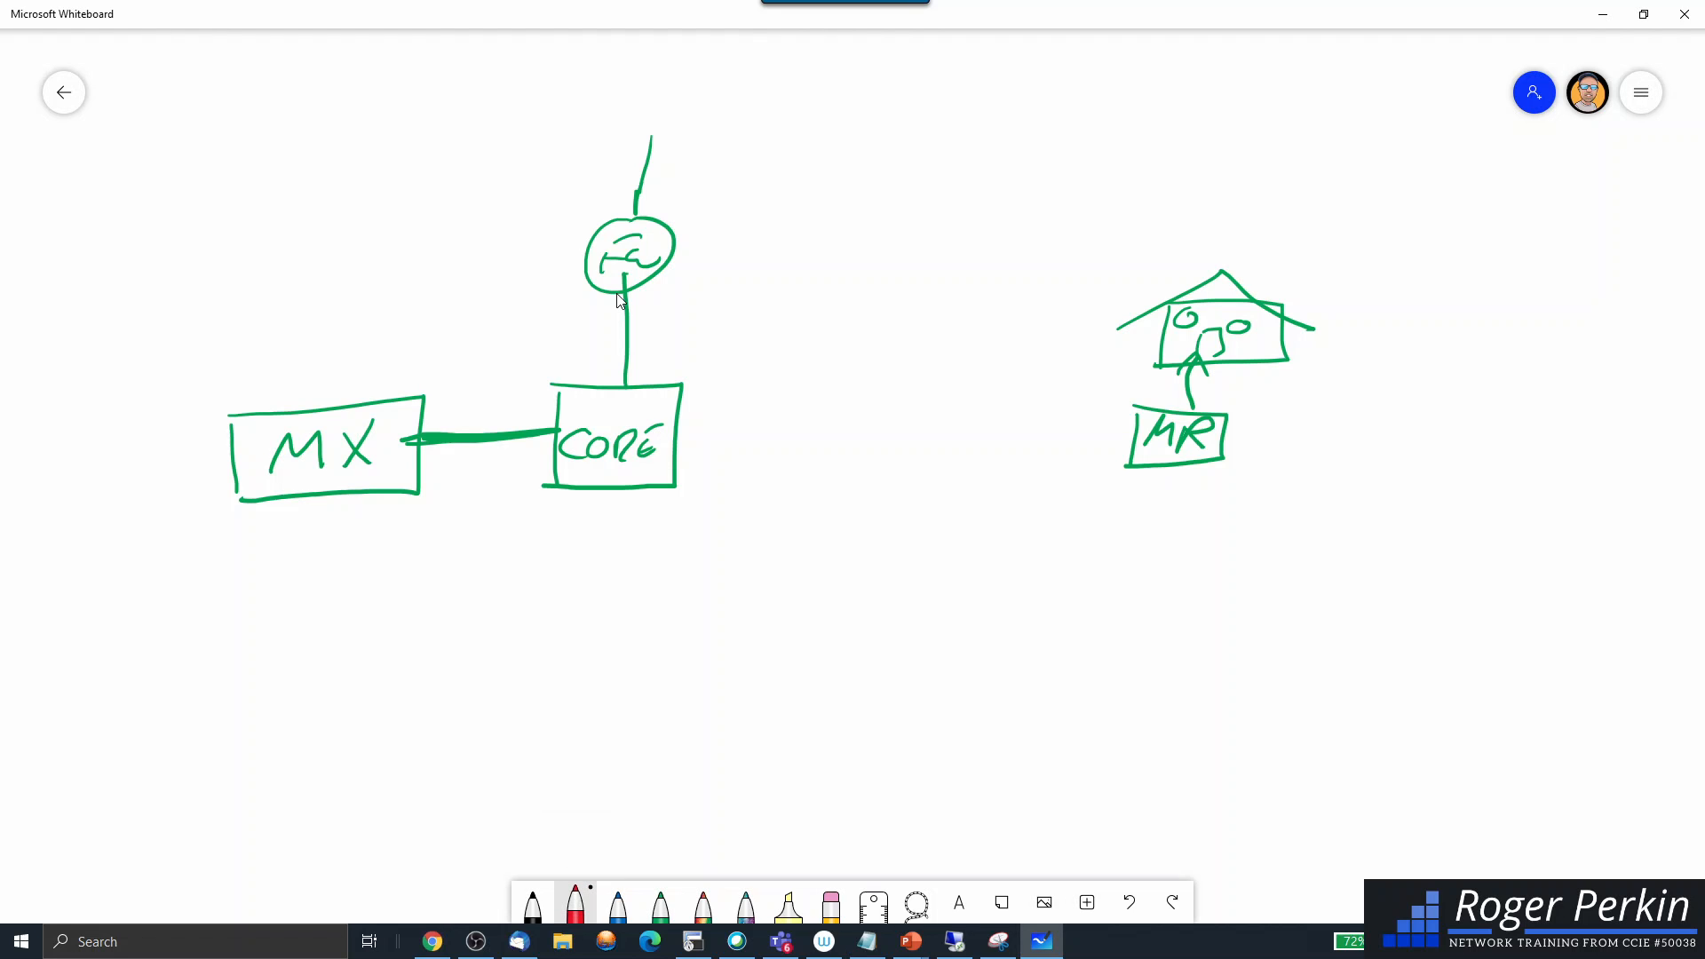
# Write the red VPN REGISTRY heading and draw a red tunnel curve from MR to MX
pyautogui.moveTo(401, 523); pyautogui.dragTo(565, 505)
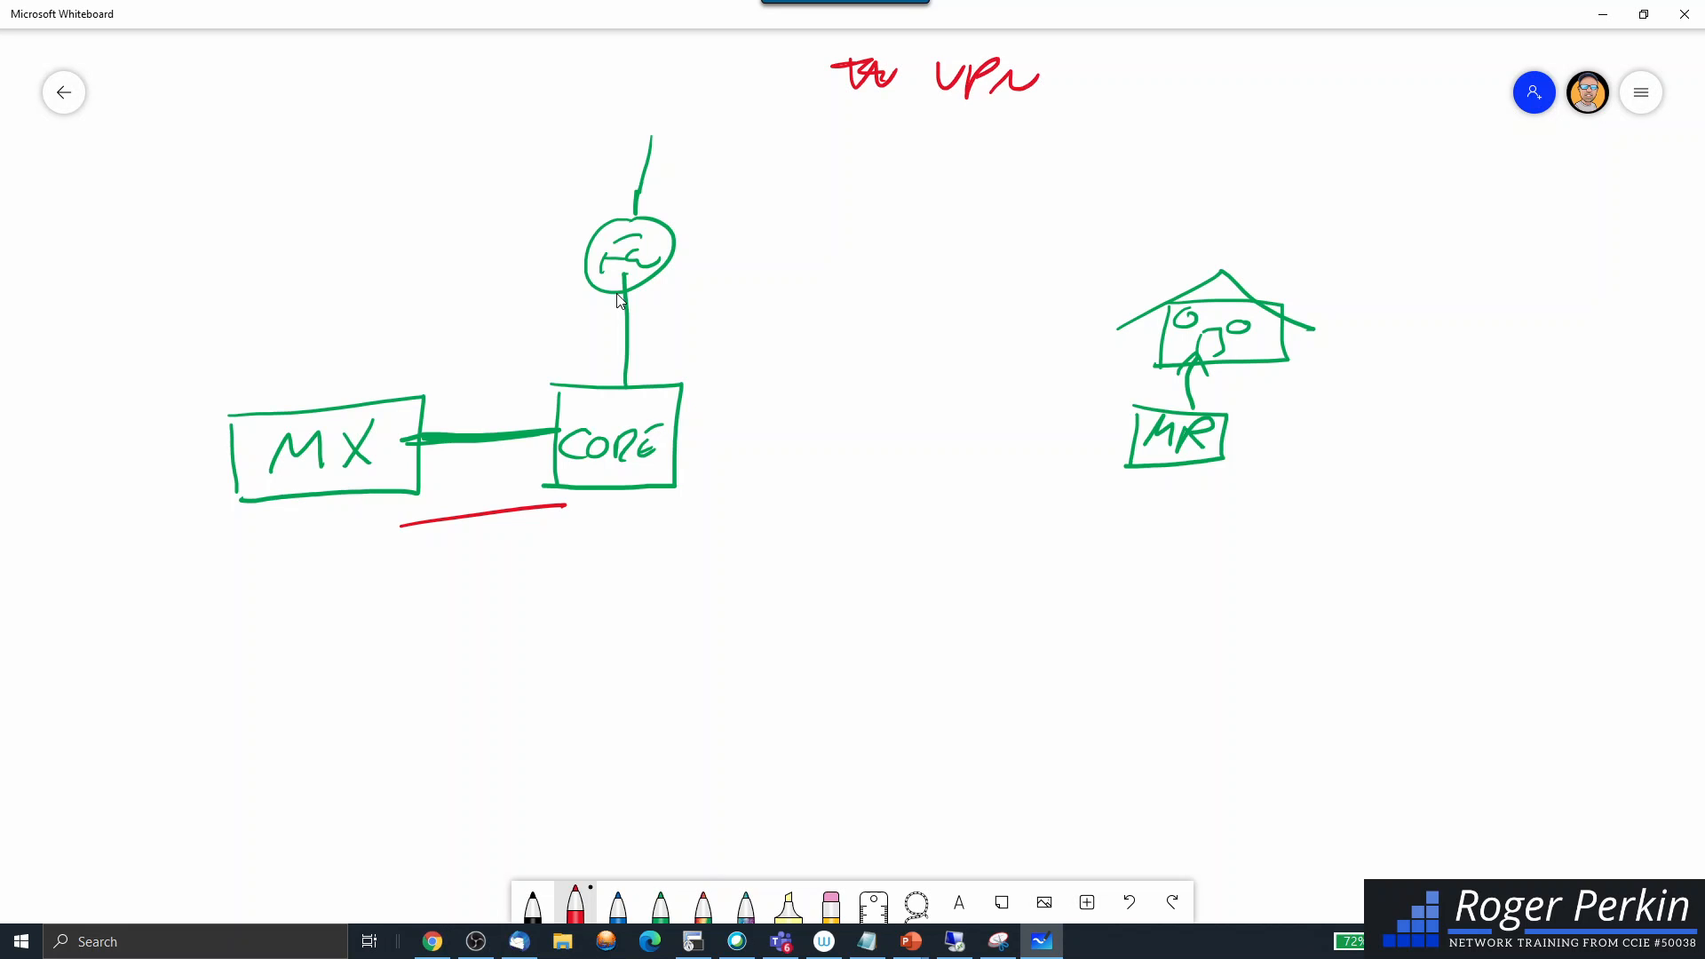
pyautogui.moveTo(1077, 64); pyautogui.dragTo(1186, 88)
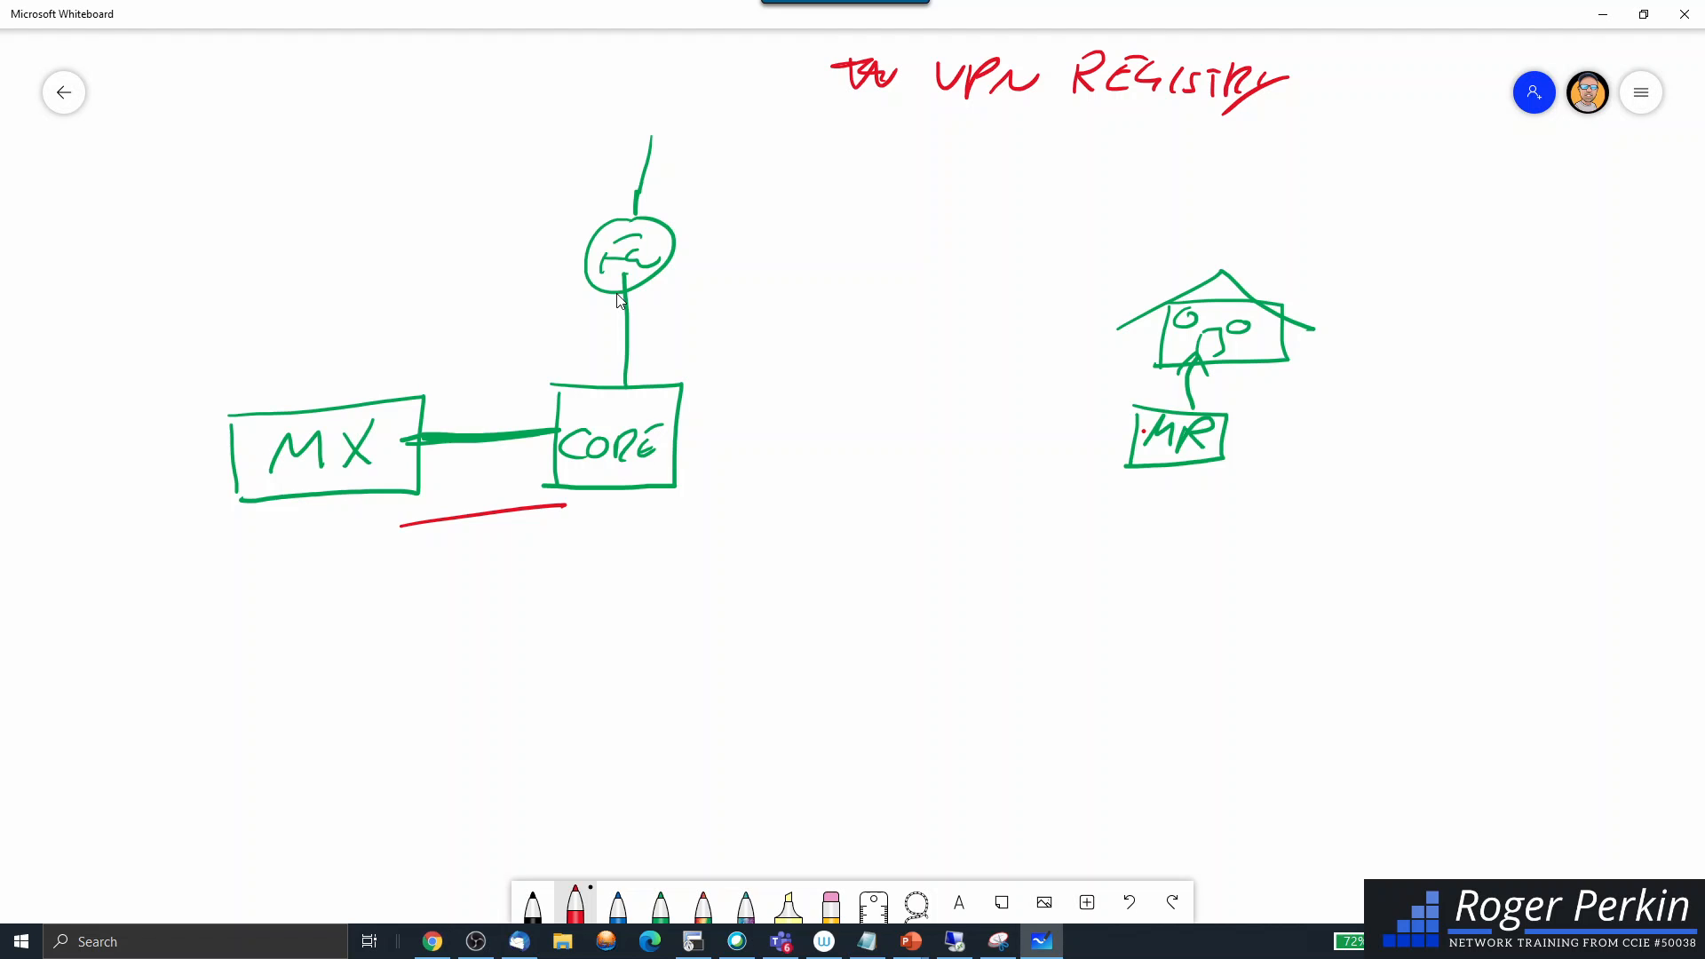
pyautogui.moveTo(761, 272); pyautogui.dragTo(1136, 424)
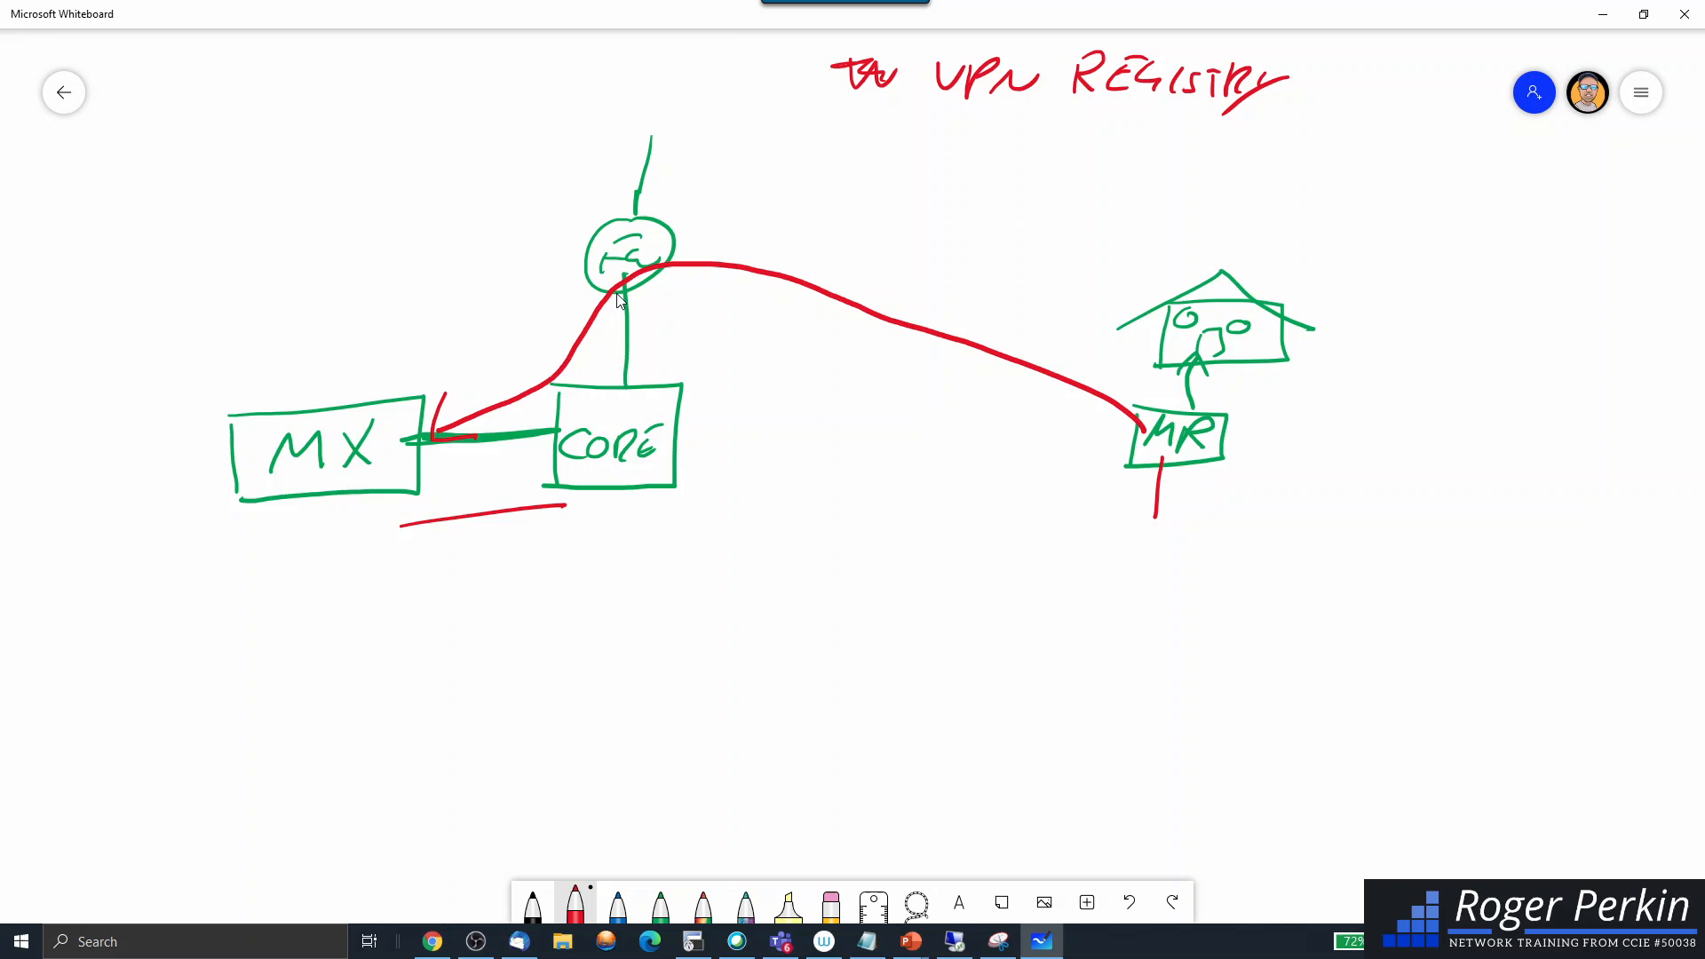
# Label CORP SSID below the MR and draw a second red path from the house to MX
pyautogui.write('CORI')
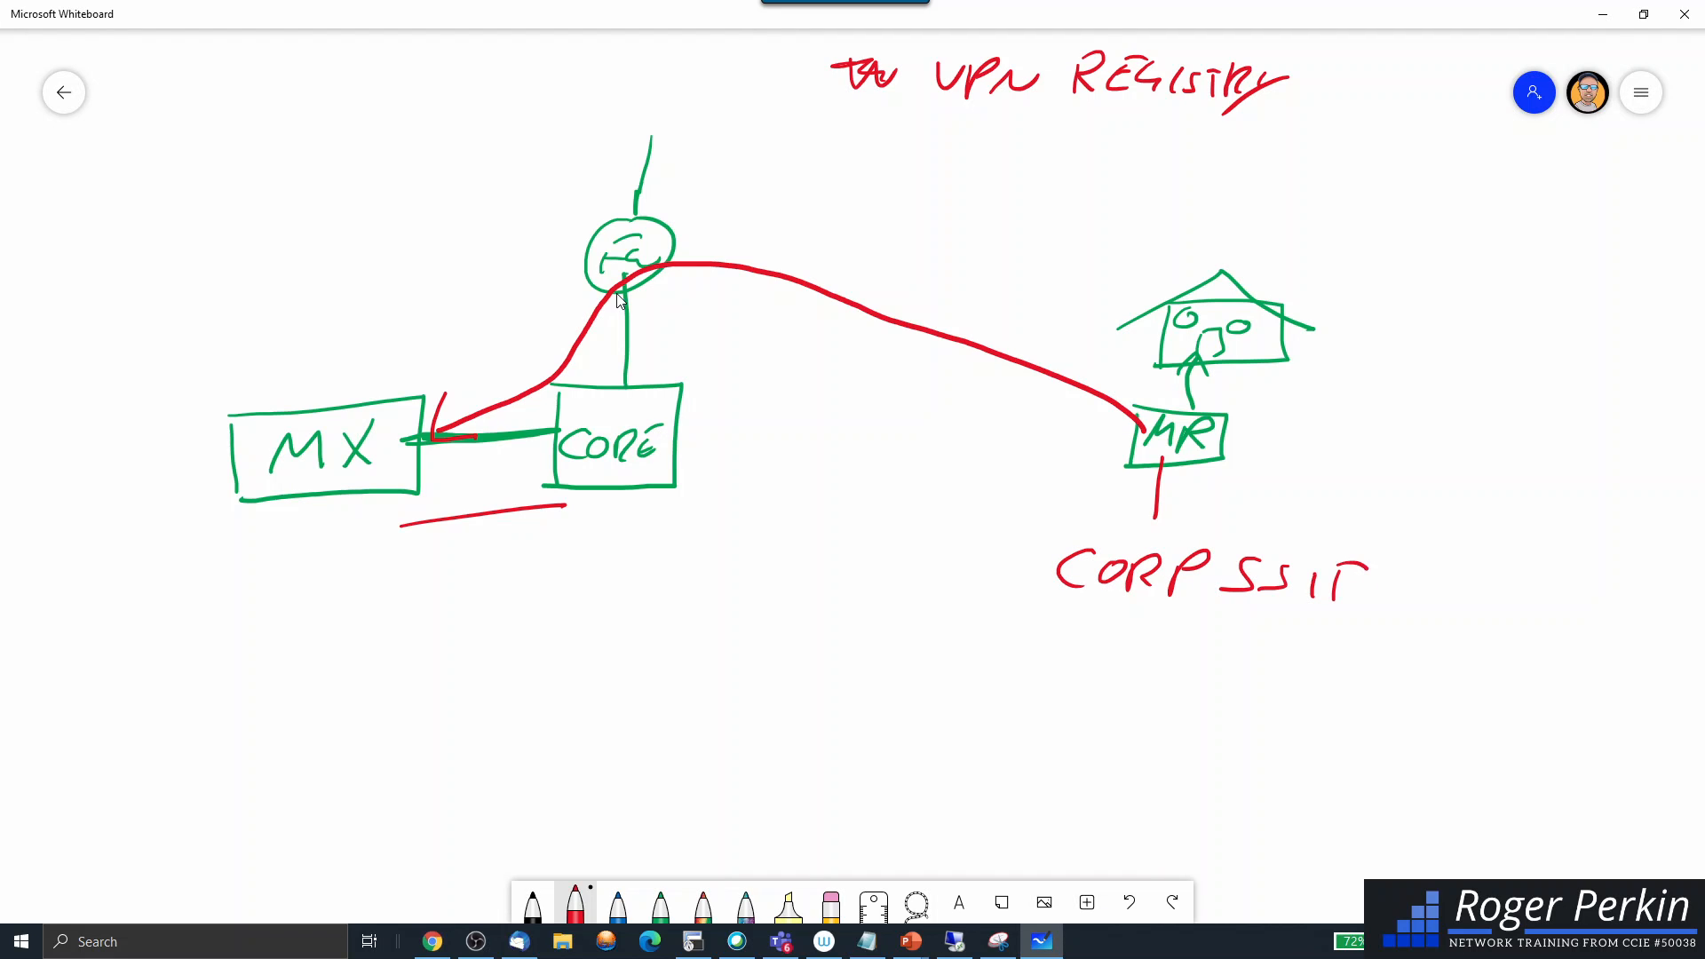
pyautogui.moveTo(1348, 576); pyautogui.dragTo(1365, 566)
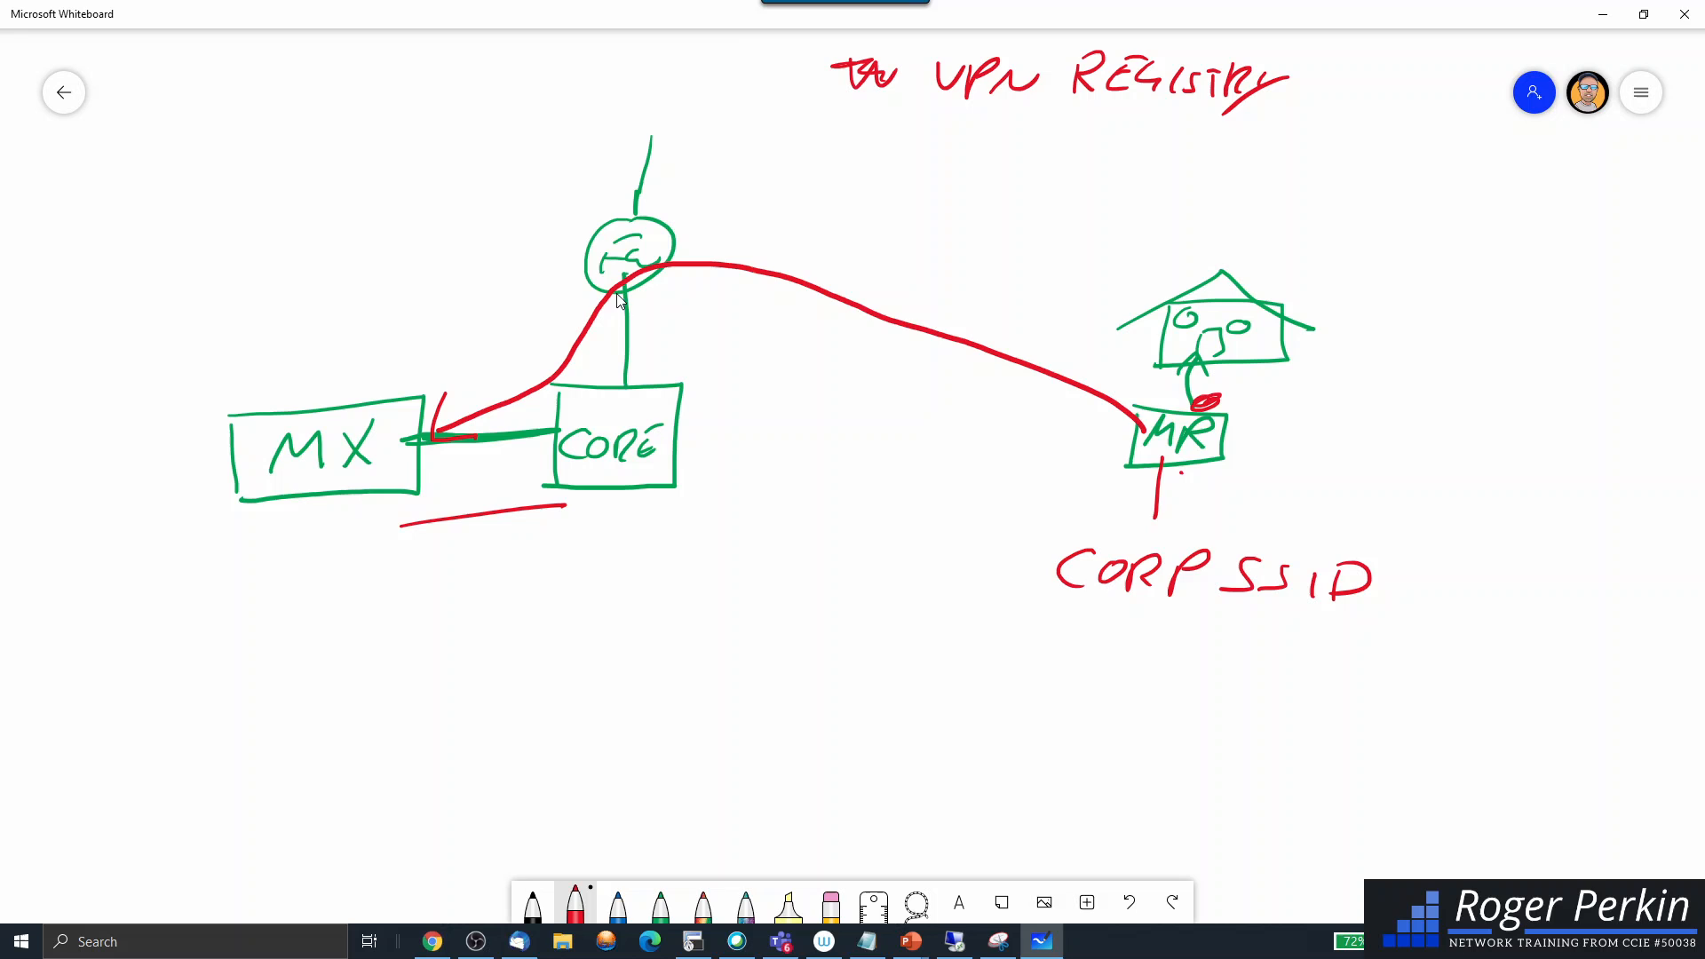
pyautogui.moveTo(772, 132); pyautogui.dragTo(1130, 408)
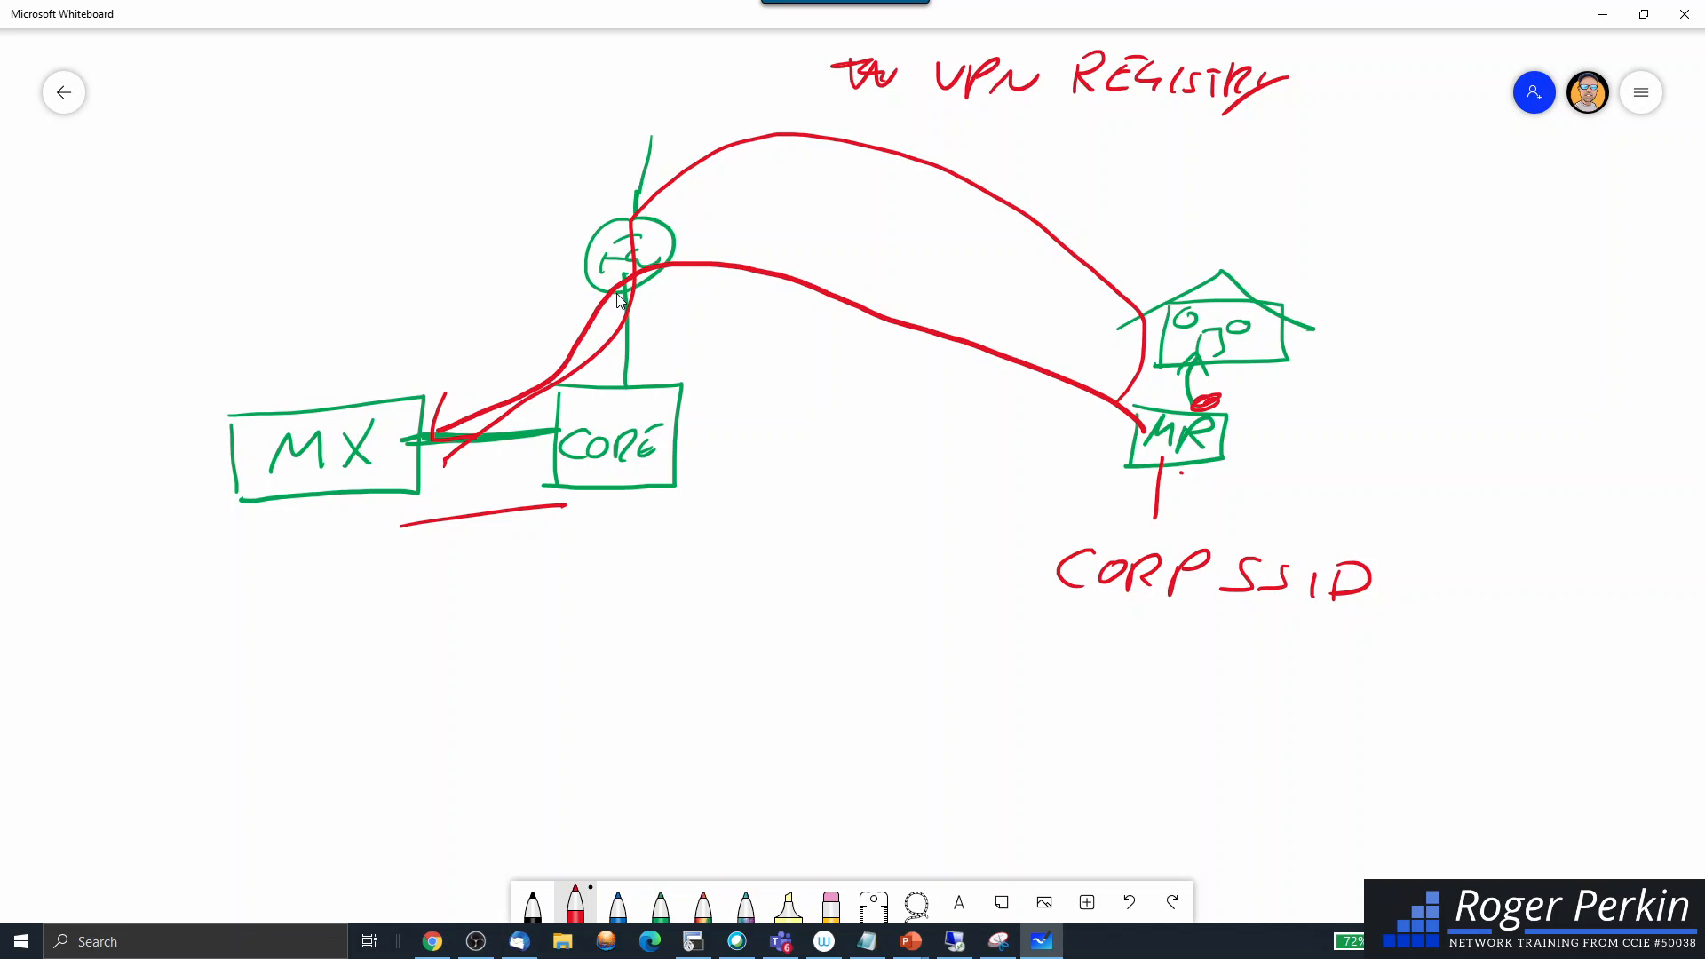
pyautogui.moveTo(544, 367)
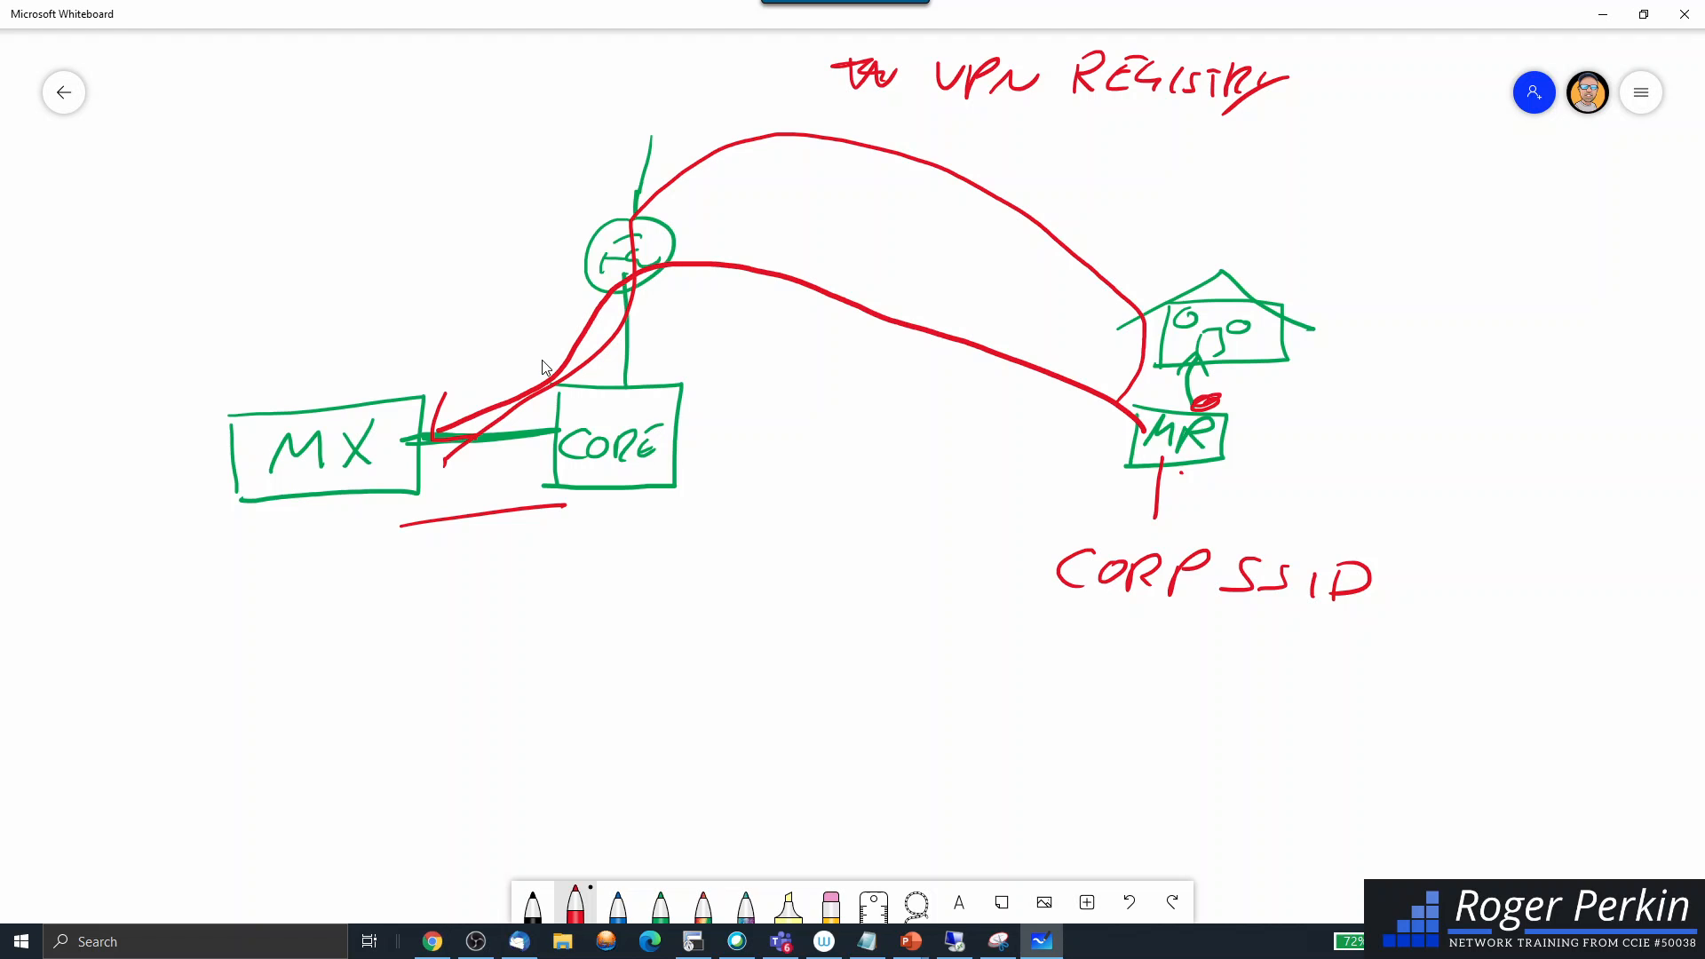
pyautogui.moveTo(402, 261)
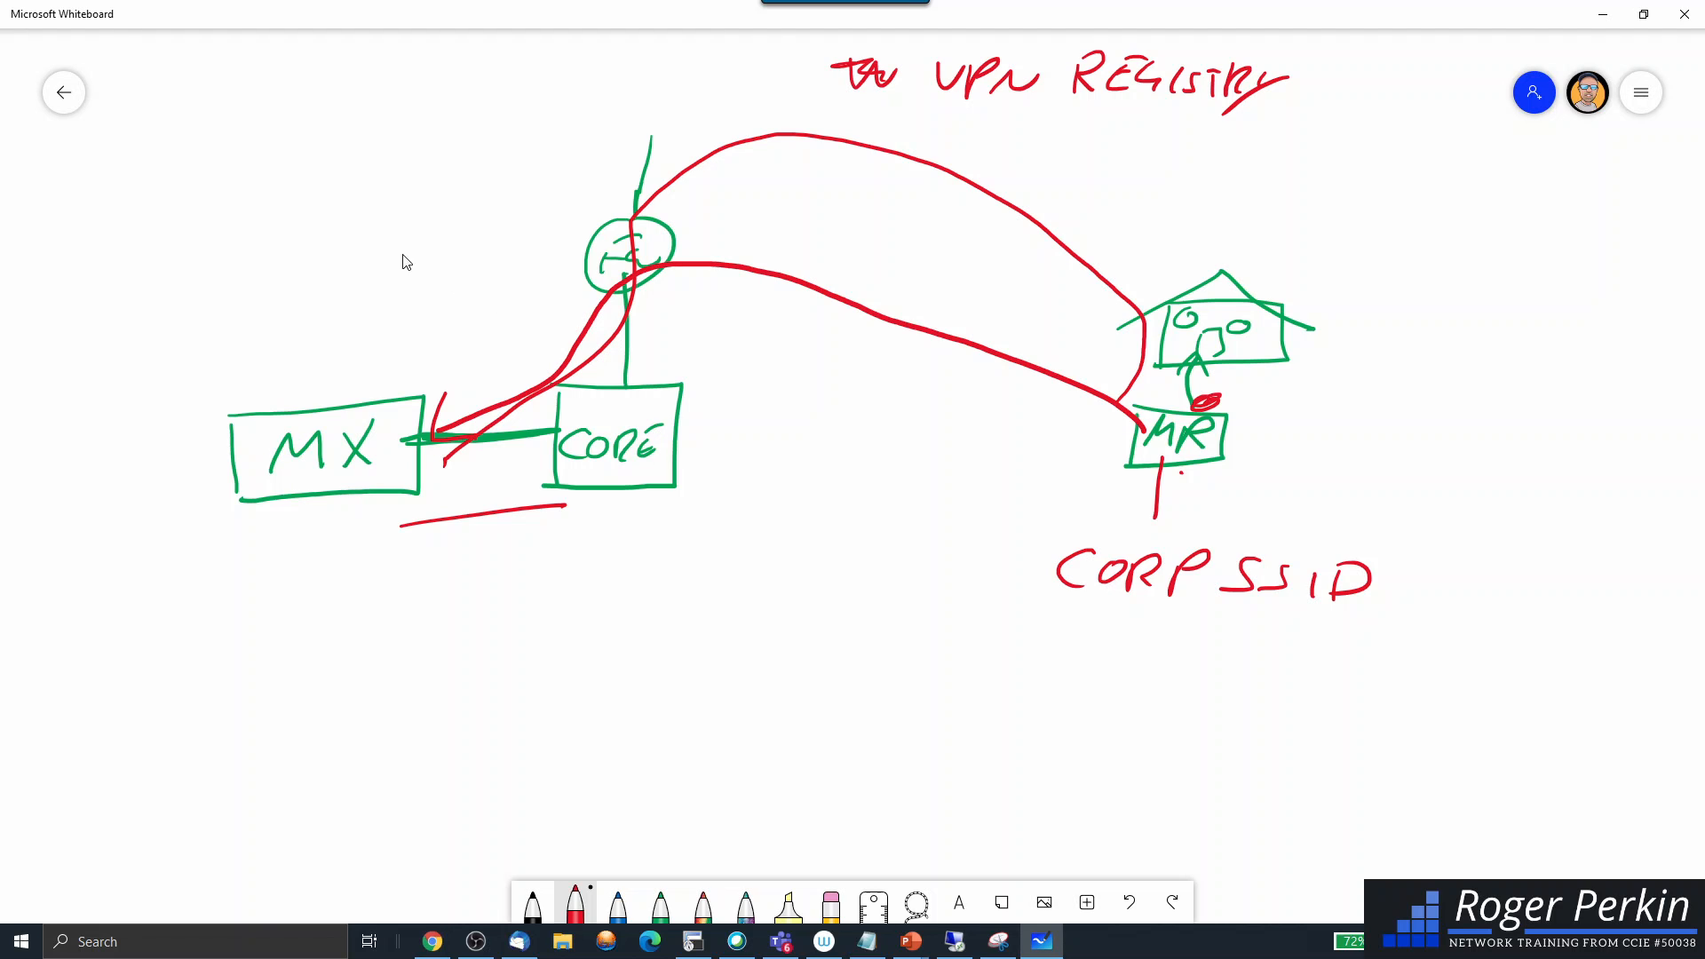
pyautogui.moveTo(393, 257)
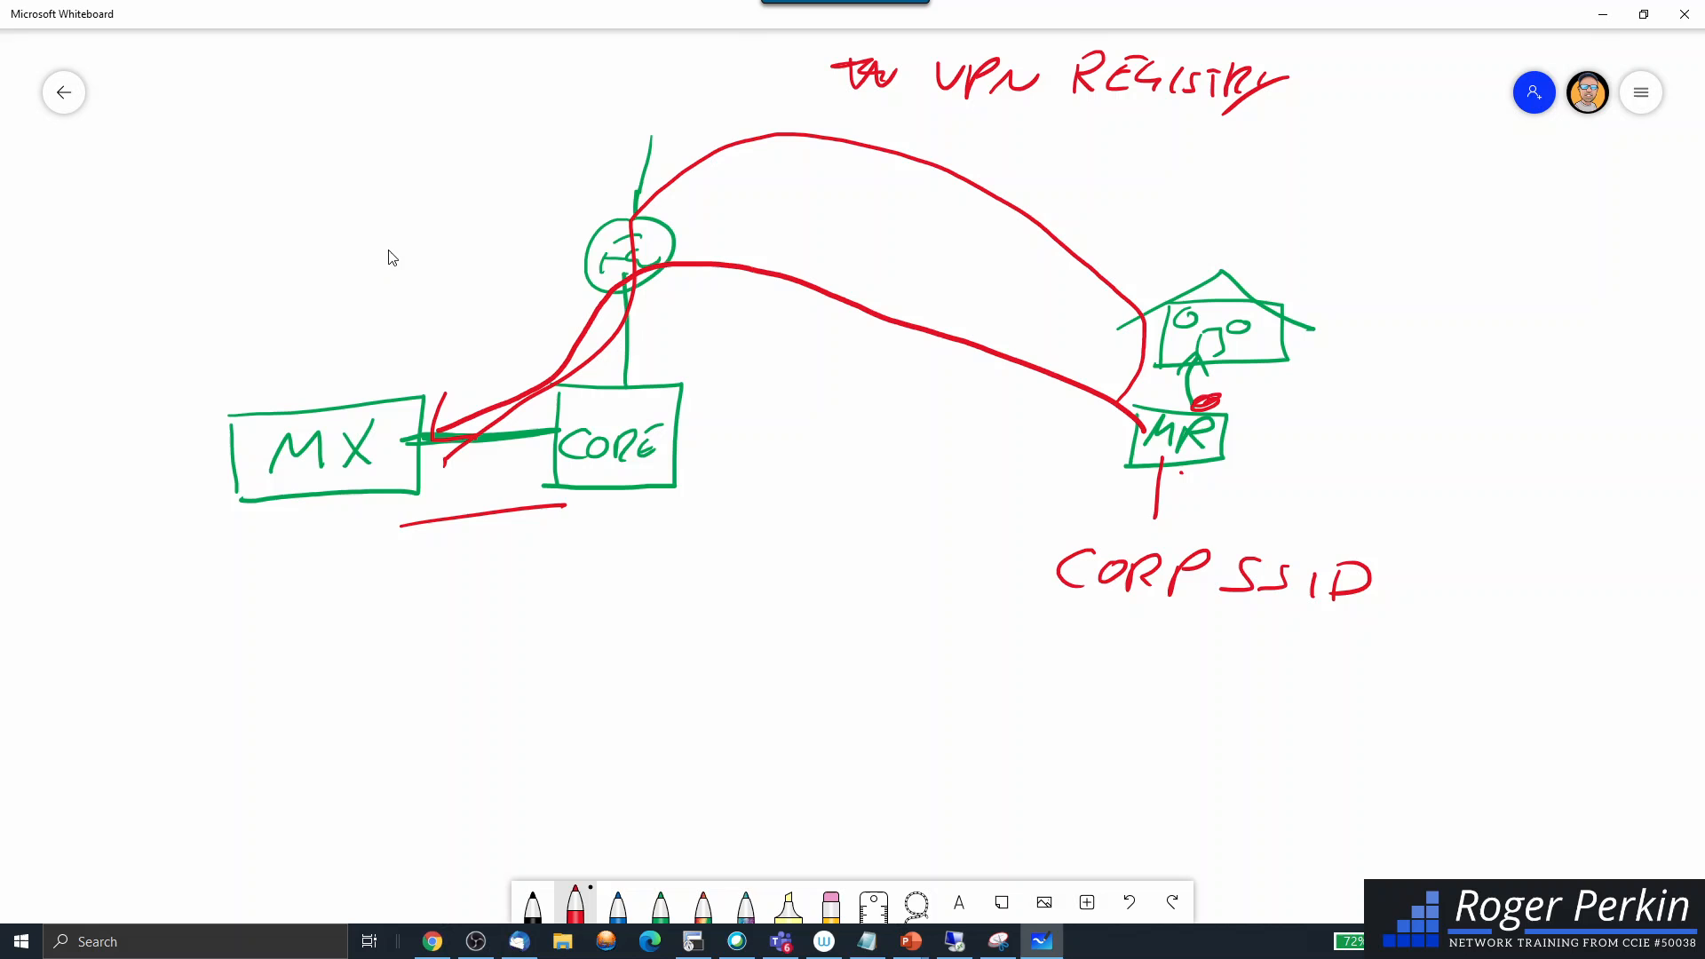
pyautogui.moveTo(63, 92)
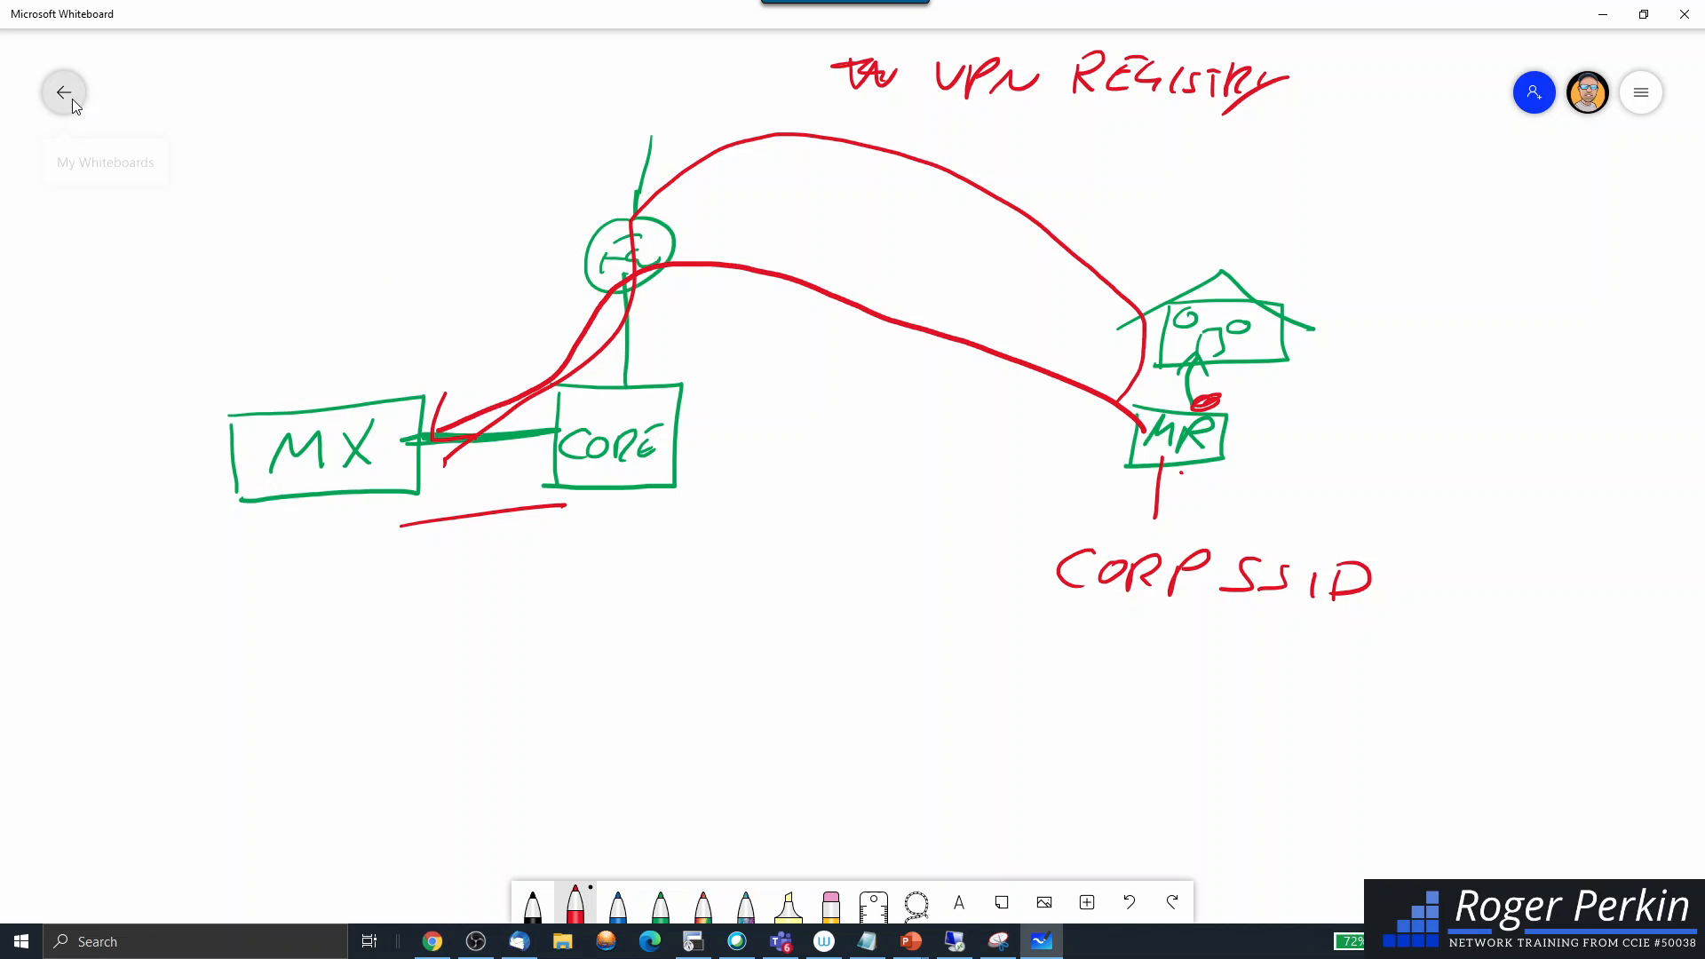
pyautogui.moveTo(64, 92)
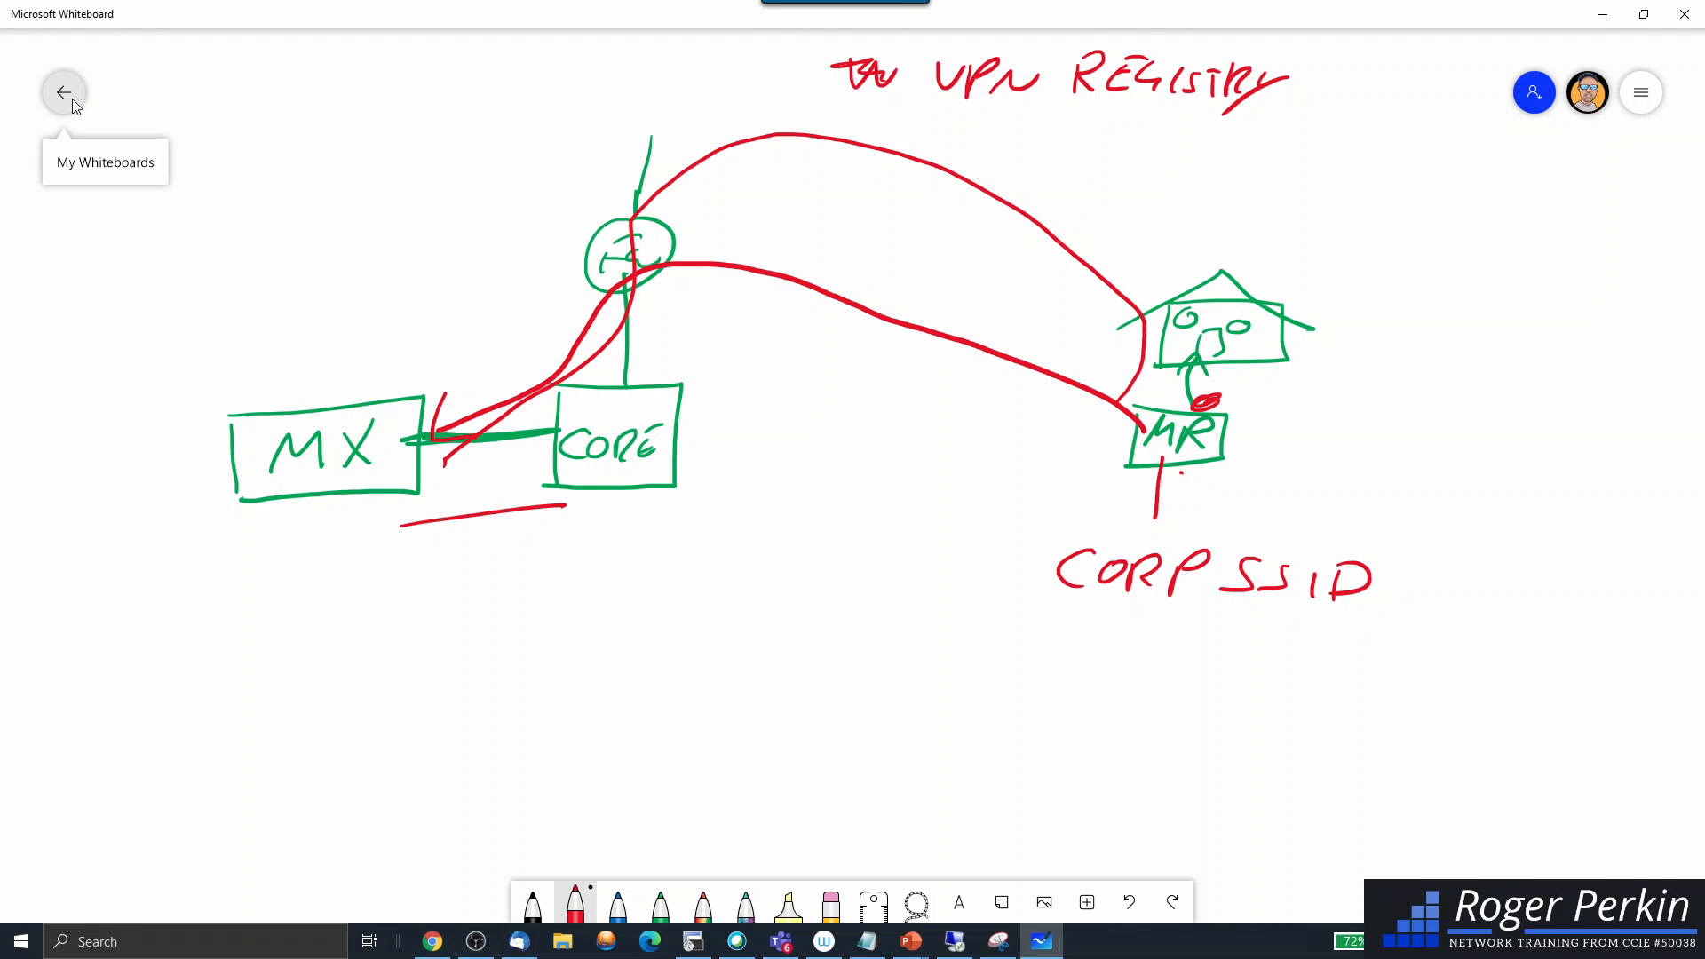